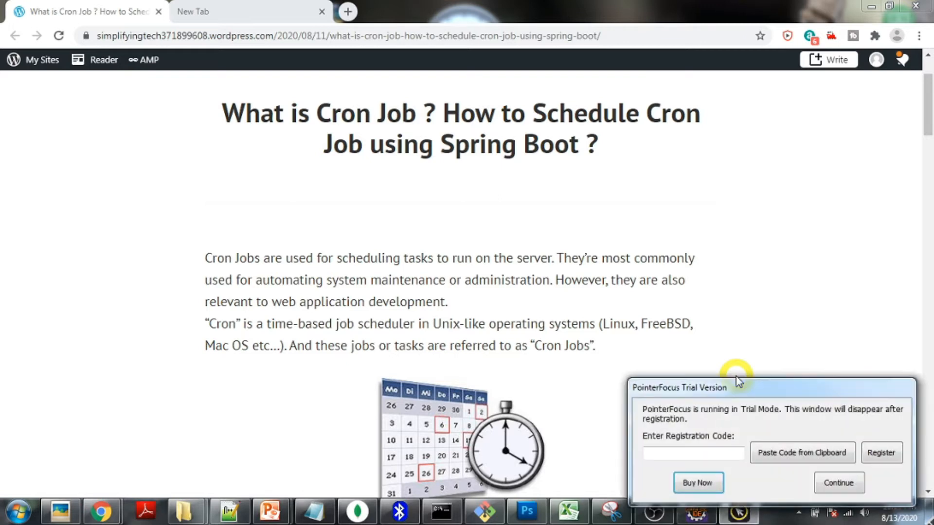
- Scroll the blog post down to the 'Why Use Cron Jobs?' use cases and 'Cron Expressions' section
{"action": "left_click", "coordinate": [838, 483]}
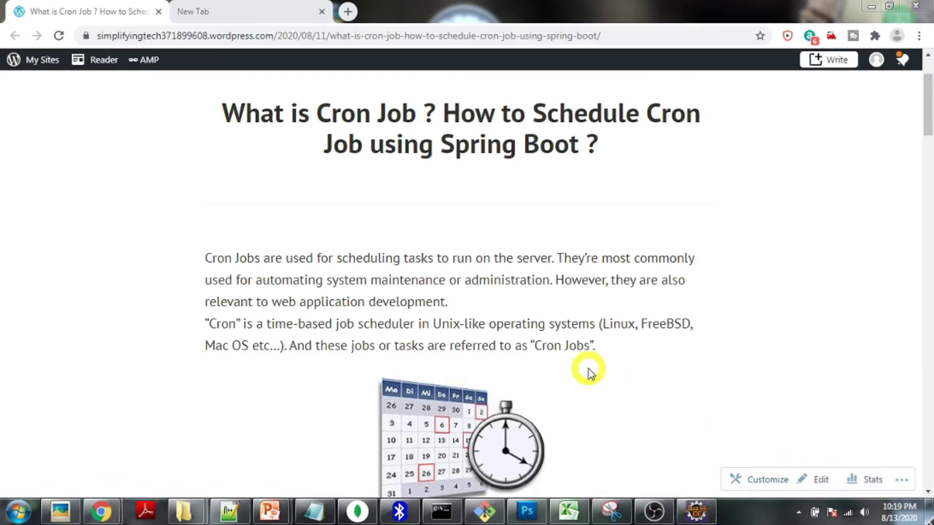
{"action": "mouse_move", "coordinate": [615, 296]}
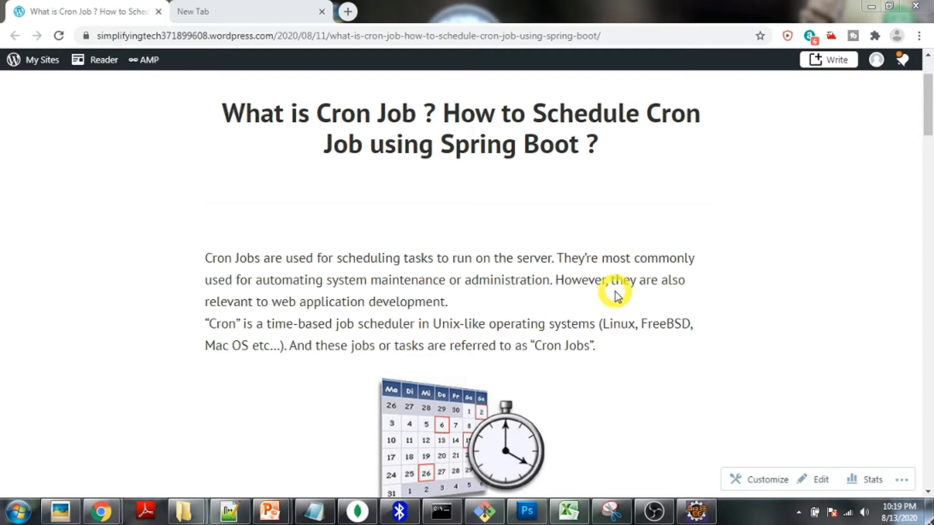
{"action": "mouse_move", "coordinate": [706, 347]}
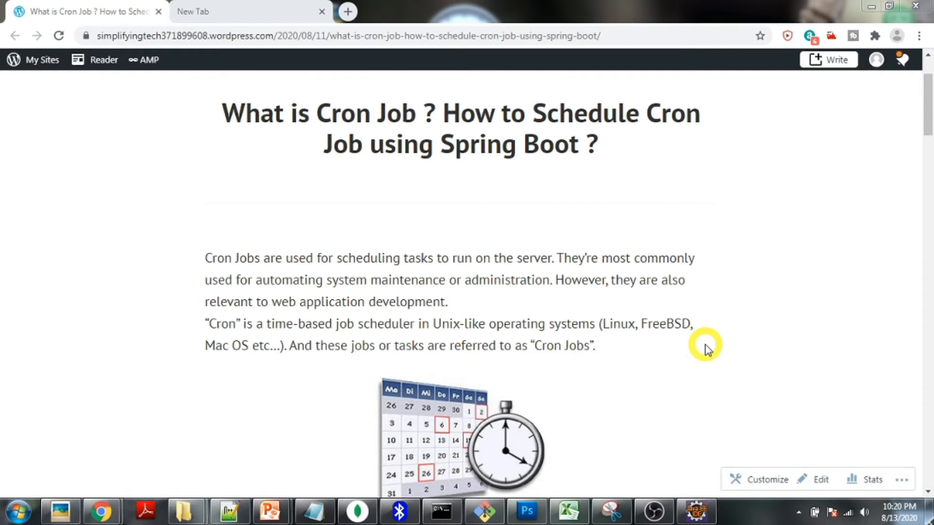
{"action": "scroll", "scroll_direction": "down", "scroll_amount": 3}
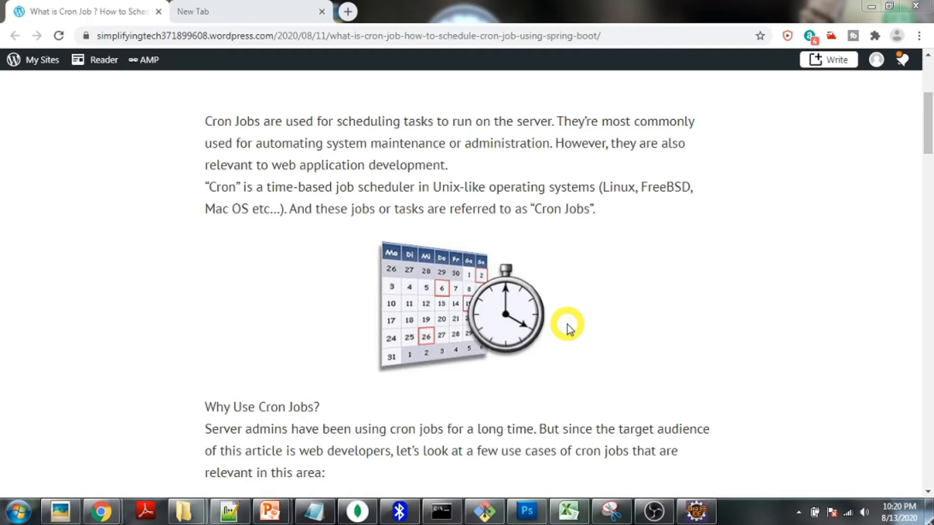
{"action": "mouse_move", "coordinate": [598, 333]}
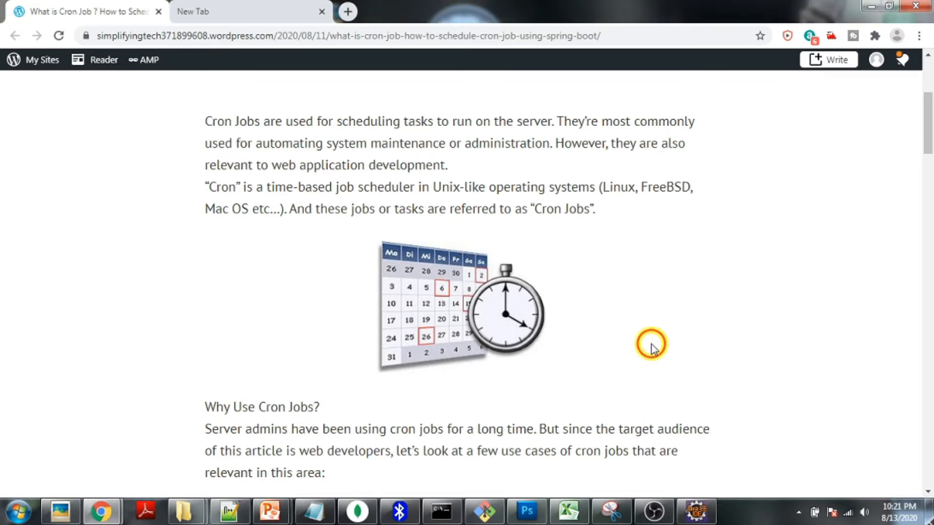
{"action": "scroll", "scroll_direction": "down", "scroll_amount": 3}
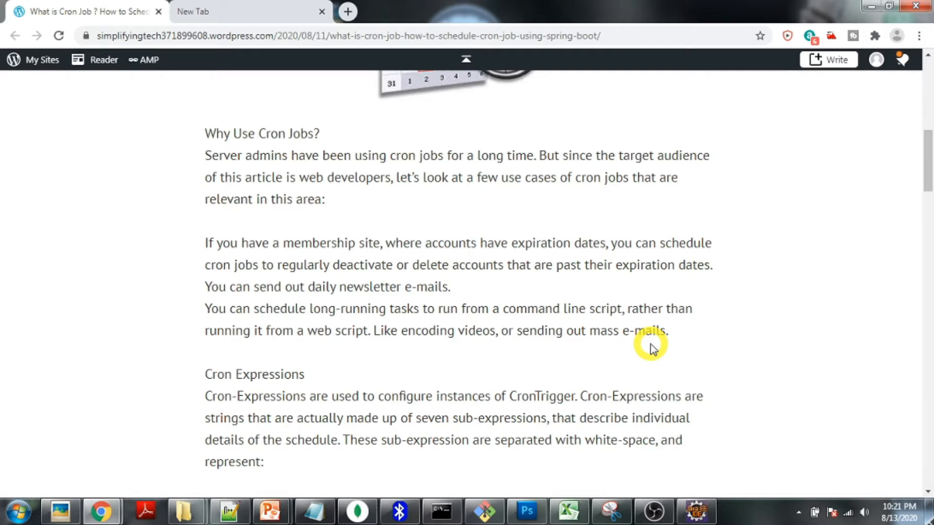
{"action": "scroll", "scroll_direction": "down", "scroll_amount": 3}
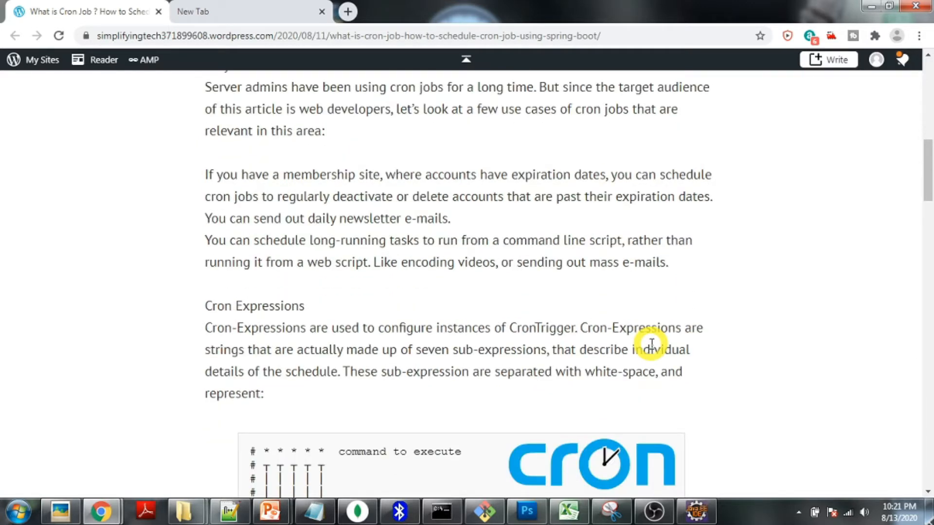
{"action": "mouse_move", "coordinate": [410, 174]}
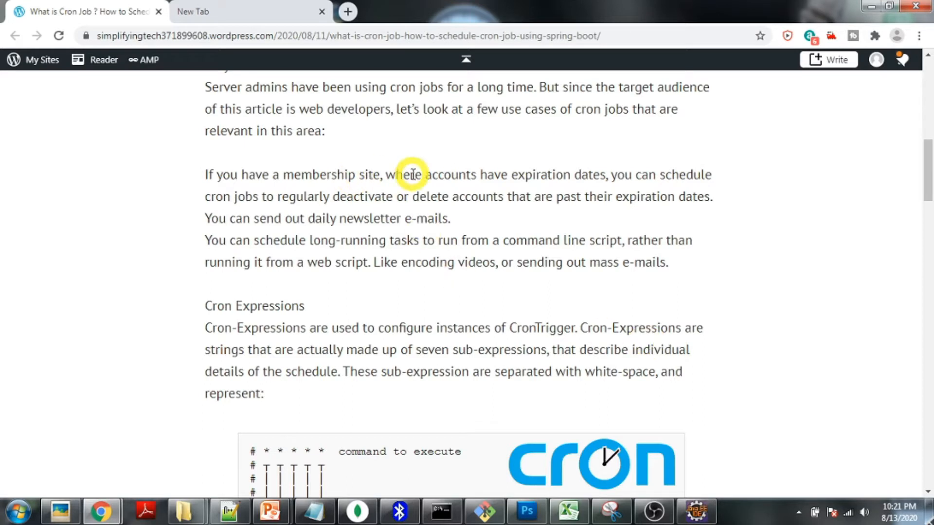
{"action": "mouse_move", "coordinate": [502, 228]}
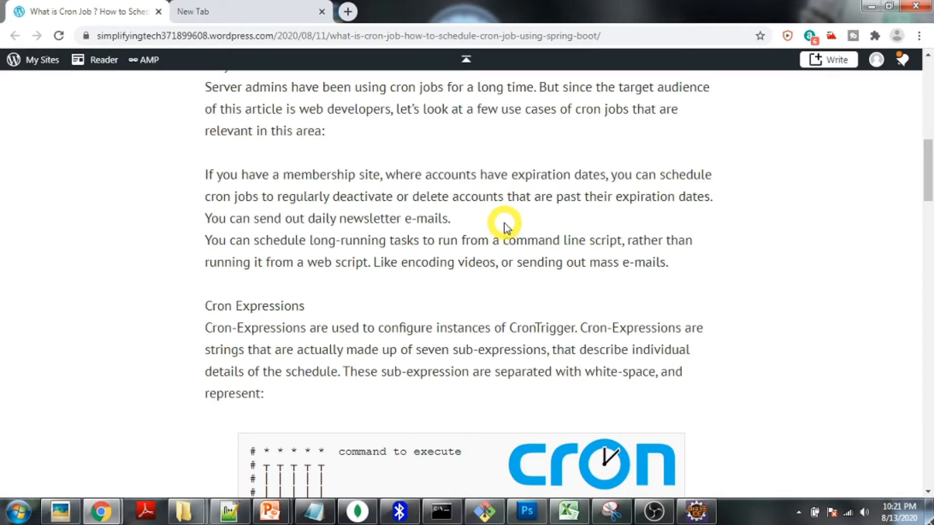
{"action": "mouse_move", "coordinate": [538, 222]}
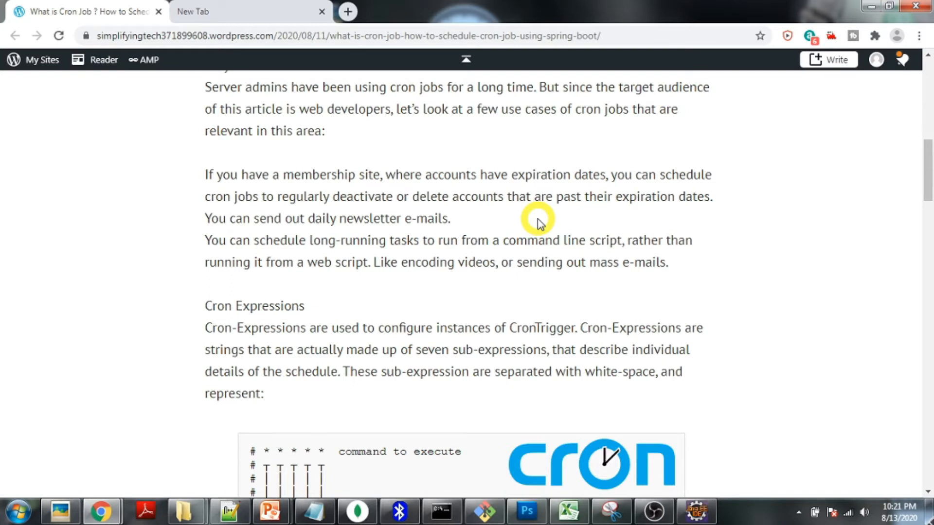
- Scroll down to the cron field diagram (min, hour, day of month, month, day of week)
{"action": "scroll", "scroll_direction": "down", "scroll_amount": 3}
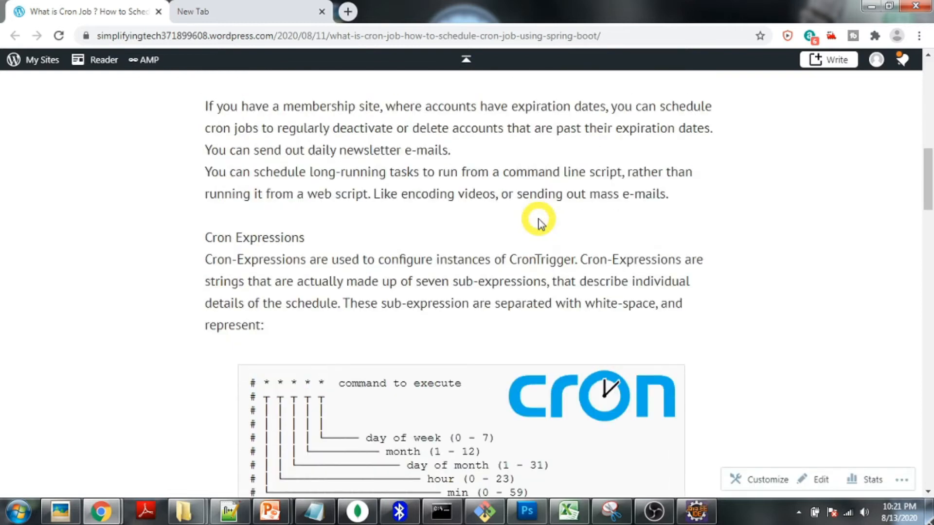
{"action": "scroll", "scroll_direction": "down", "scroll_amount": 3}
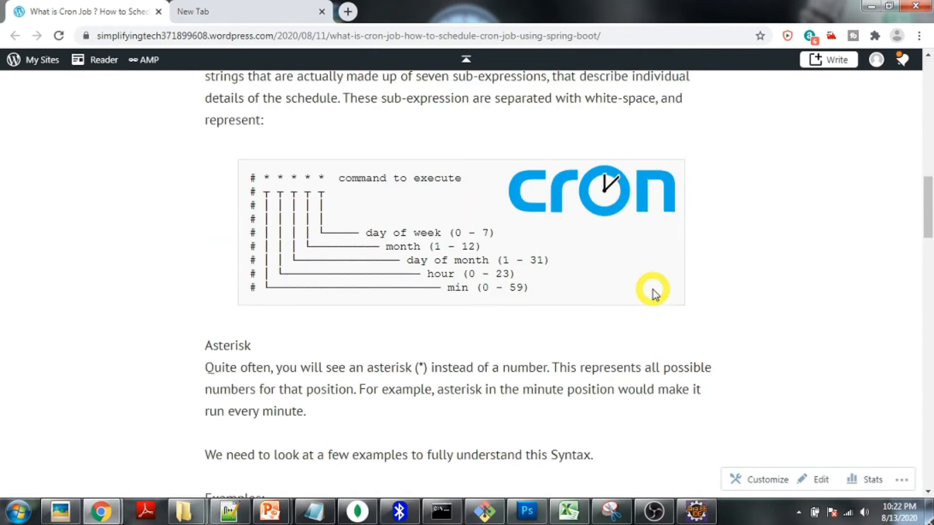
{"action": "mouse_move", "coordinate": [567, 295]}
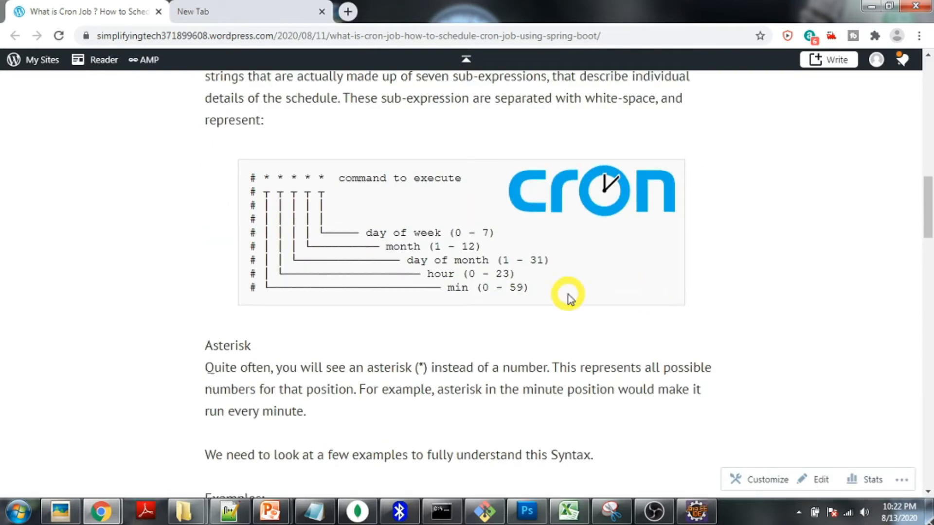
{"action": "mouse_move", "coordinate": [208, 345]}
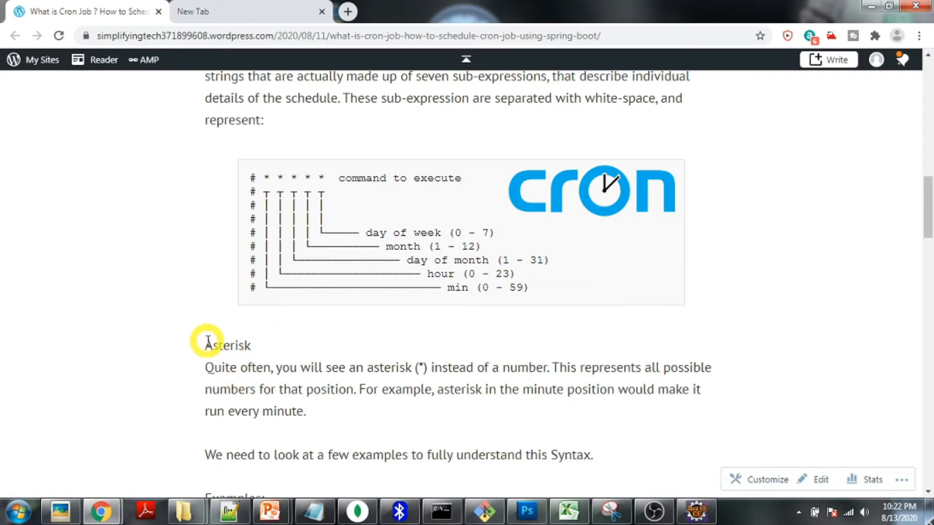
{"action": "mouse_move", "coordinate": [271, 174]}
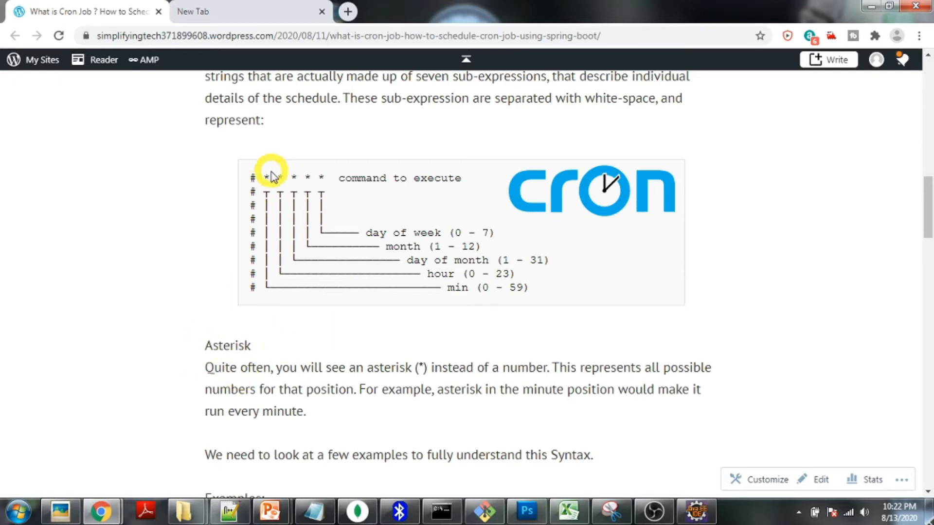
{"action": "mouse_move", "coordinate": [361, 241]}
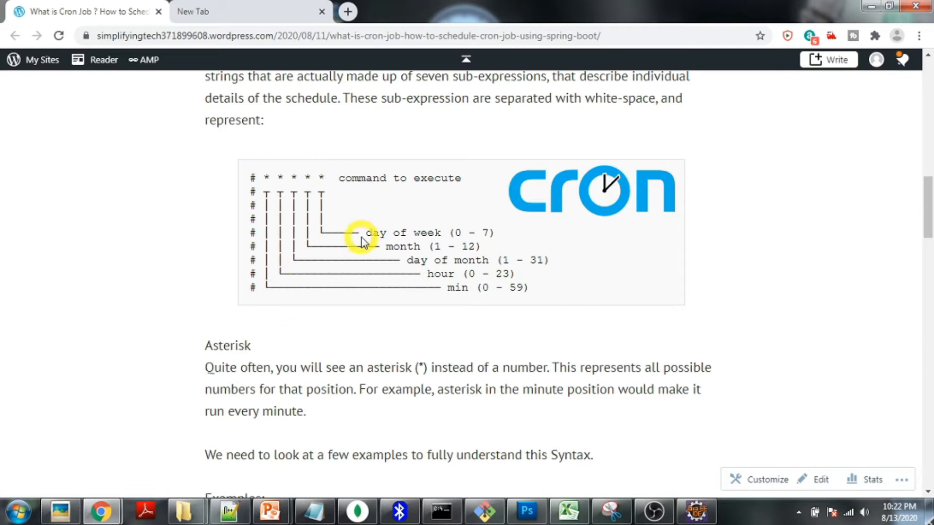
{"action": "mouse_move", "coordinate": [269, 182]}
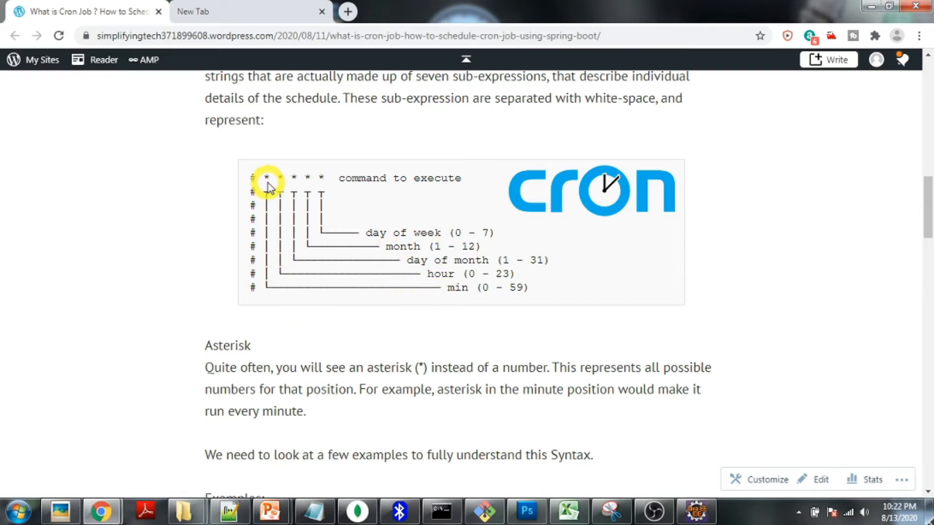
{"action": "mouse_move", "coordinate": [294, 208]}
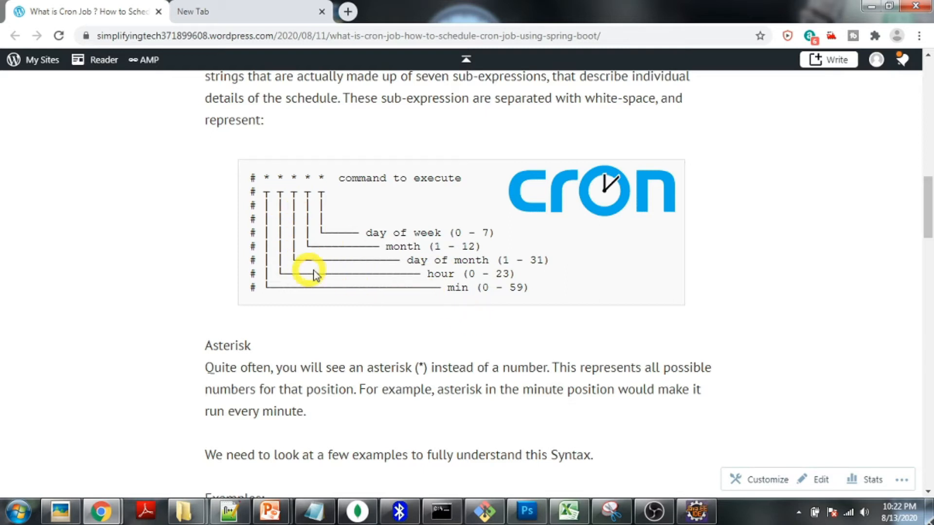
{"action": "mouse_move", "coordinate": [432, 283]}
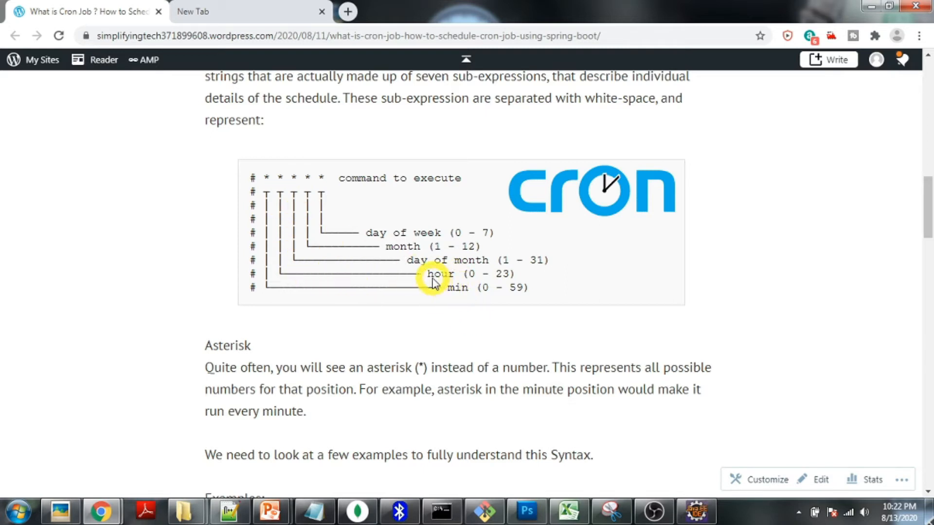
{"action": "mouse_move", "coordinate": [412, 267]}
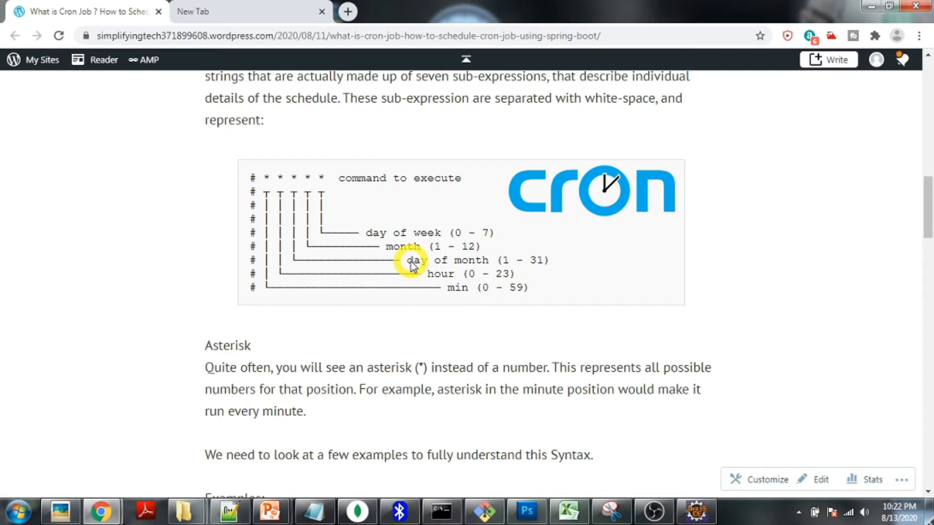
{"action": "mouse_move", "coordinate": [393, 255]}
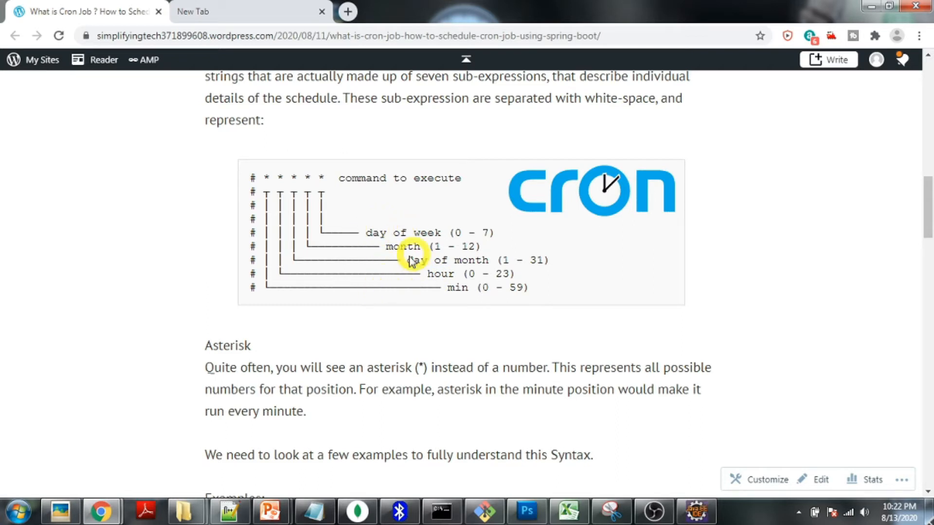
- Scroll through 'Few Examples' and generator links down to 'Scheduling a Task with Fixed Rate'
{"action": "scroll", "scroll_direction": "down", "scroll_amount": 3}
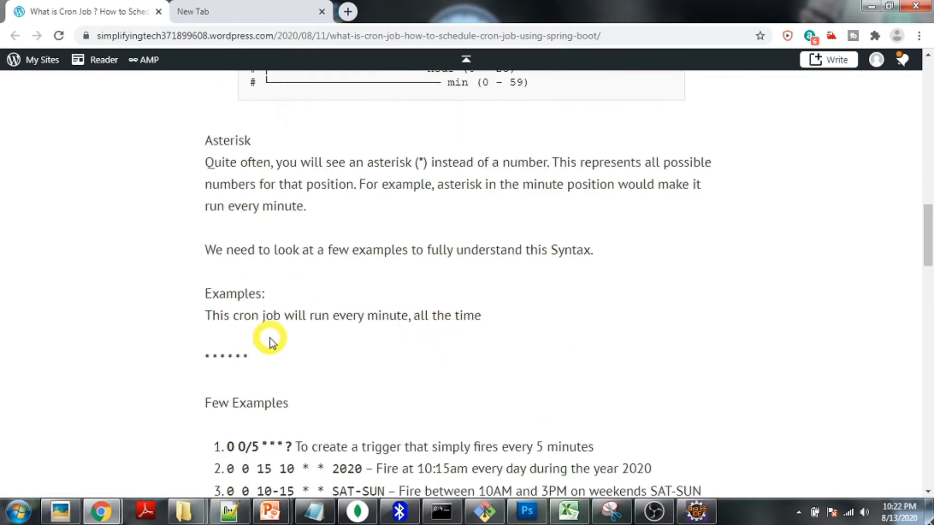
{"action": "scroll", "scroll_direction": "down", "scroll_amount": 3}
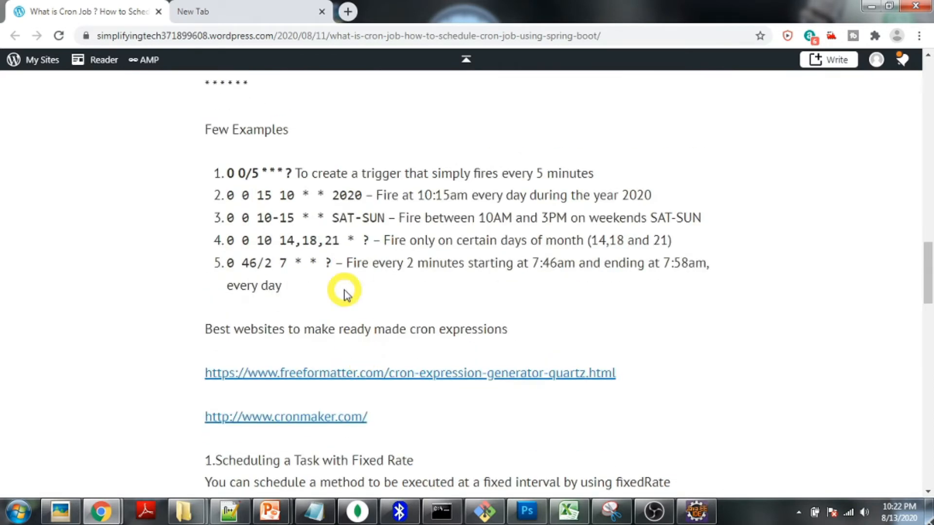
{"action": "mouse_move", "coordinate": [438, 194]}
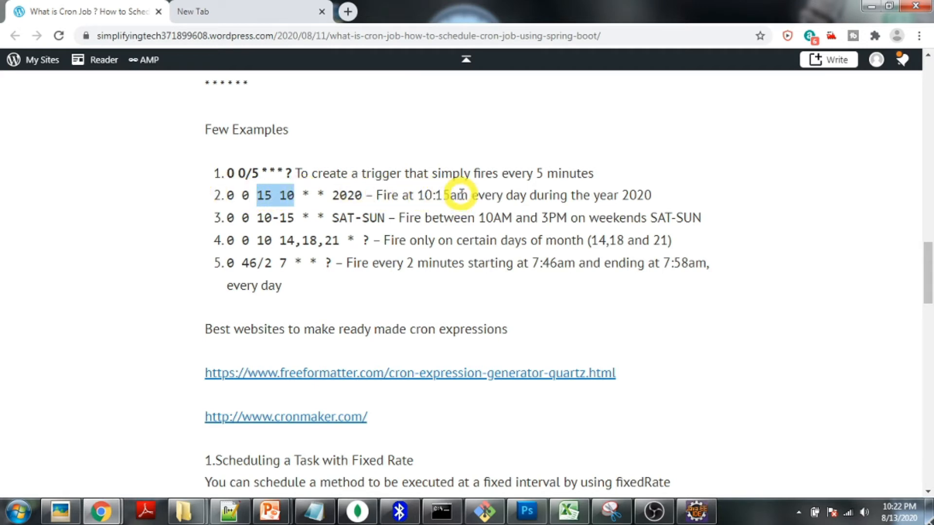
{"action": "mouse_move", "coordinate": [360, 230]}
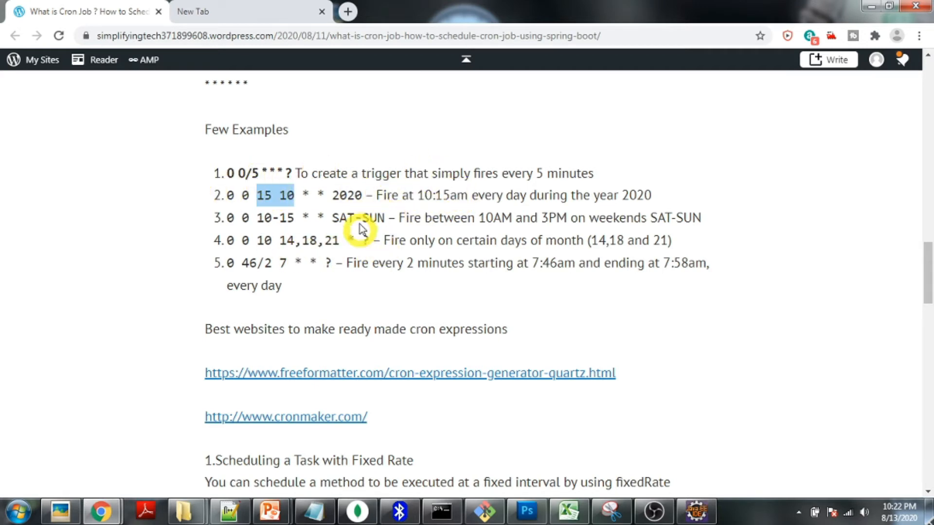
{"action": "scroll", "scroll_direction": "down", "scroll_amount": 3}
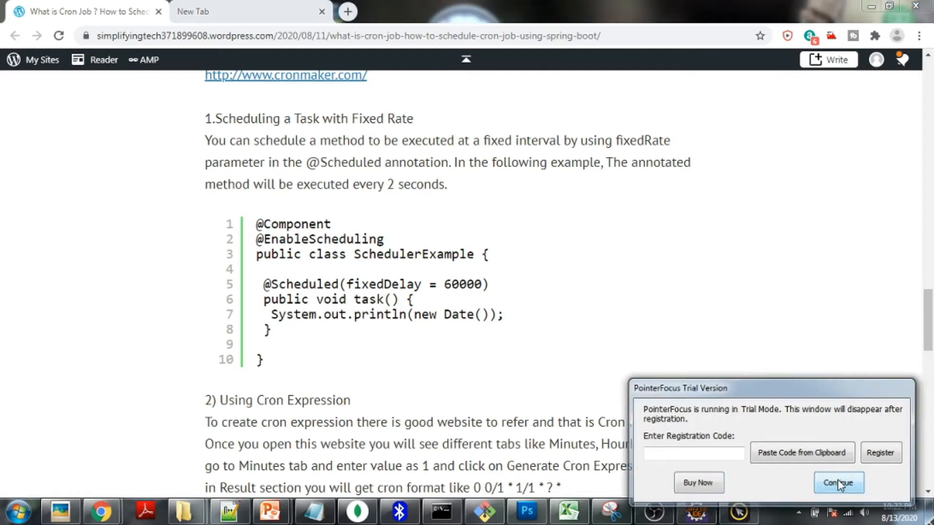
{"action": "left_click", "coordinate": [837, 483]}
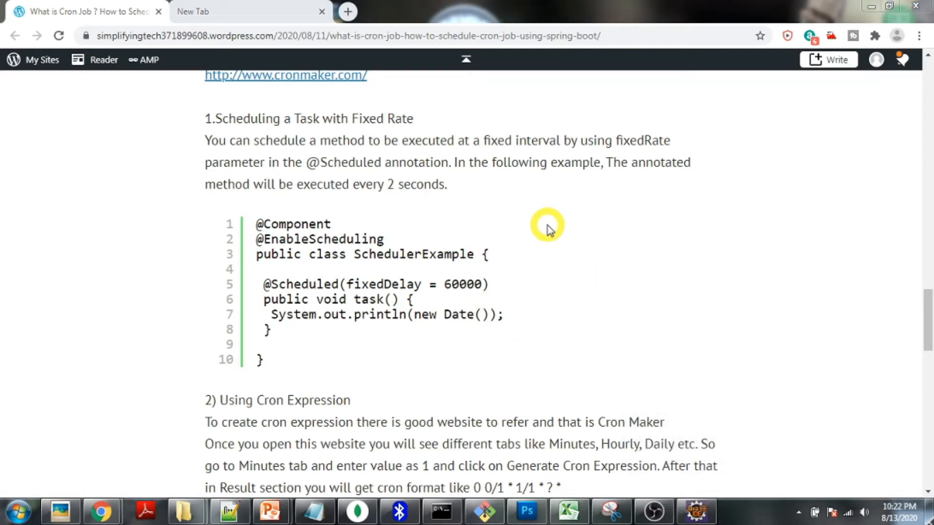
{"action": "mouse_move", "coordinate": [541, 227]}
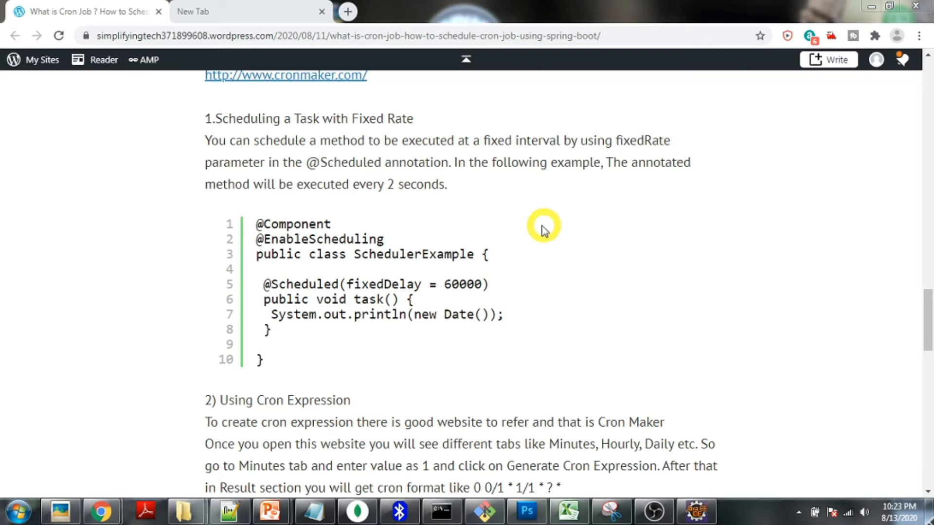
{"action": "mouse_move", "coordinate": [387, 119]}
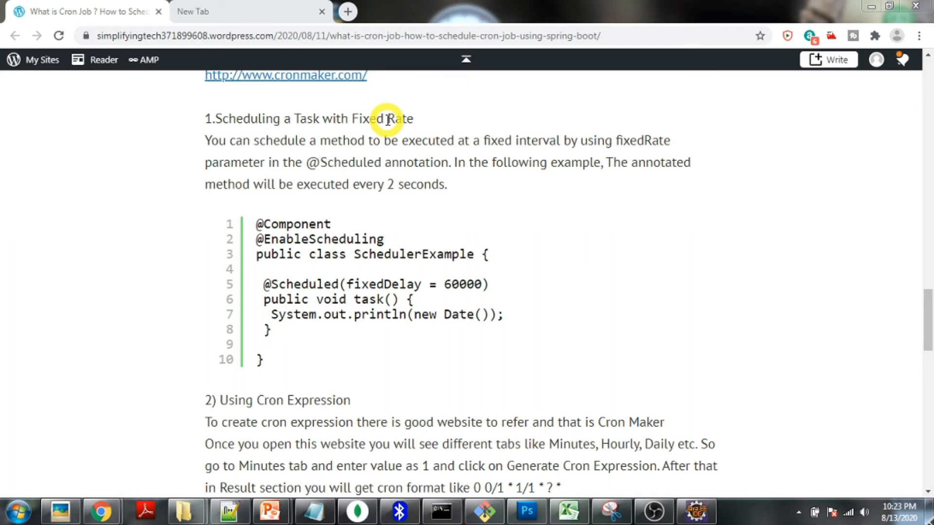
{"action": "mouse_move", "coordinate": [576, 260]}
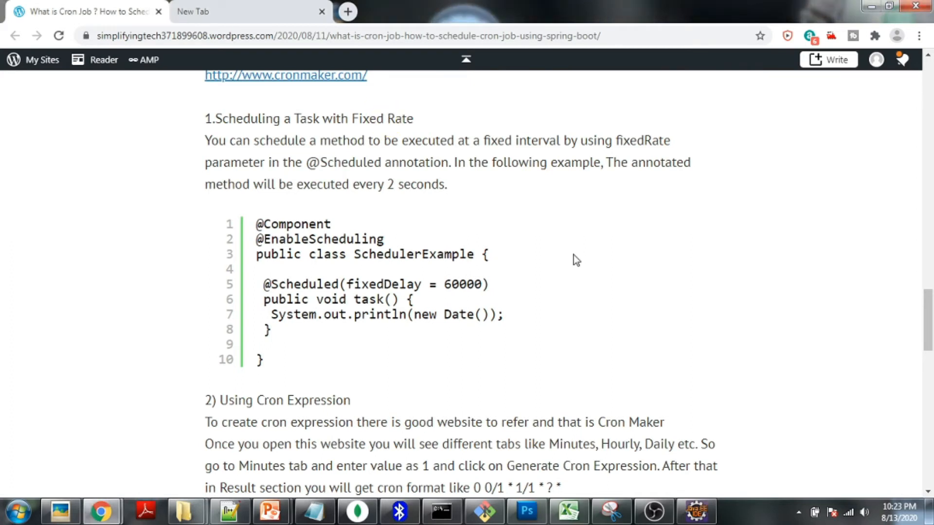
{"action": "mouse_move", "coordinate": [566, 232]}
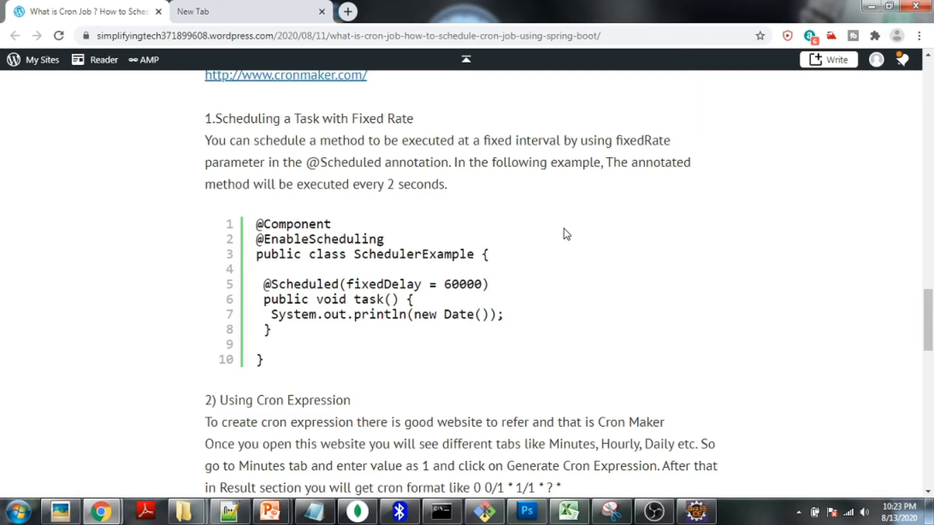
{"action": "mouse_move", "coordinate": [600, 209]}
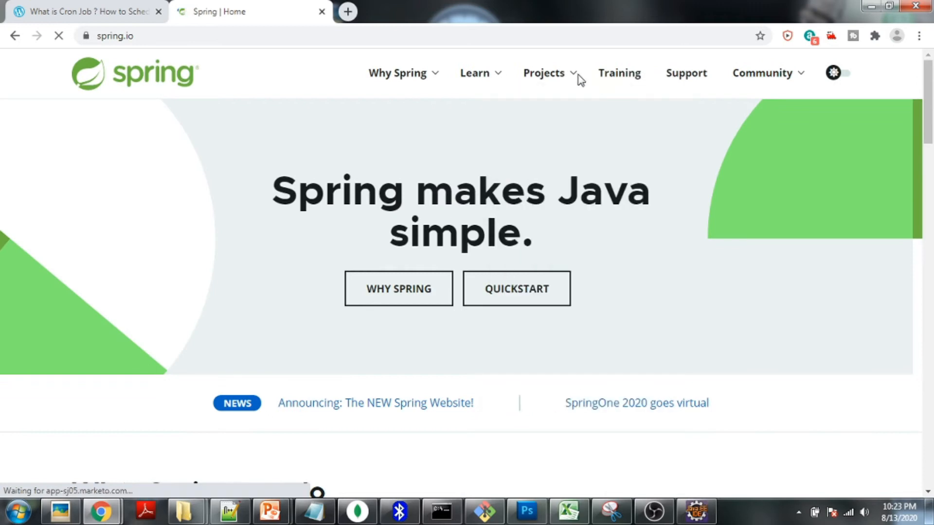
- Go to the Spring Boot project page via Projects and open Spring Initializr in a new tab
{"action": "left_click", "coordinate": [543, 73]}
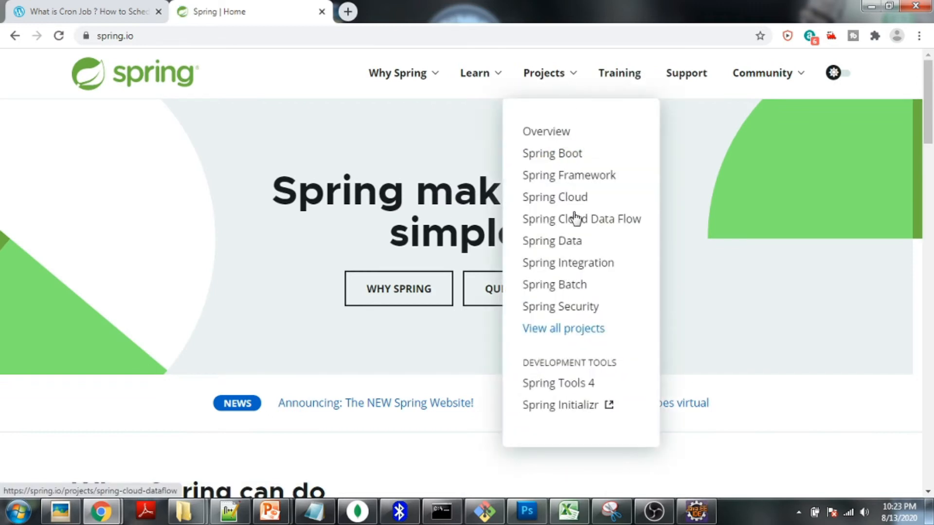
{"action": "left_click", "coordinate": [551, 153]}
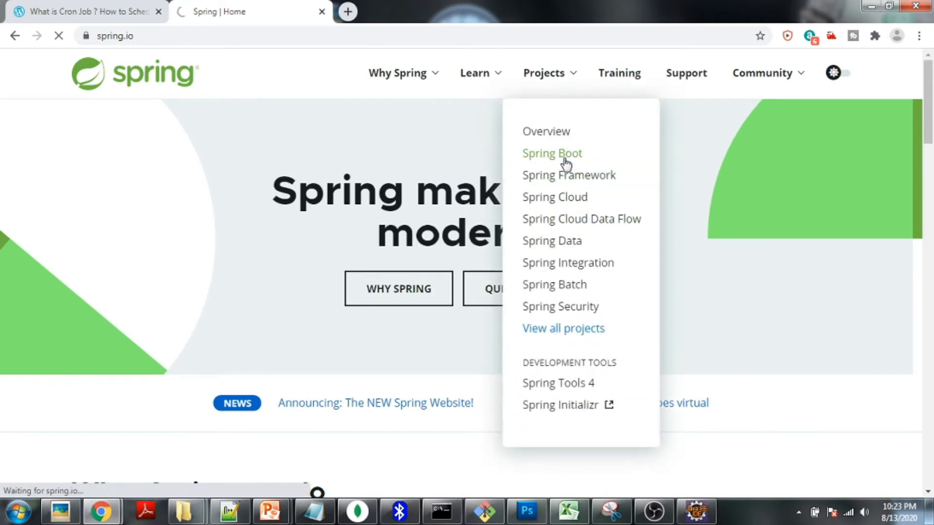
{"action": "left_click", "coordinate": [551, 152]}
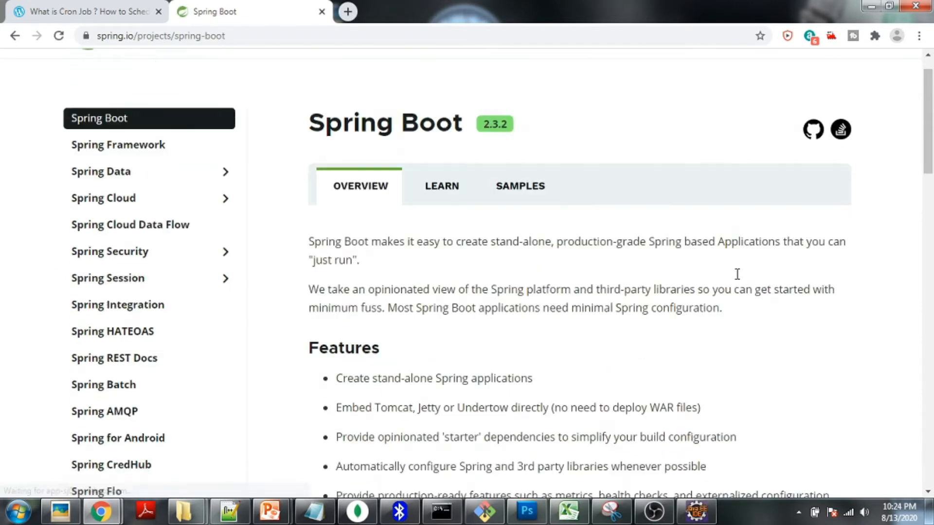
{"action": "left_click", "coordinate": [511, 11]}
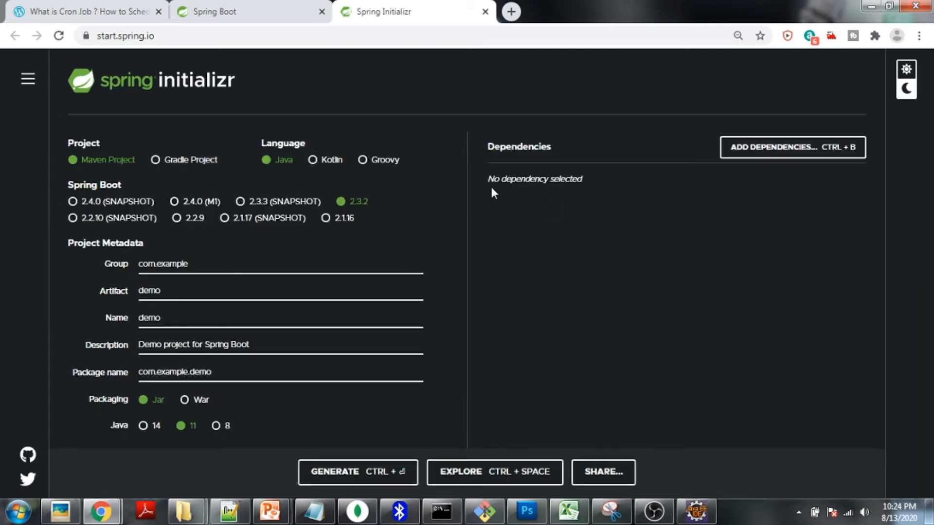
{"action": "mouse_move", "coordinate": [191, 169]}
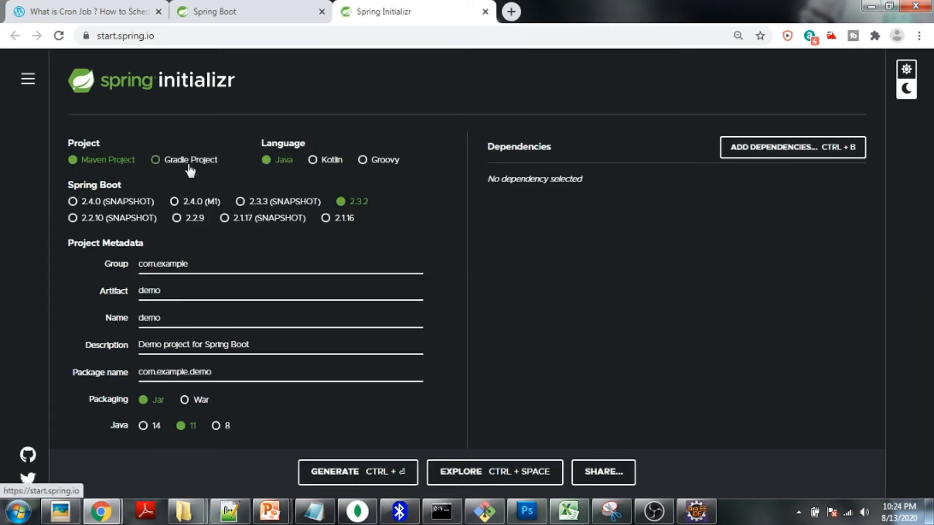
{"action": "mouse_move", "coordinate": [294, 179]}
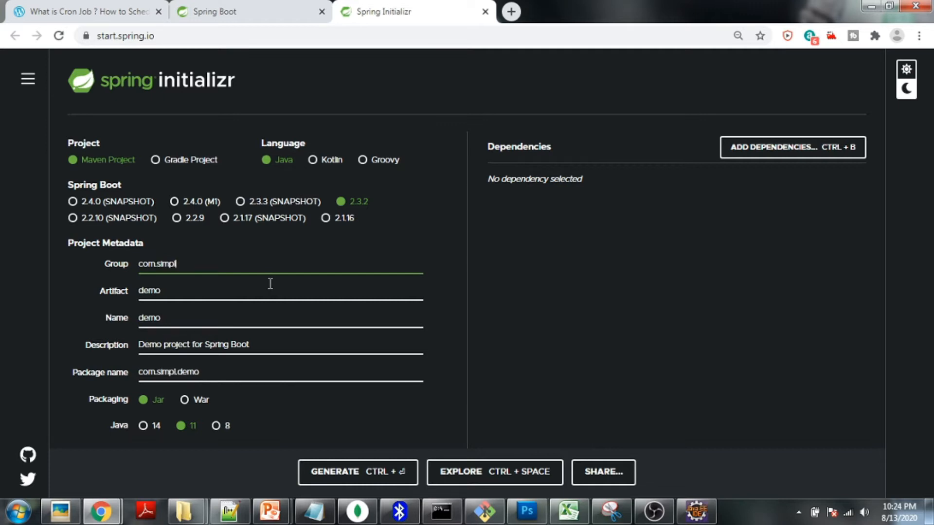
- Set Group com.simplifying.tech, Artifact SpringChronJob, and target Java 8
{"action": "type", "text": "fying"}
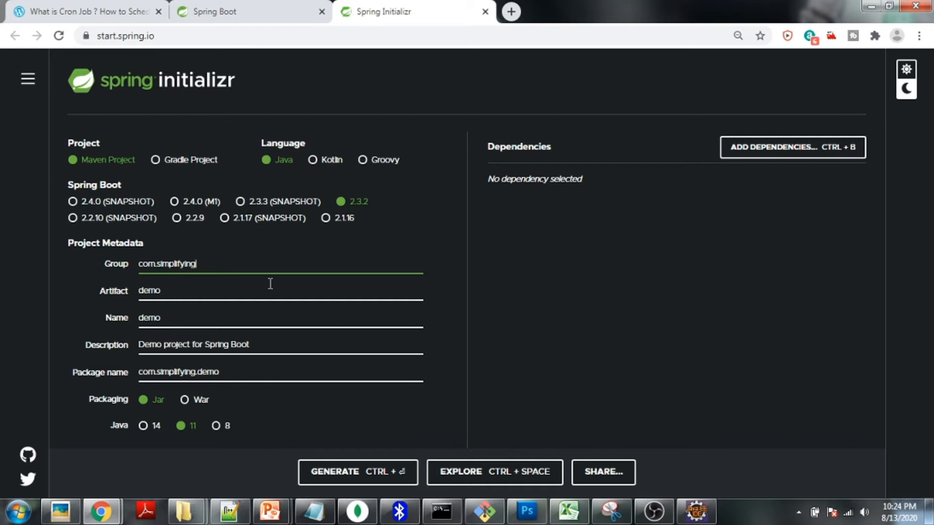
{"action": "type", "text": ".tech"}
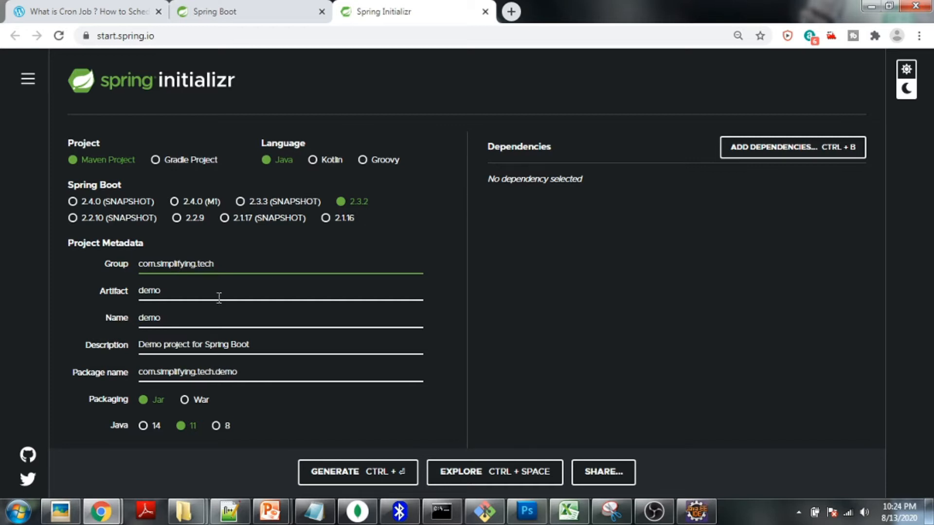
{"action": "type", "text": "S"}
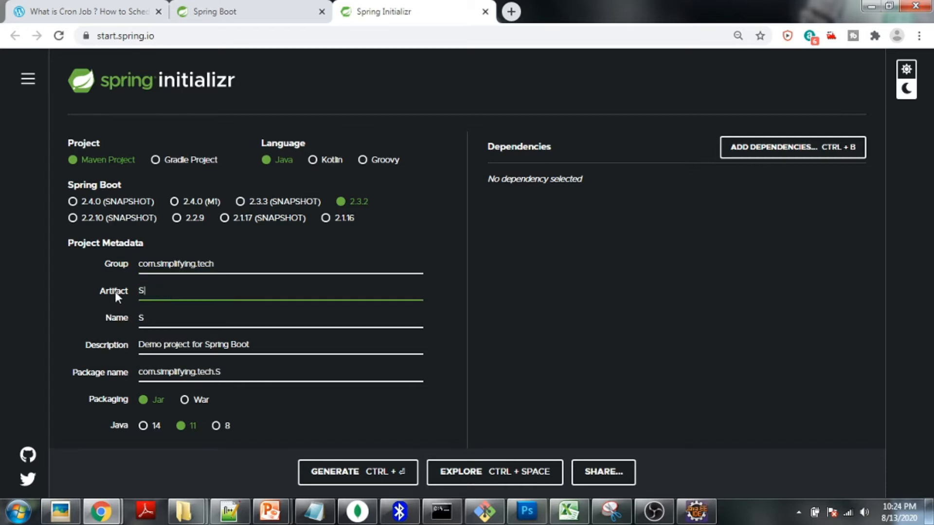
{"action": "type", "text": "pringChronJob"}
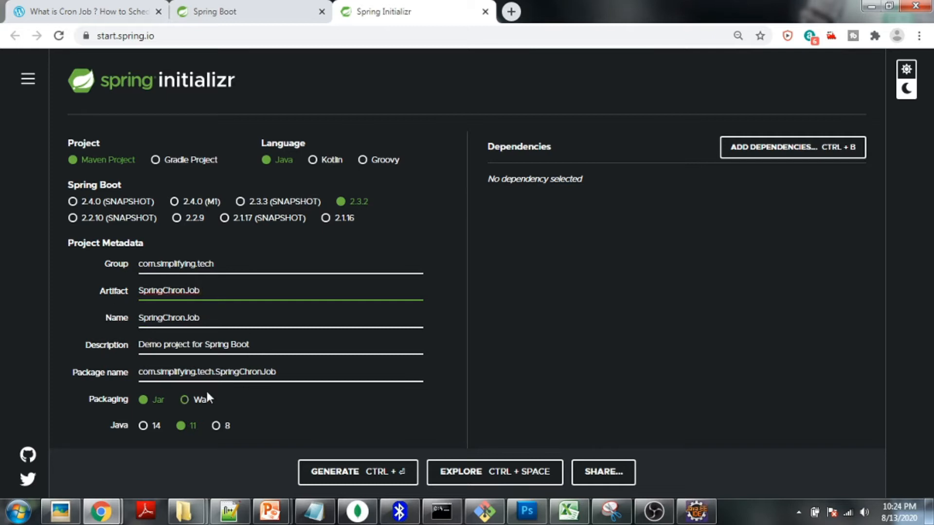
{"action": "left_click", "coordinate": [216, 426]}
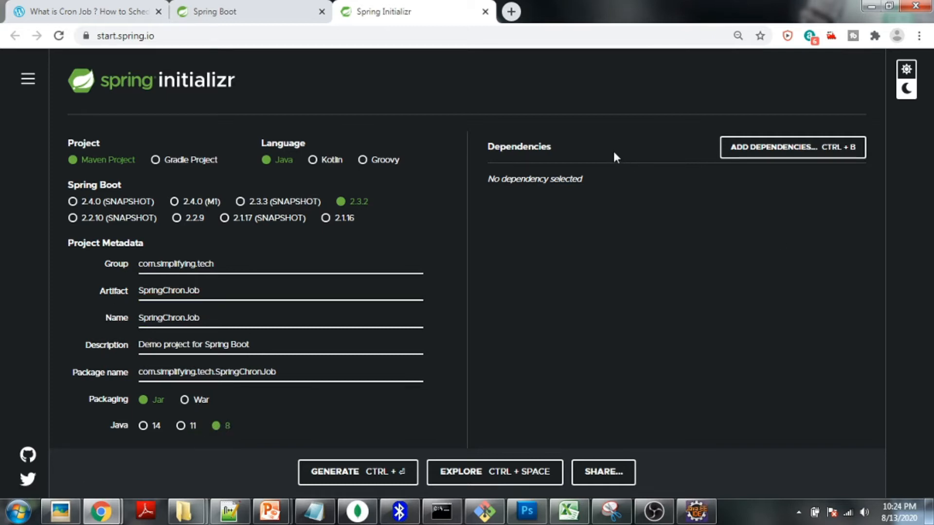
- Add the Spring Web dependency and generate the SpringChronJob.zip download
{"action": "left_click", "coordinate": [792, 147]}
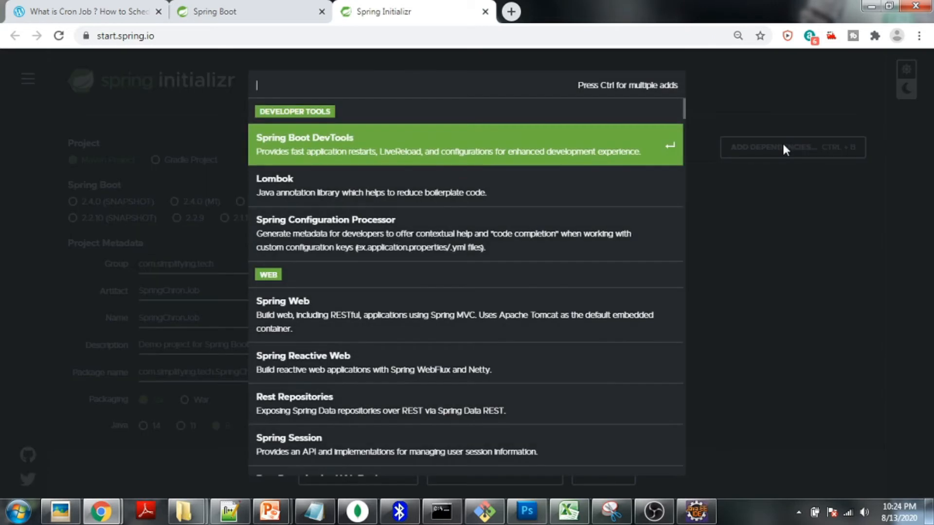
{"action": "type", "text": "web"}
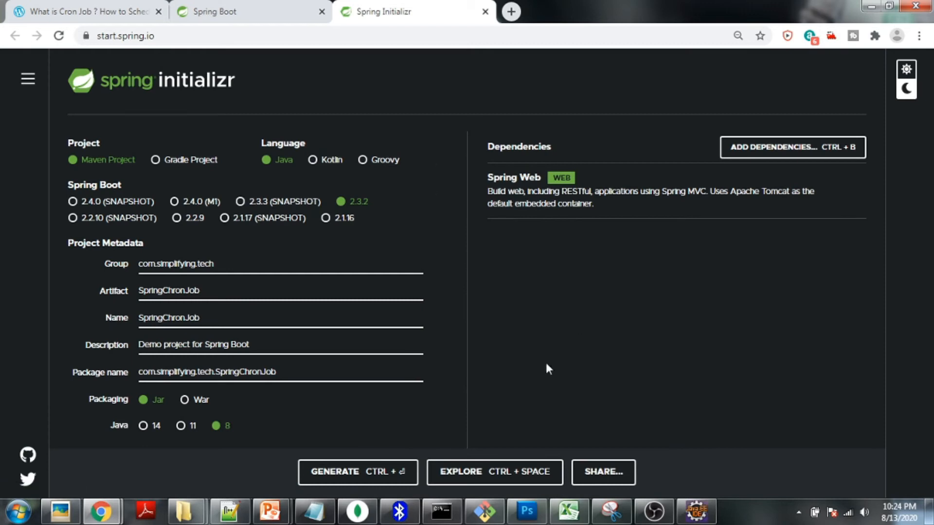
{"action": "mouse_move", "coordinate": [357, 472]}
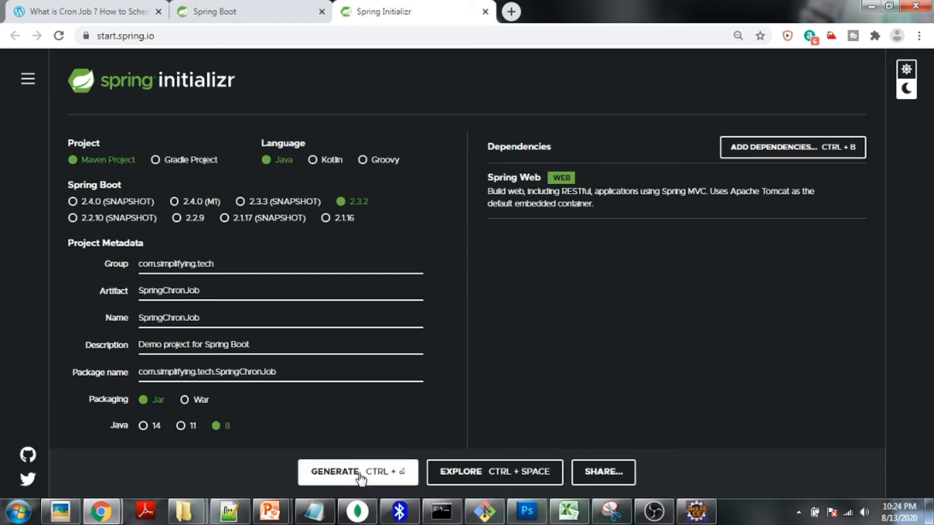
{"action": "left_click", "coordinate": [357, 471]}
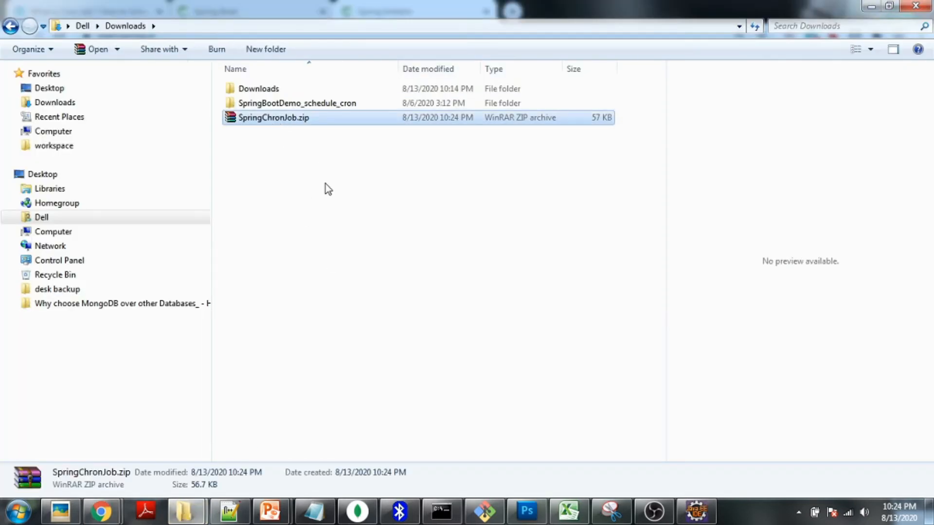
{"action": "mouse_move", "coordinate": [186, 510]}
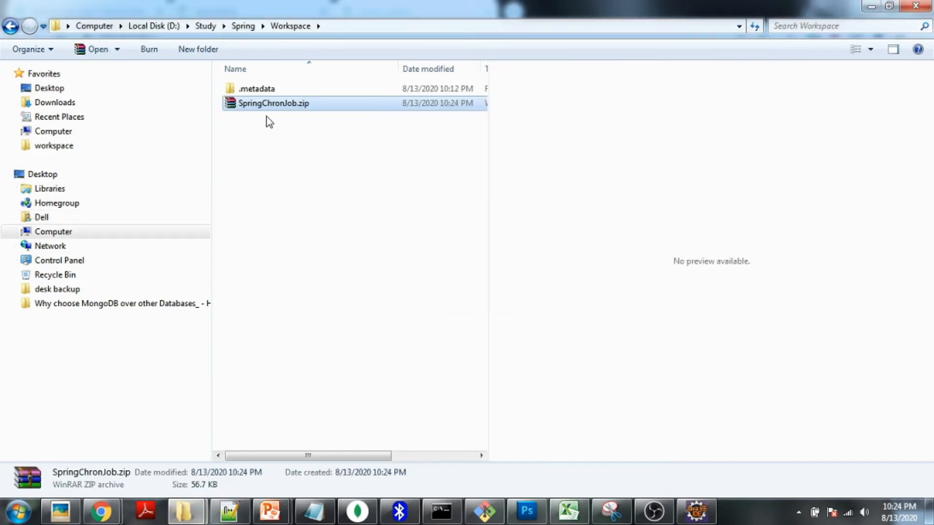
- Extract SpringChronJob.zip into the D:\Study\Spring\Workspace folder with Extract Here
{"action": "right_click", "coordinate": [273, 103]}
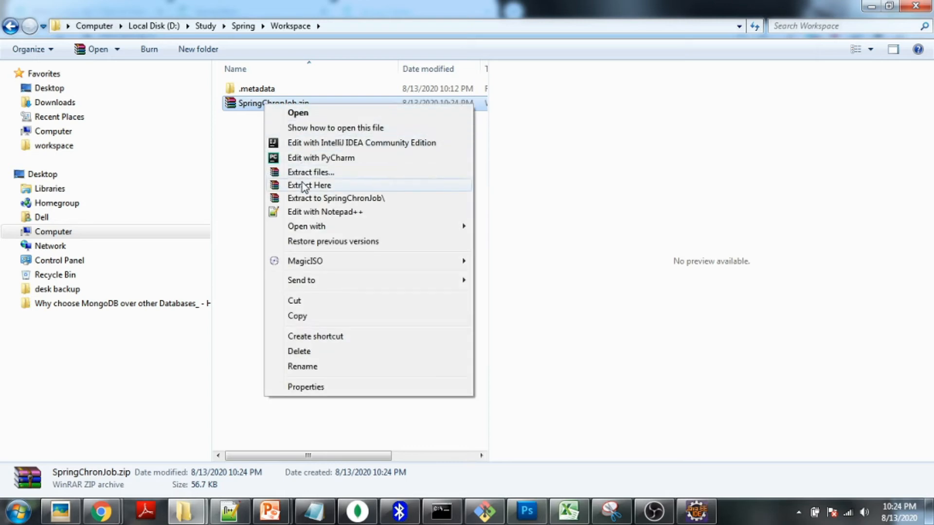
{"action": "left_click", "coordinate": [309, 185]}
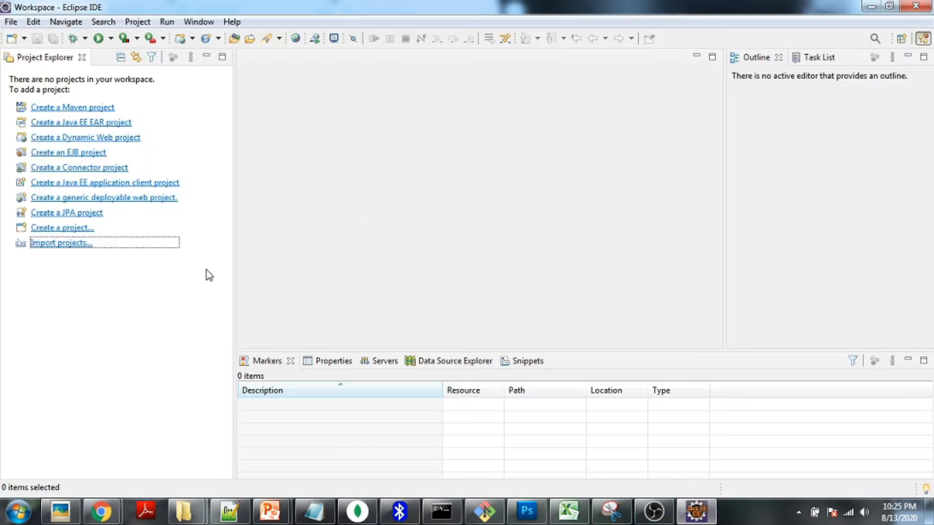
- Start an import filtered to 'mave' and choose Existing Maven Projects
{"action": "left_click", "coordinate": [61, 242]}
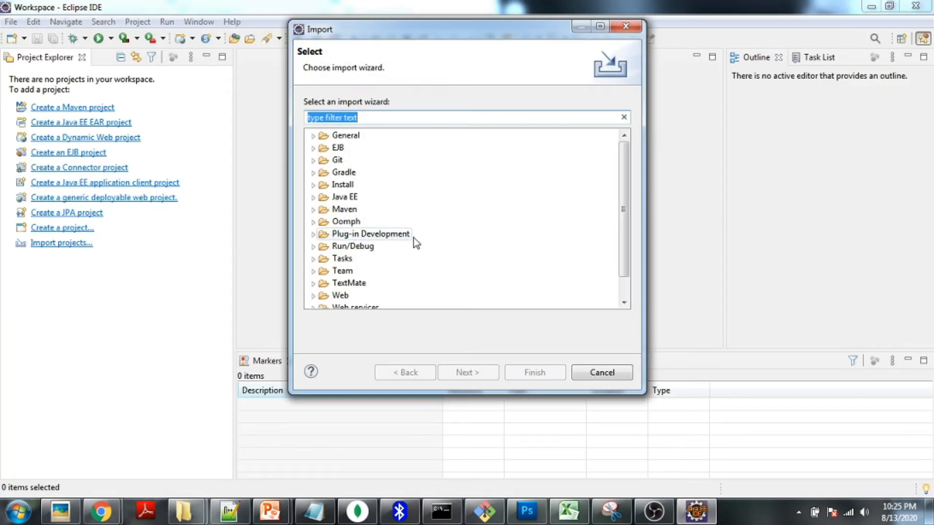
{"action": "type", "text": "maven"}
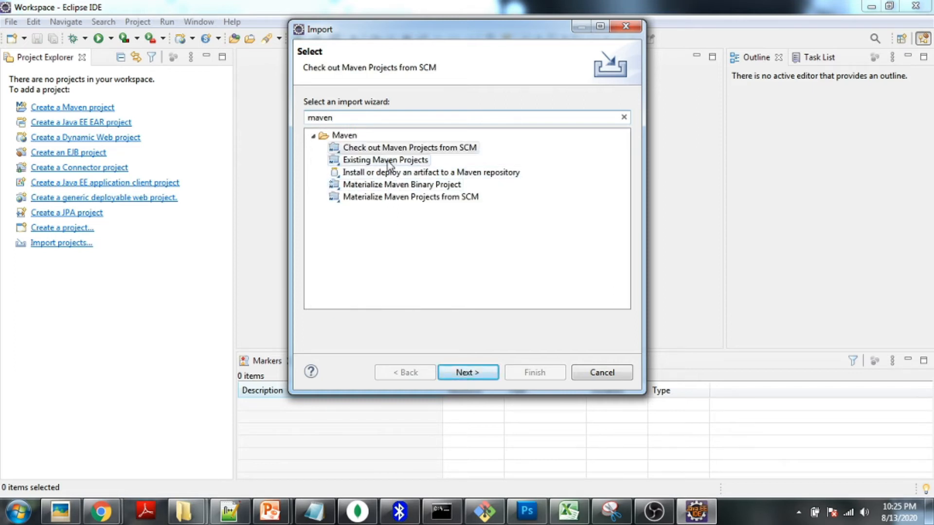
{"action": "left_click", "coordinate": [468, 373]}
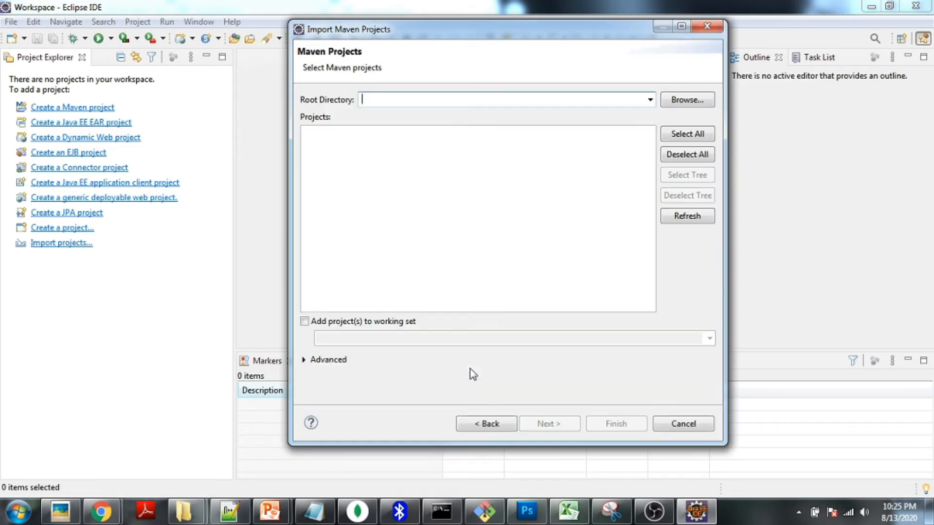
{"action": "mouse_move", "coordinate": [685, 100]}
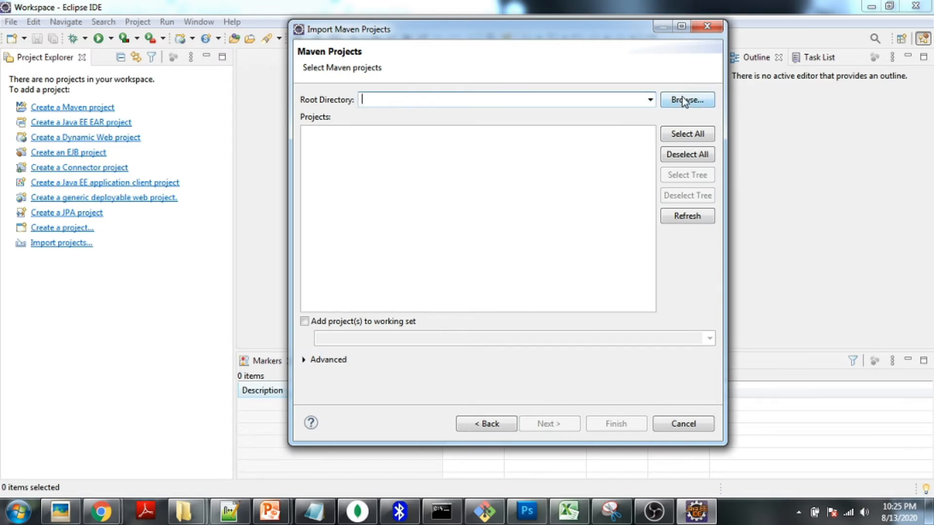
- Select the SpringChronJob folder as root directory and finish the Maven import
{"action": "left_click", "coordinate": [687, 99]}
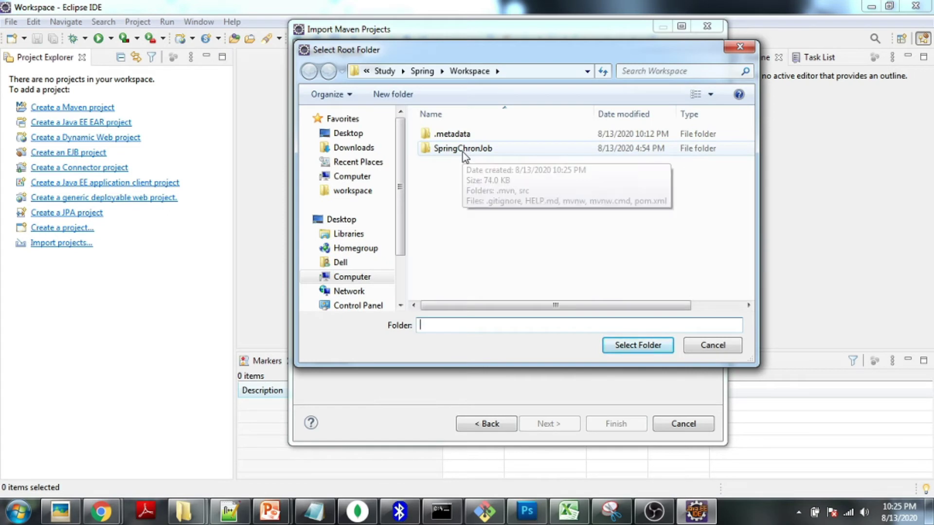
{"action": "double_click", "coordinate": [462, 148]}
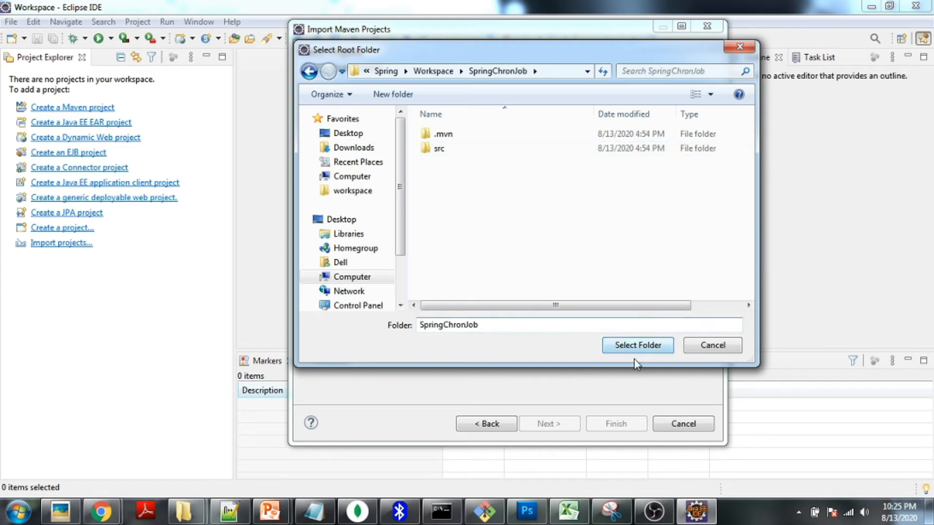
{"action": "left_click", "coordinate": [638, 345]}
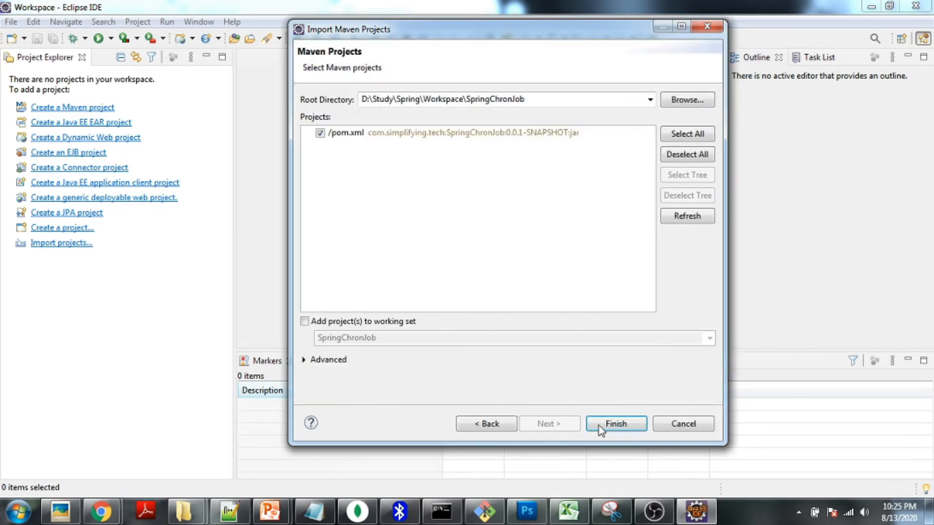
{"action": "left_click", "coordinate": [616, 423]}
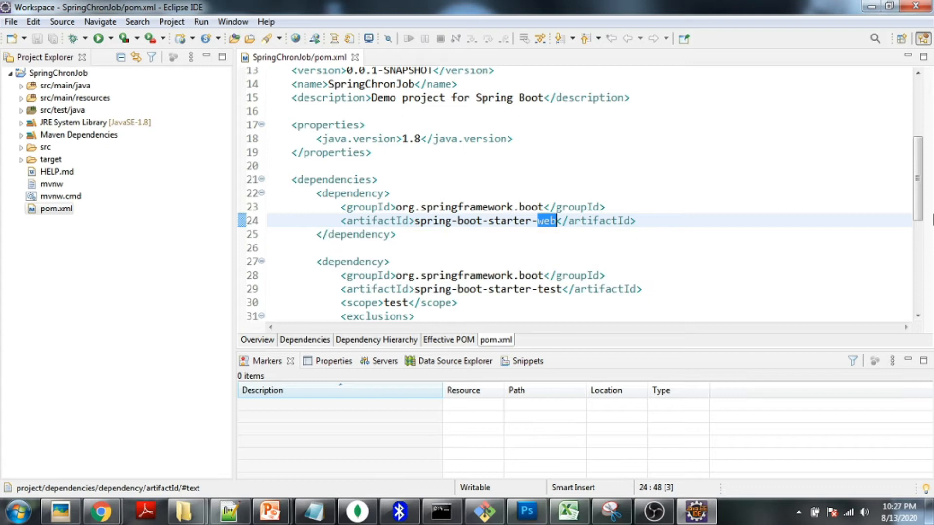
- Expand src/main/java and open SpringChronJobApplication.java from the SpringChronJob package
{"action": "scroll", "scroll_direction": "up", "scroll_amount": 3}
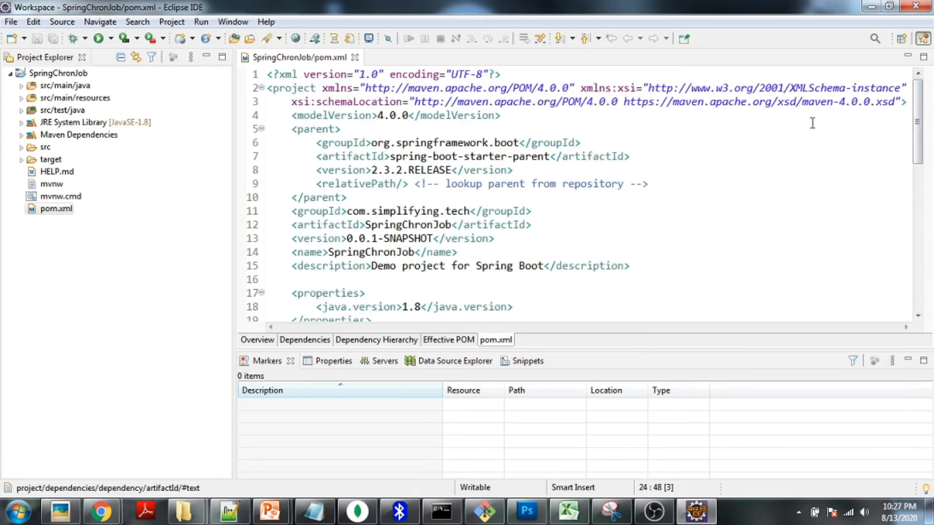
{"action": "mouse_move", "coordinate": [808, 132]}
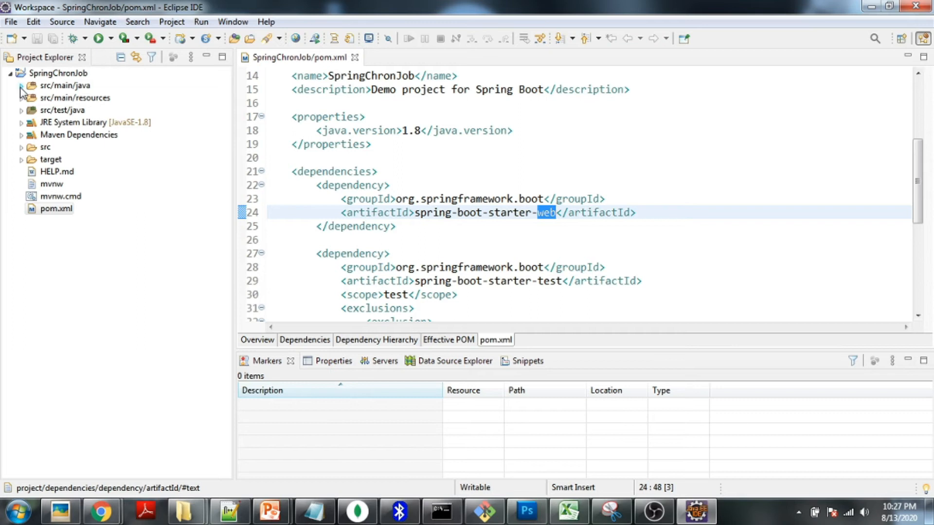
{"action": "left_click", "coordinate": [21, 86]}
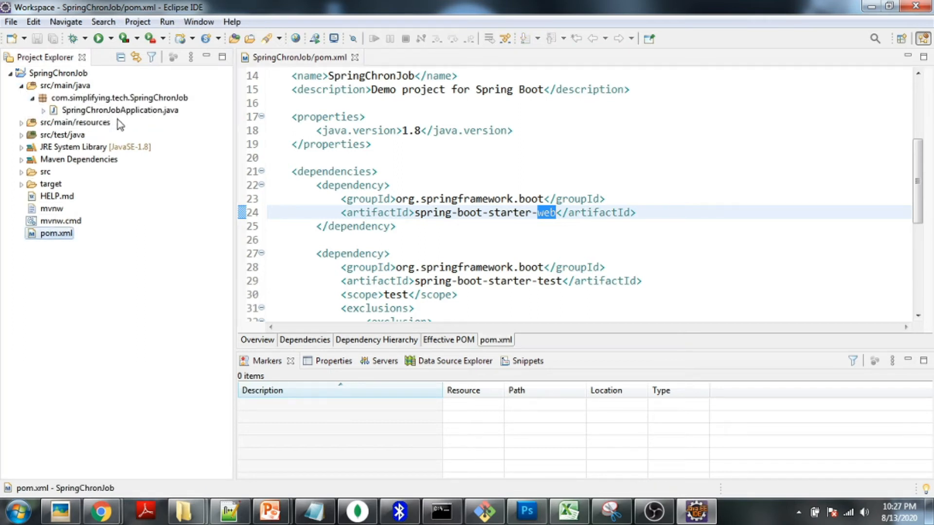
{"action": "left_click", "coordinate": [120, 110]}
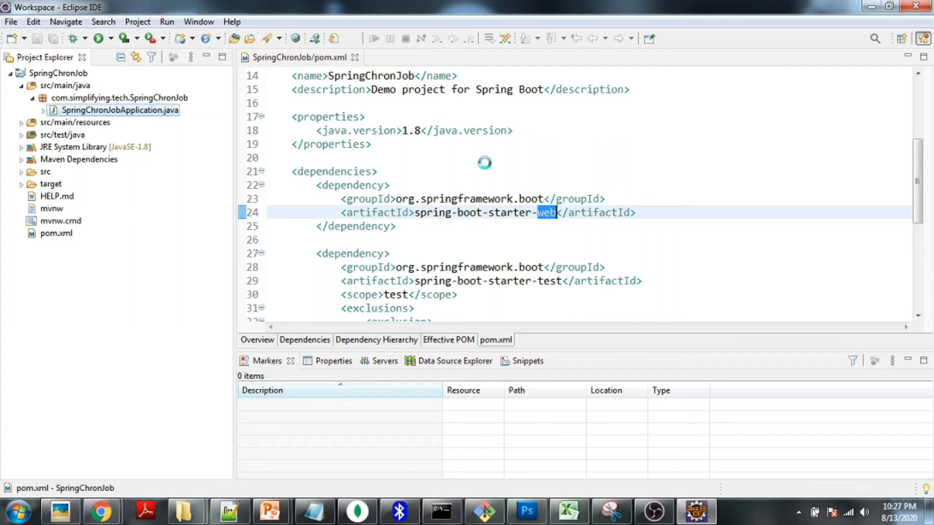
{"action": "double_click", "coordinate": [119, 110]}
{"action": "type", "text": "@"}
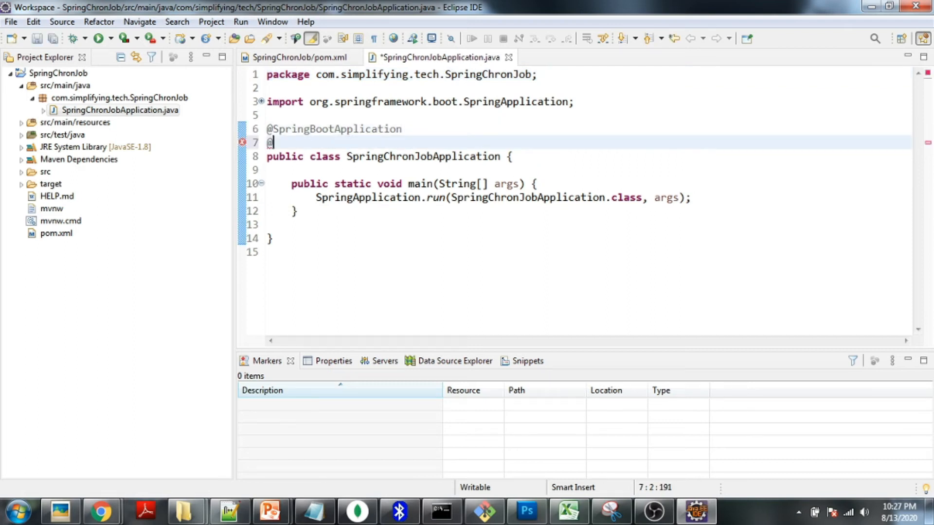
{"action": "type", "text": "Ena"}
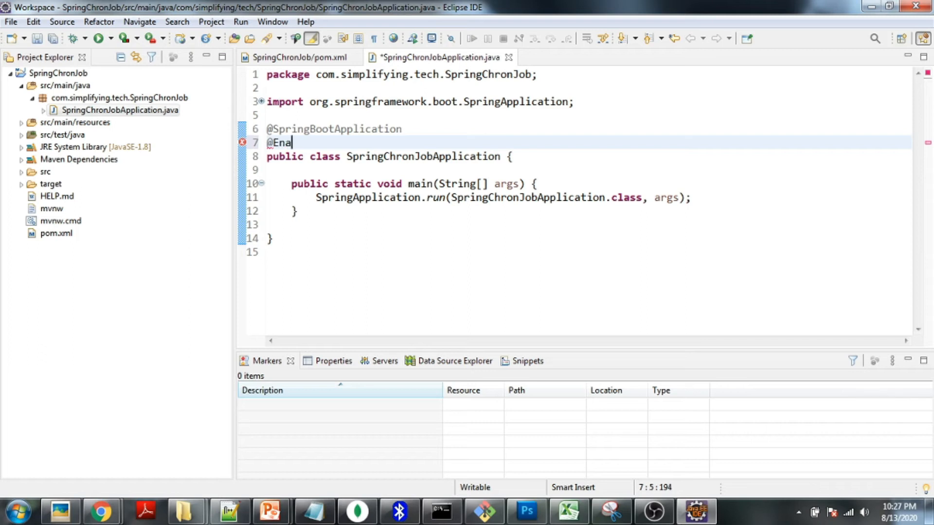
{"action": "type", "text": "bleS"}
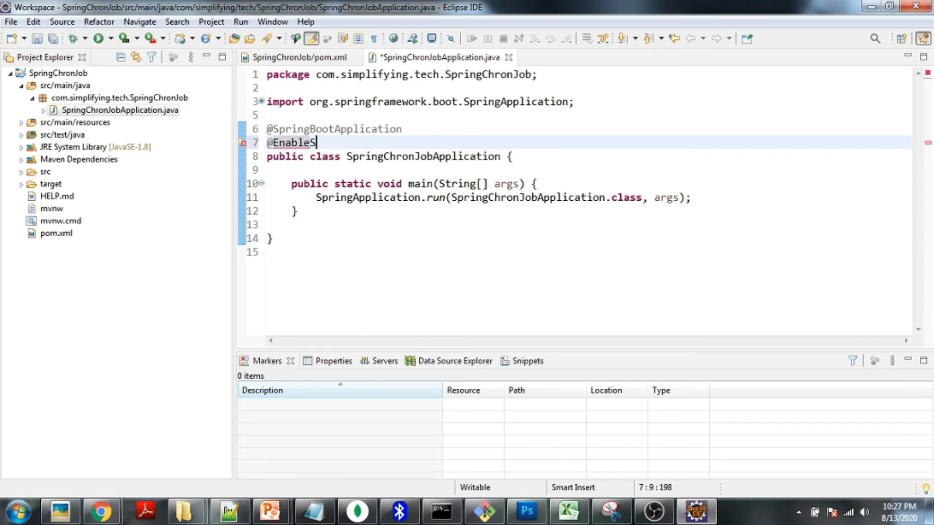
{"action": "type", "text": "chedul"}
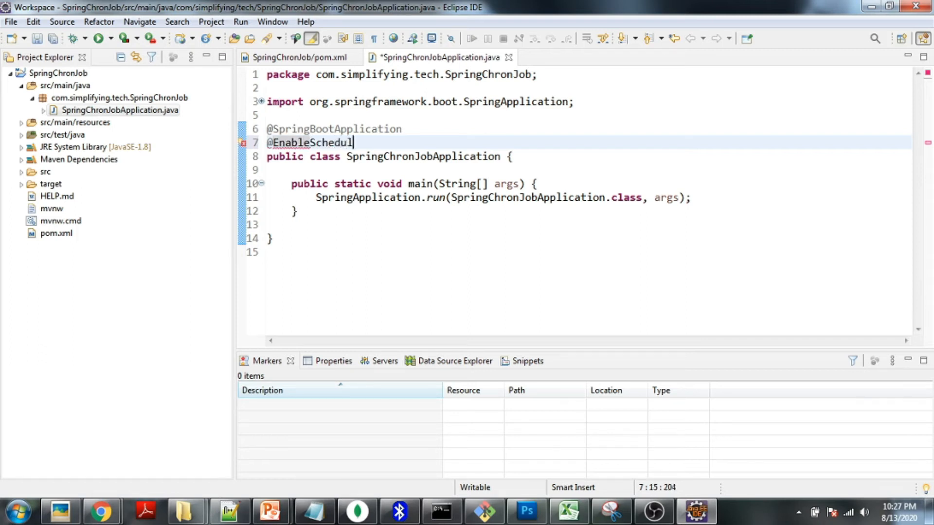
{"action": "type", "text": "ing"}
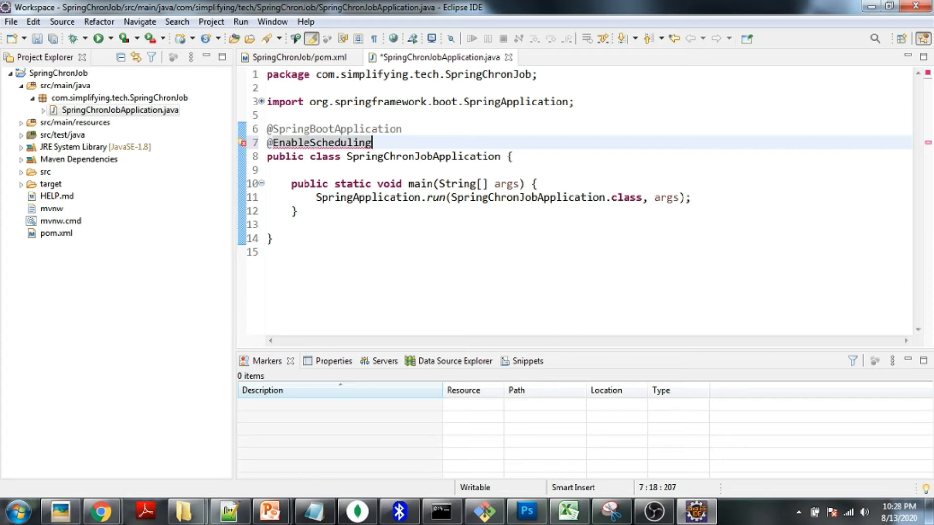
{"action": "key", "text": "Enter"}
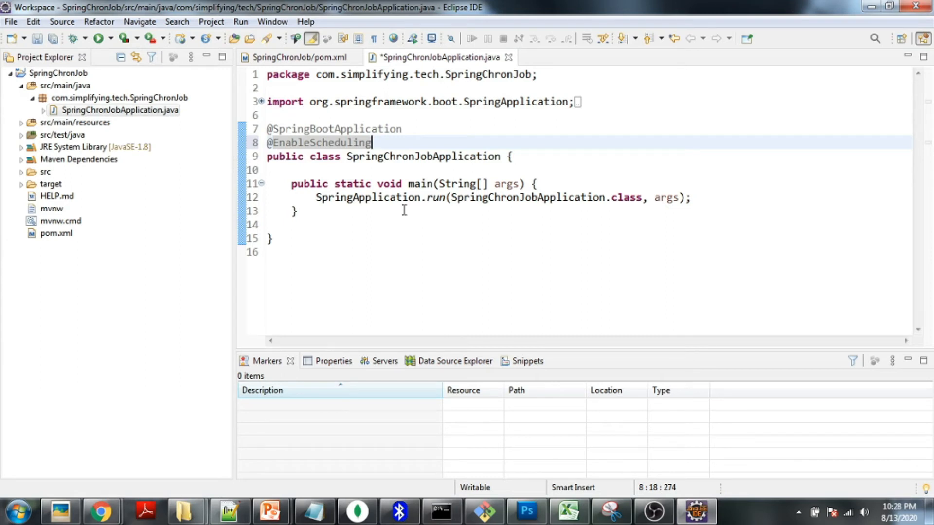
{"action": "mouse_move", "coordinate": [703, 198]}
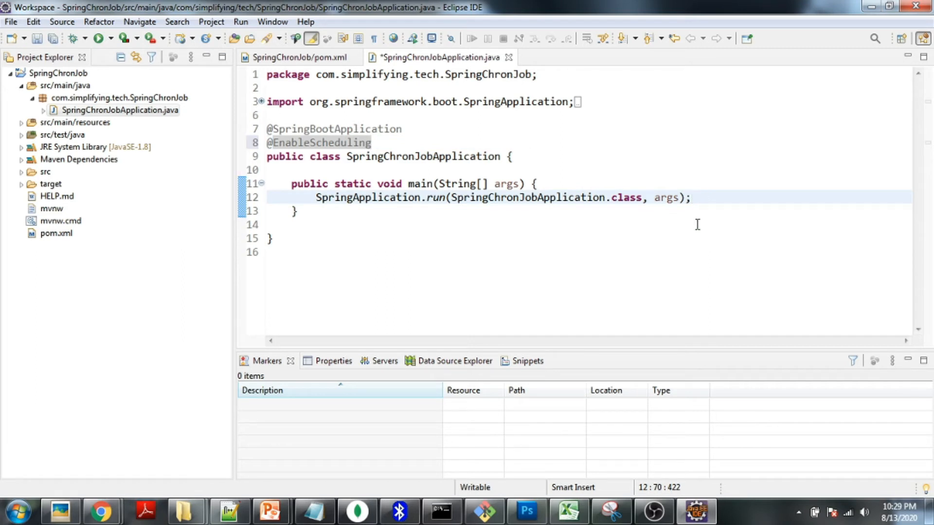
- Call task(); in main and quick-fix an empty private static task() method, removing its TODO
{"action": "key", "text": "enter"}
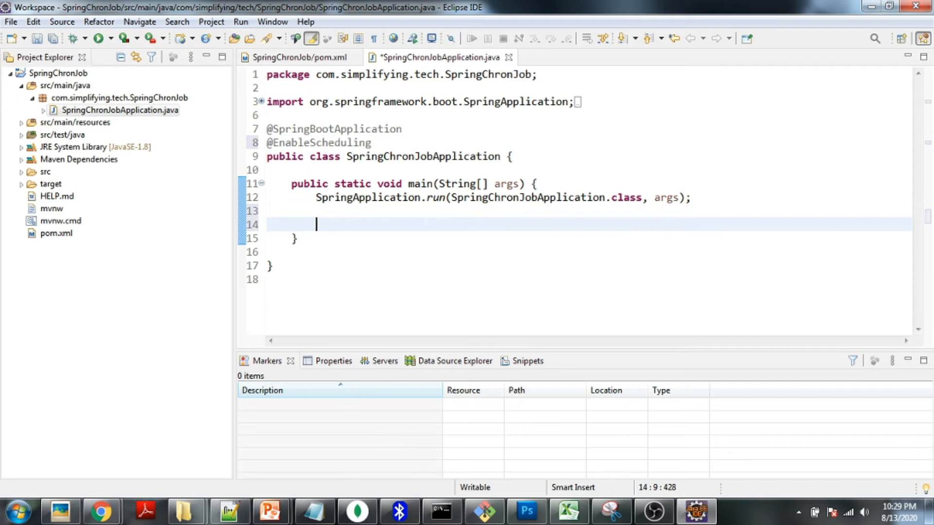
{"action": "type", "text": "task()"}
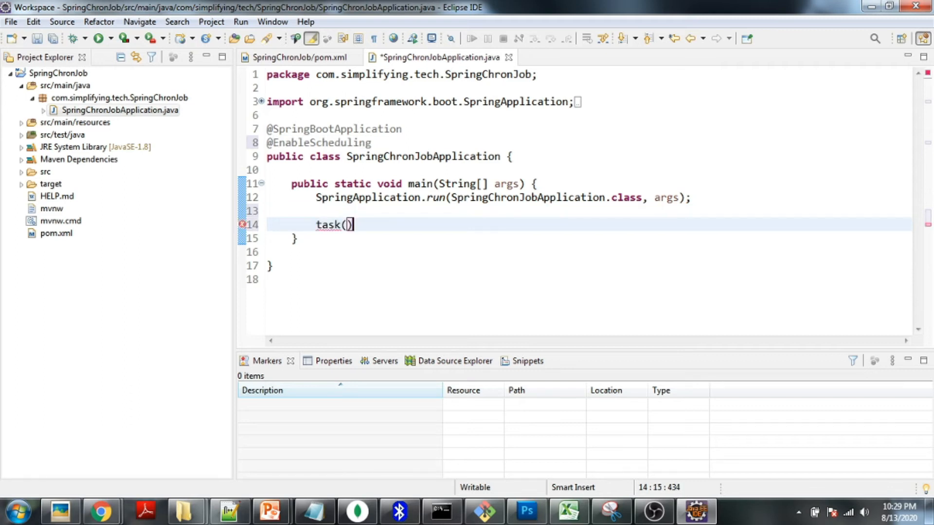
{"action": "type", "text": ";"}
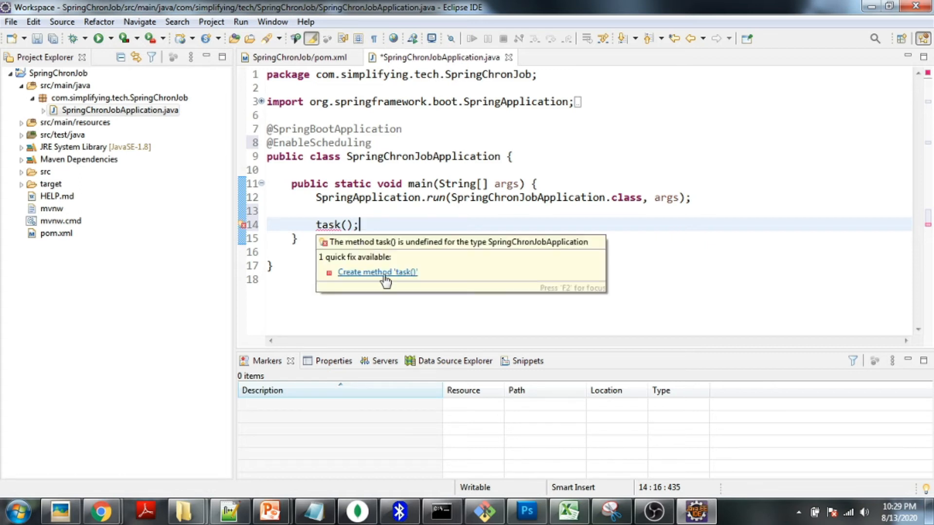
{"action": "left_click", "coordinate": [377, 272]}
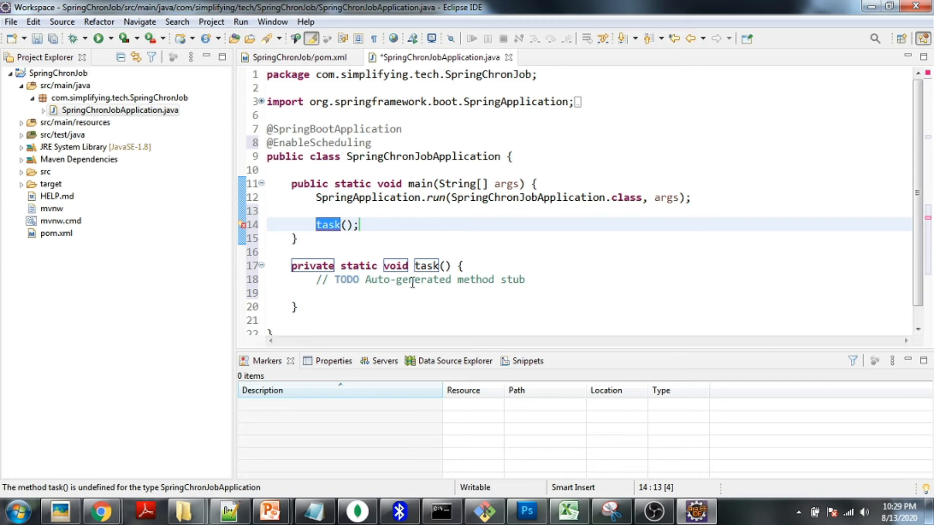
{"action": "left_click", "coordinate": [373, 279]}
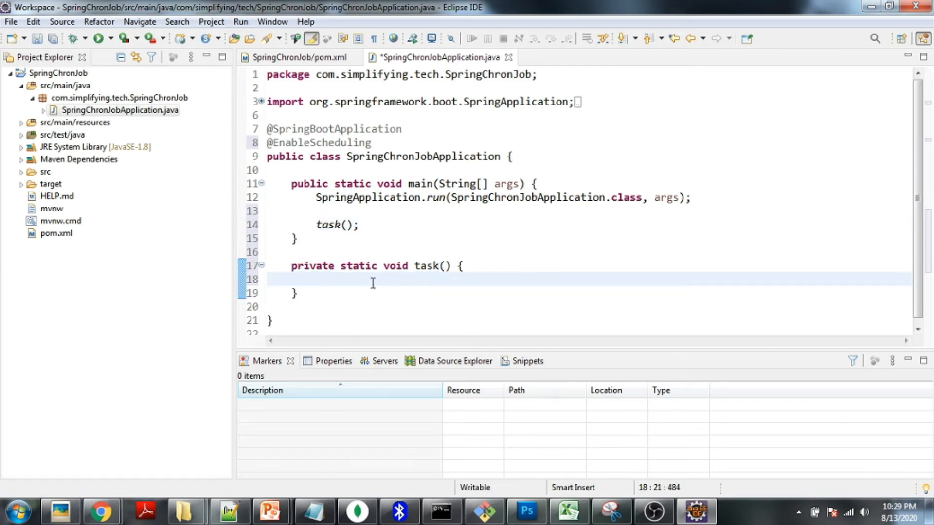
{"action": "left_click", "coordinate": [344, 251]}
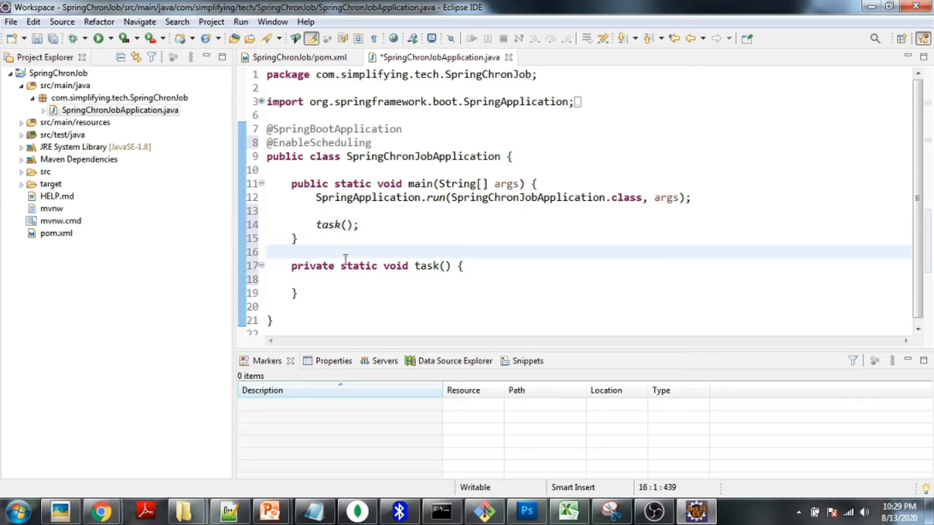
{"action": "type", "text": "@"}
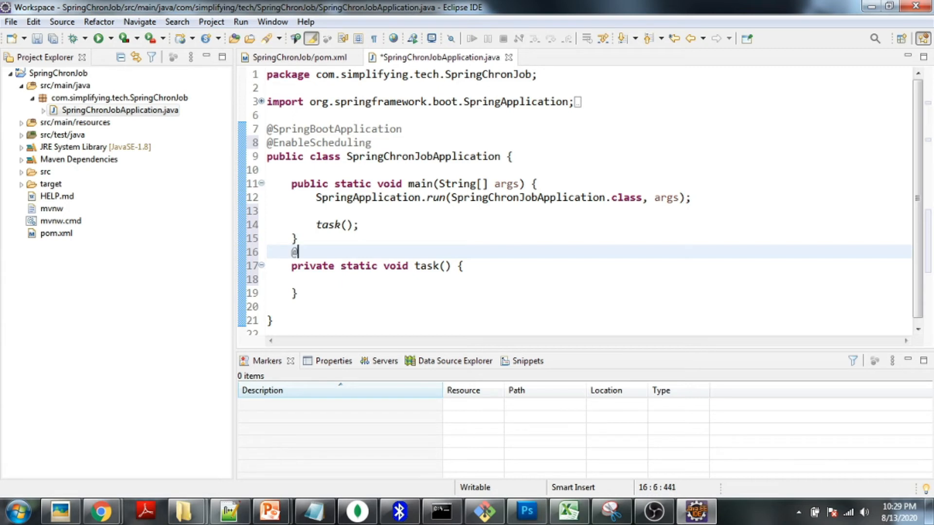
{"action": "key", "text": "Backspace"}
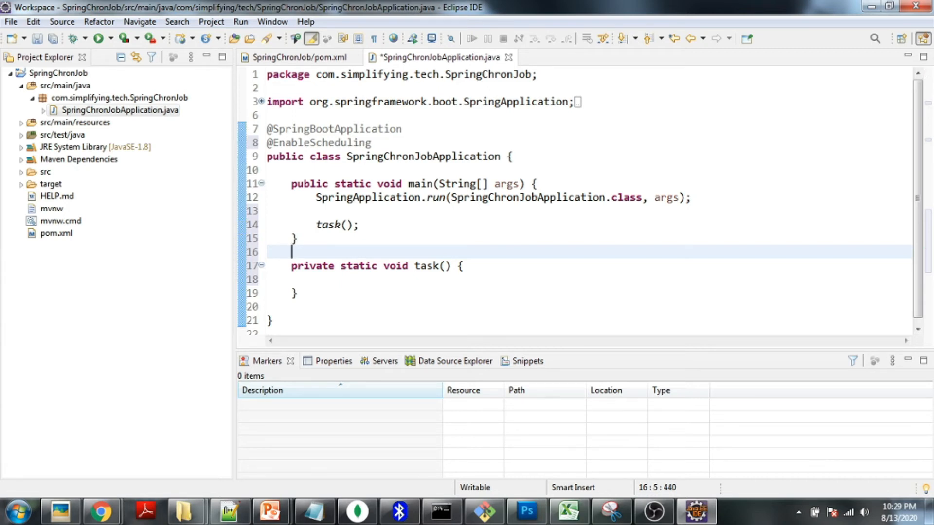
{"action": "type", "text": "@"}
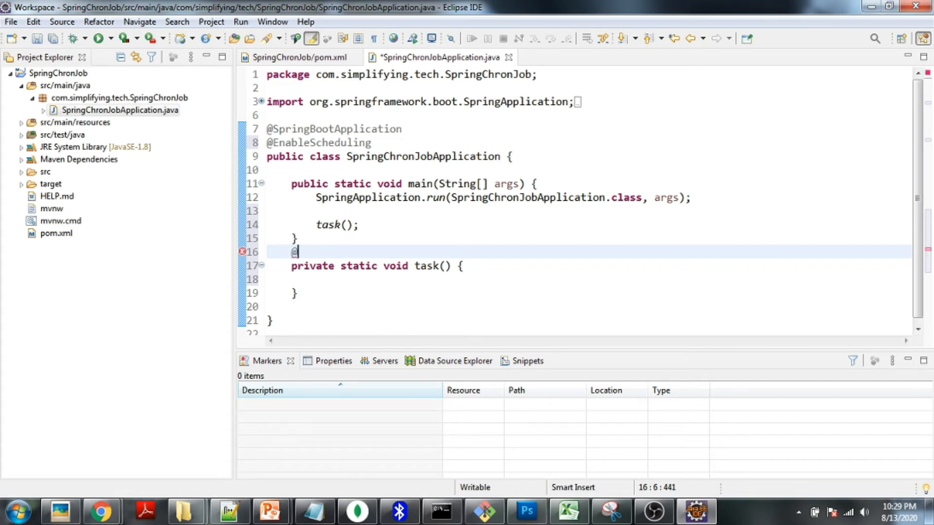
{"action": "type", "text": "Sched"}
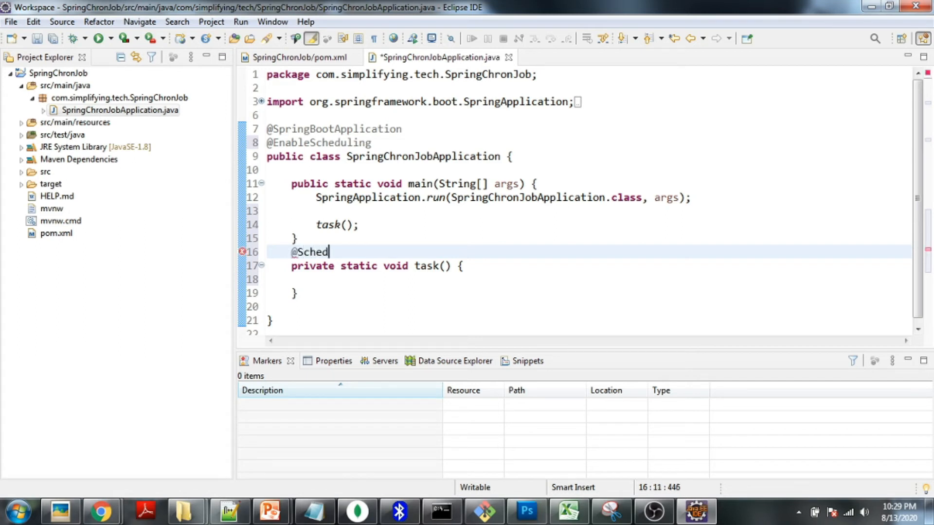
{"action": "type", "text": "uled"}
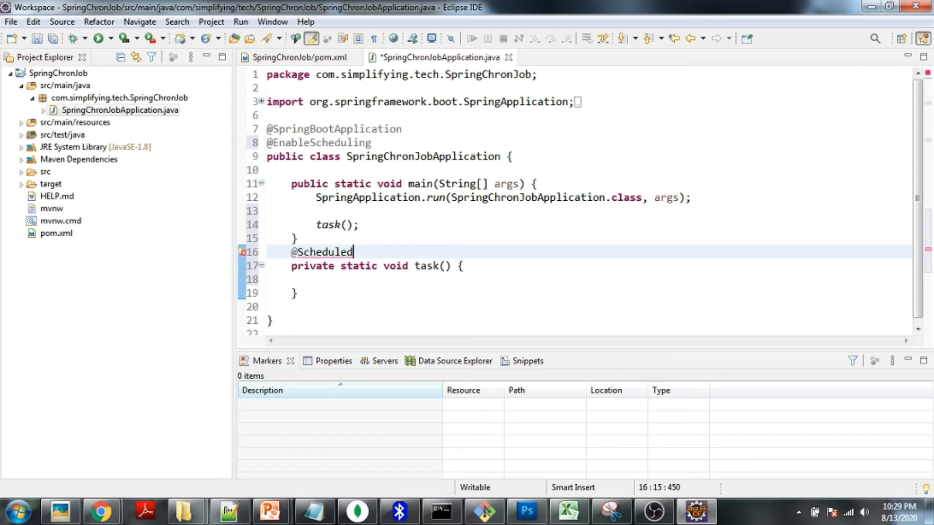
{"action": "type", "text": "()"}
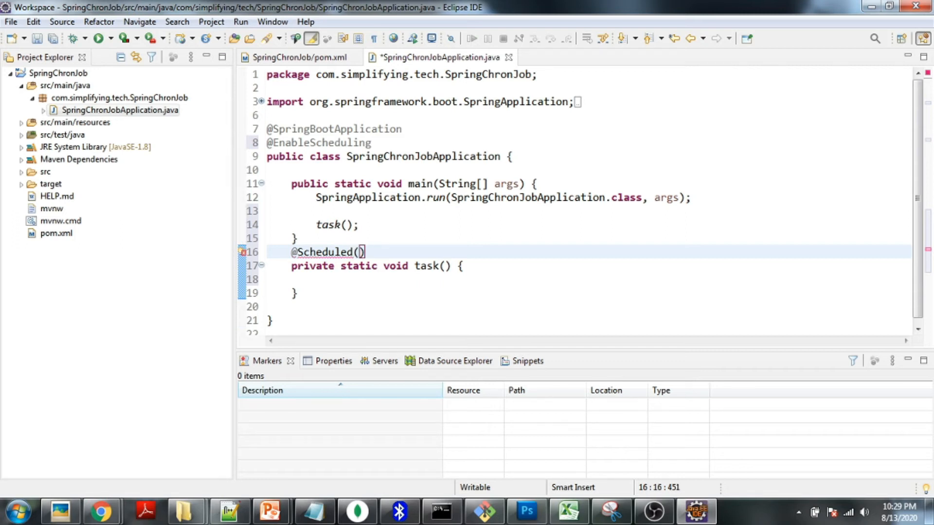
{"action": "type", "text": "fixed"}
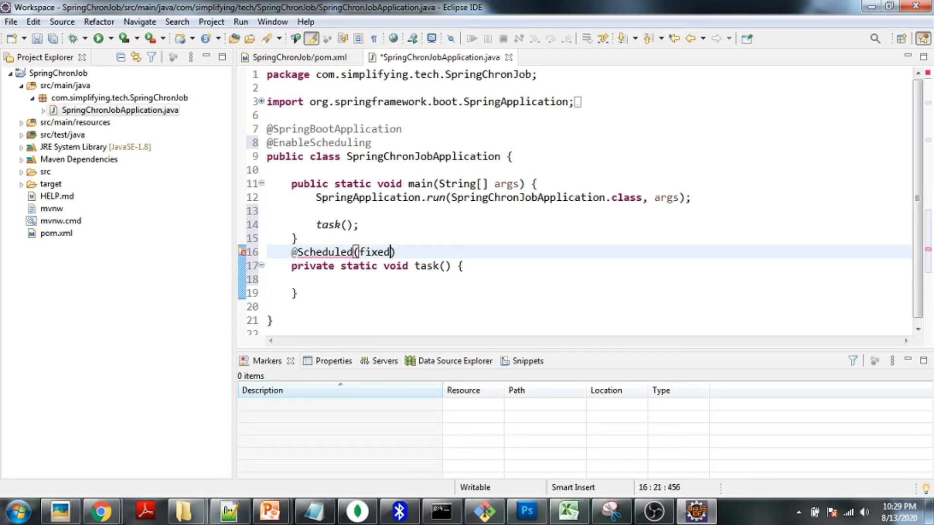
{"action": "type", "text": "delay"}
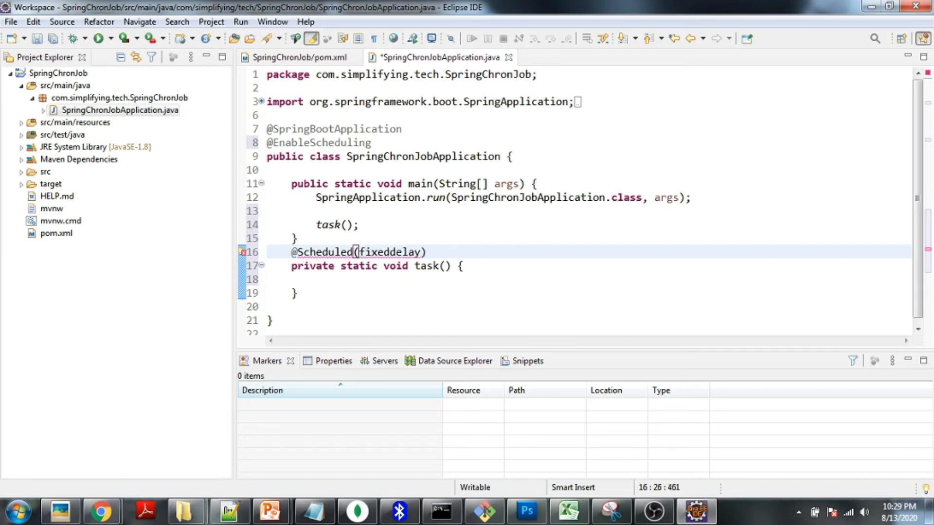
{"action": "type", "text": "= 30"}
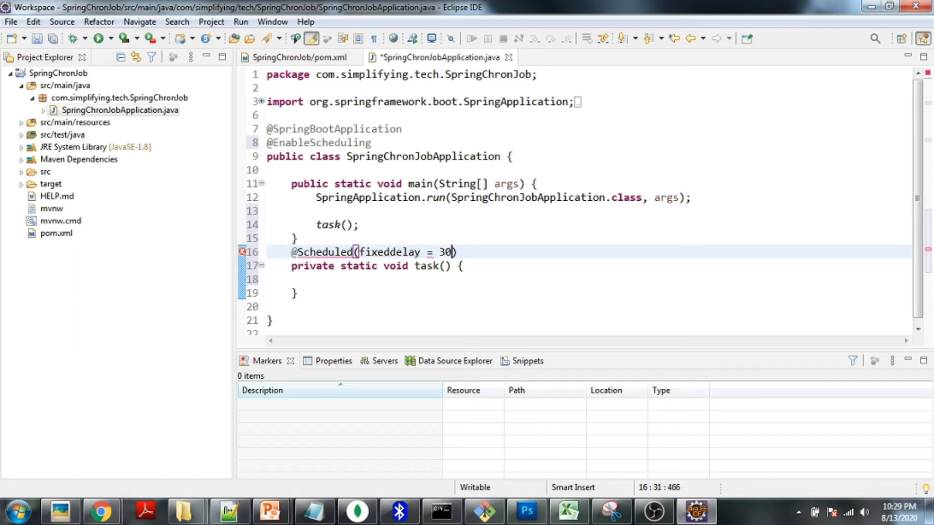
{"action": "type", "text": "00"}
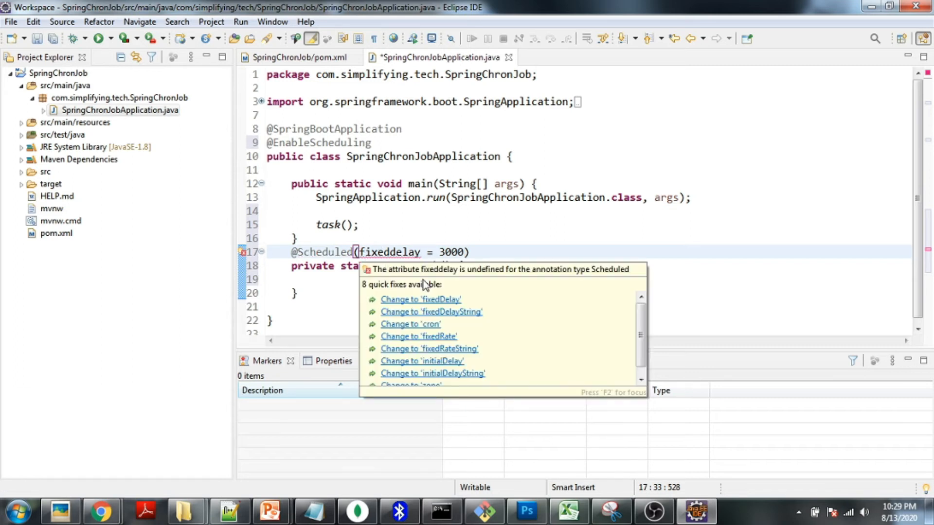
{"action": "left_click", "coordinate": [420, 299]}
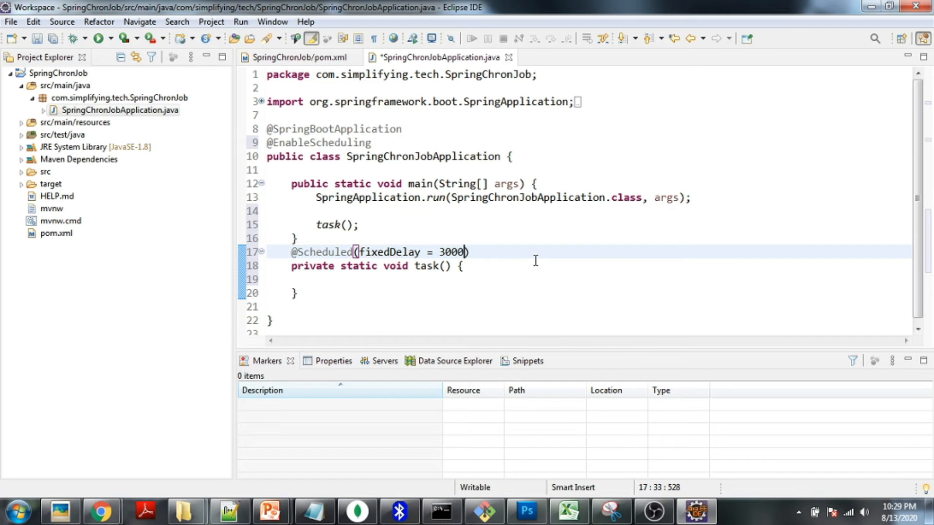
{"action": "mouse_move", "coordinate": [406, 279]}
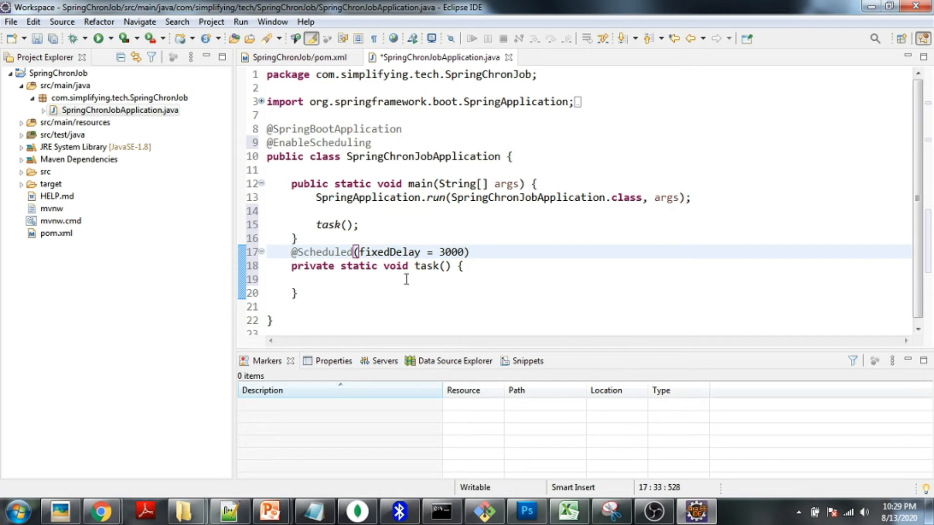
- Make the task body print new Date() via sysout, importing java.util.Date
{"action": "left_click", "coordinate": [395, 279]}
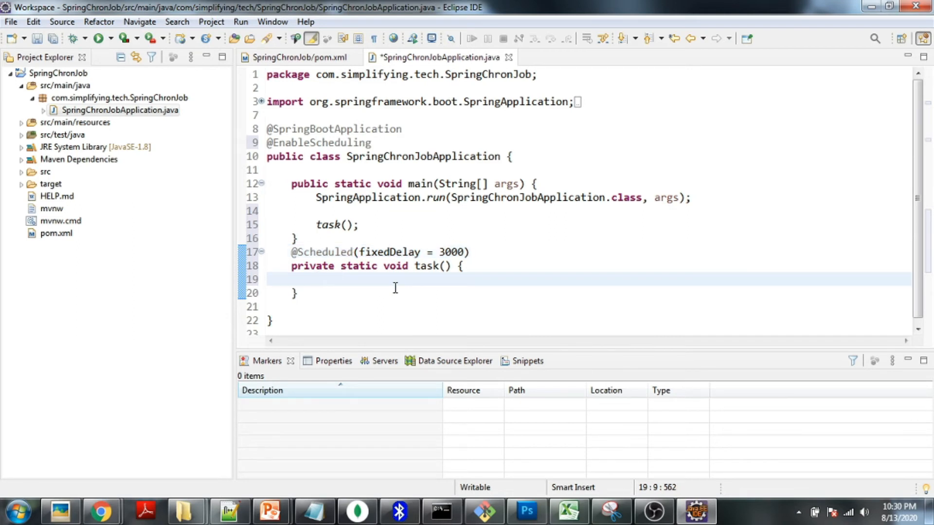
{"action": "type", "text": "sysout"}
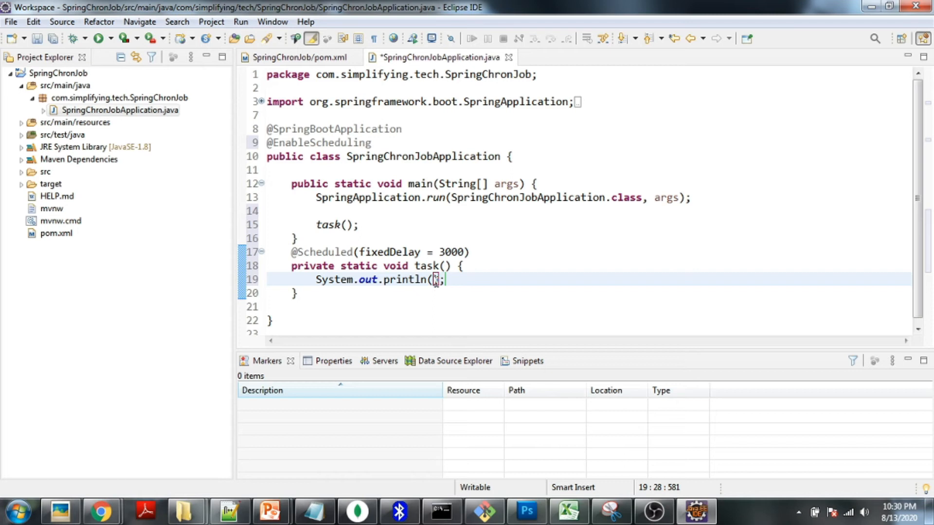
{"action": "type", "text": "new"}
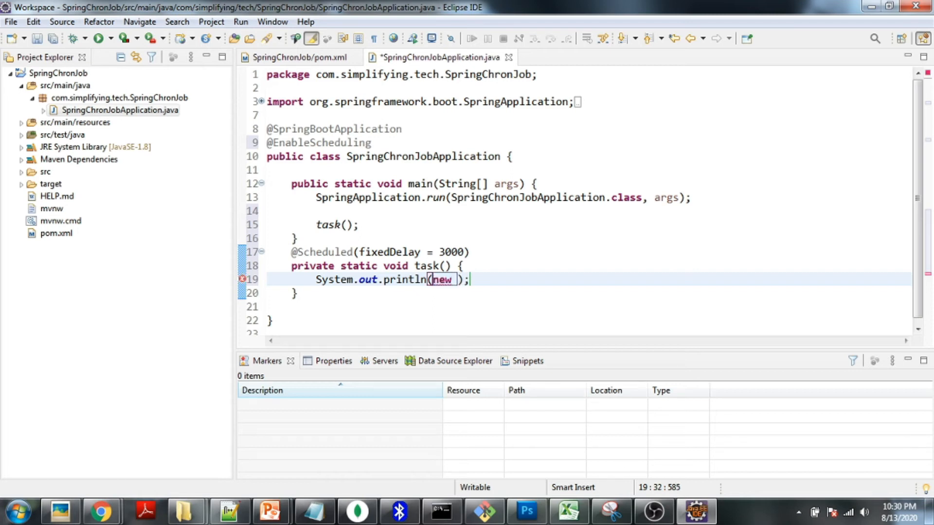
{"action": "type", "text": "Date"}
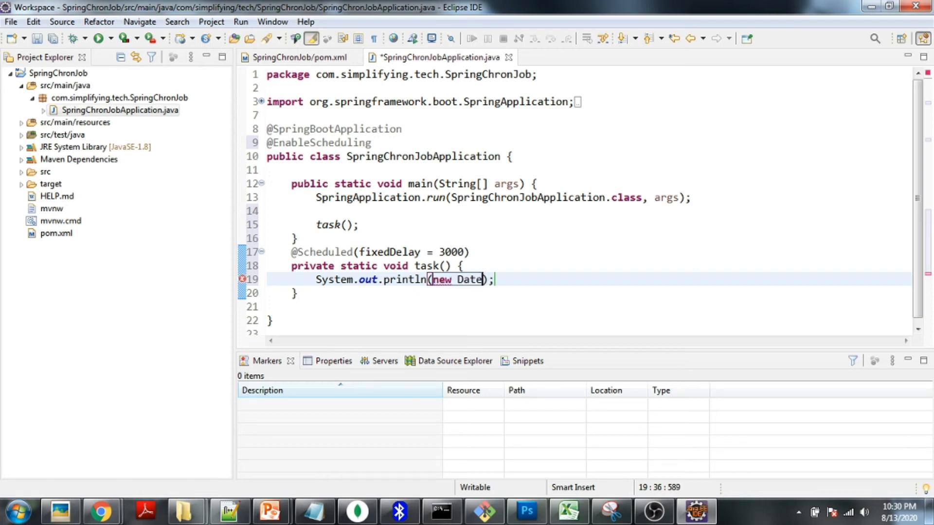
{"action": "type", "text": "()"}
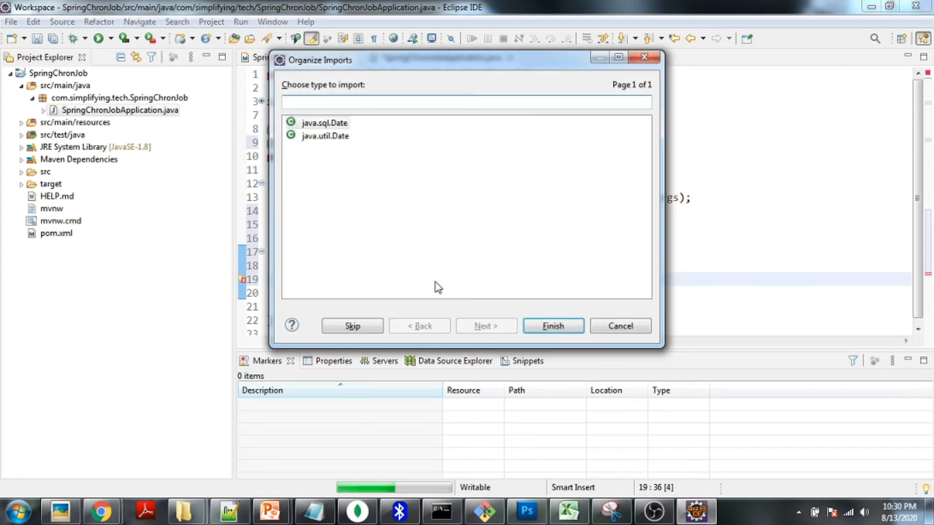
{"action": "left_click", "coordinate": [551, 325]}
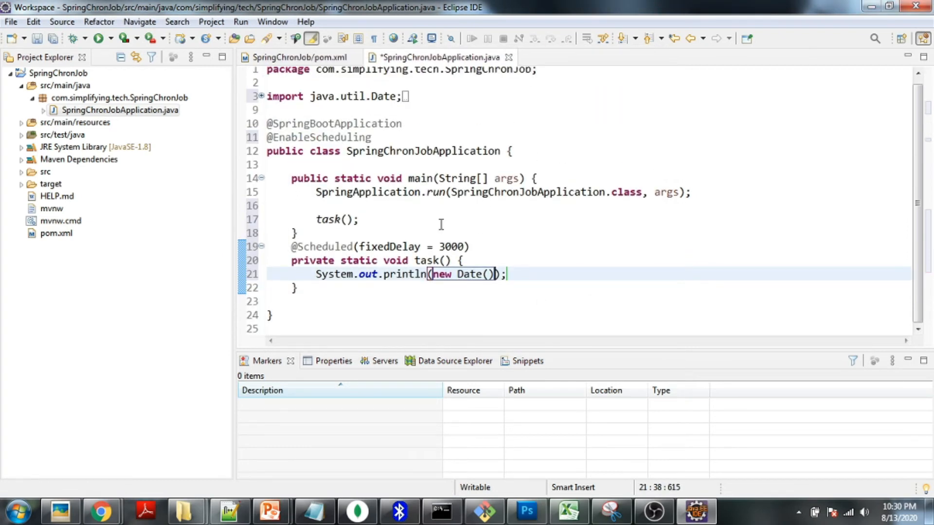
{"action": "double_click", "coordinate": [319, 137]}
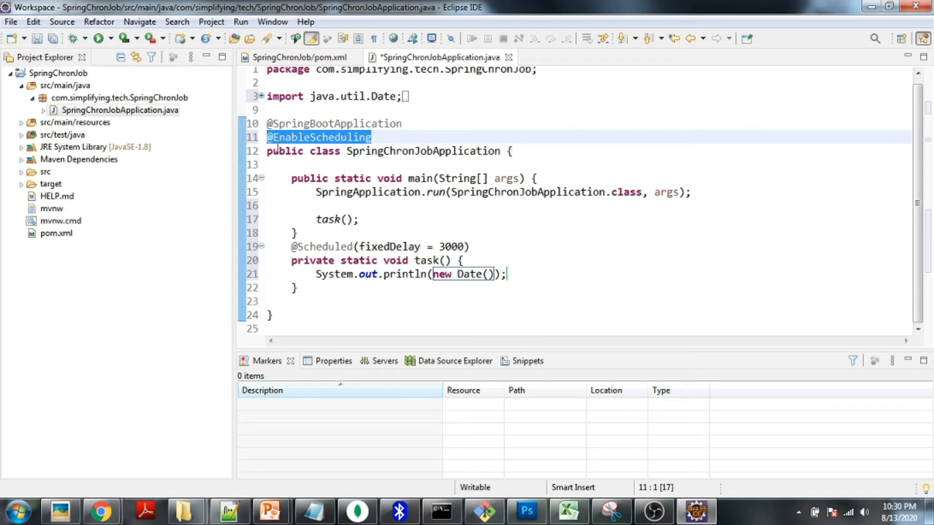
{"action": "mouse_move", "coordinate": [402, 162]}
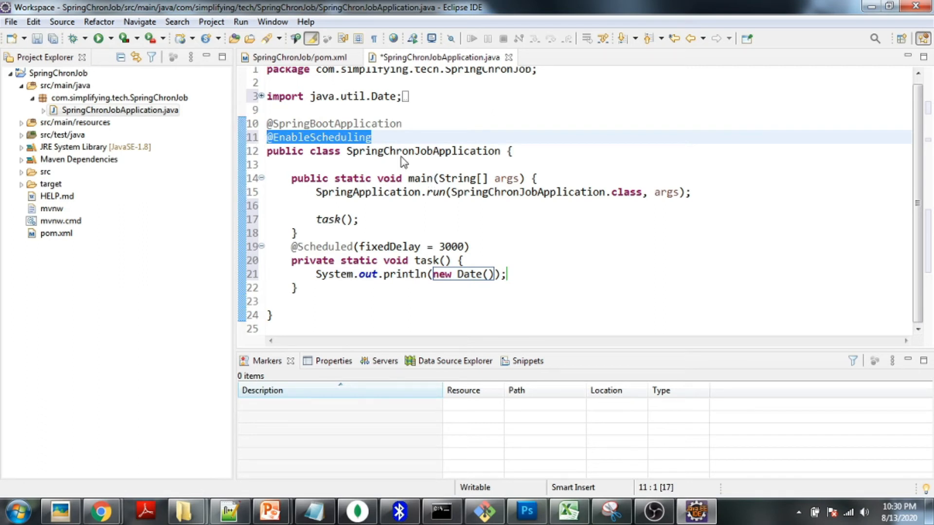
{"action": "mouse_move", "coordinate": [339, 146]}
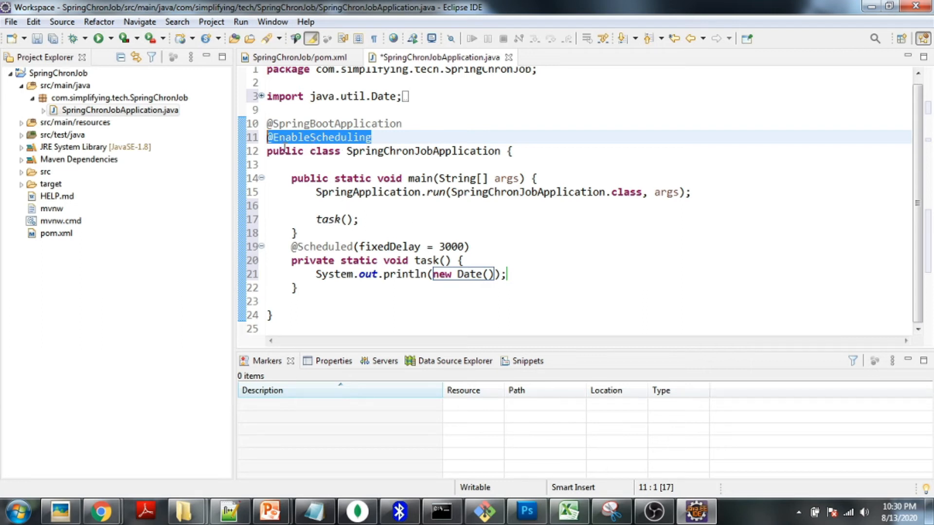
{"action": "mouse_move", "coordinate": [285, 246]}
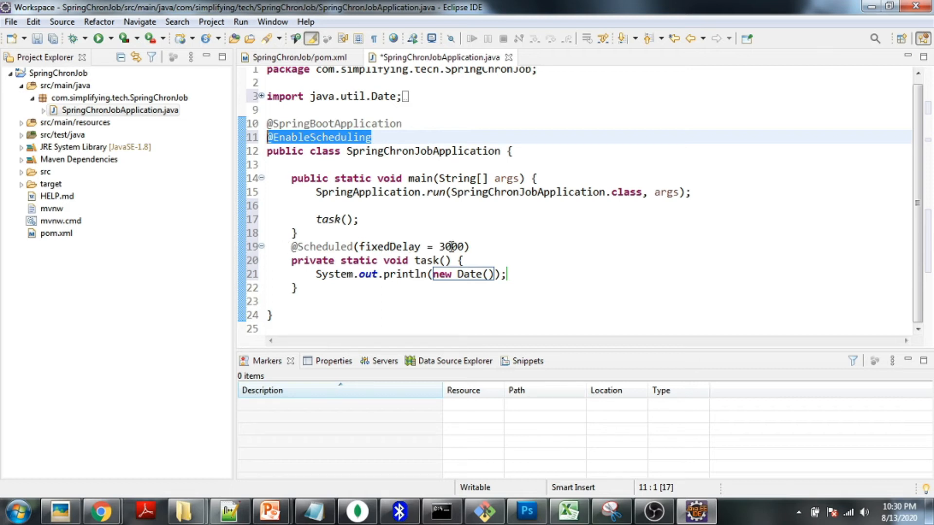
{"action": "mouse_move", "coordinate": [497, 248]}
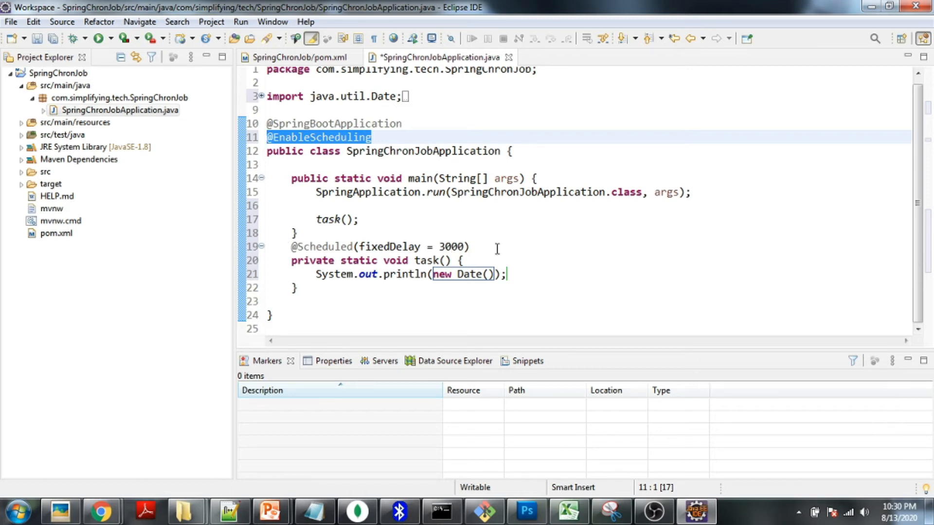
{"action": "mouse_move", "coordinate": [450, 274]}
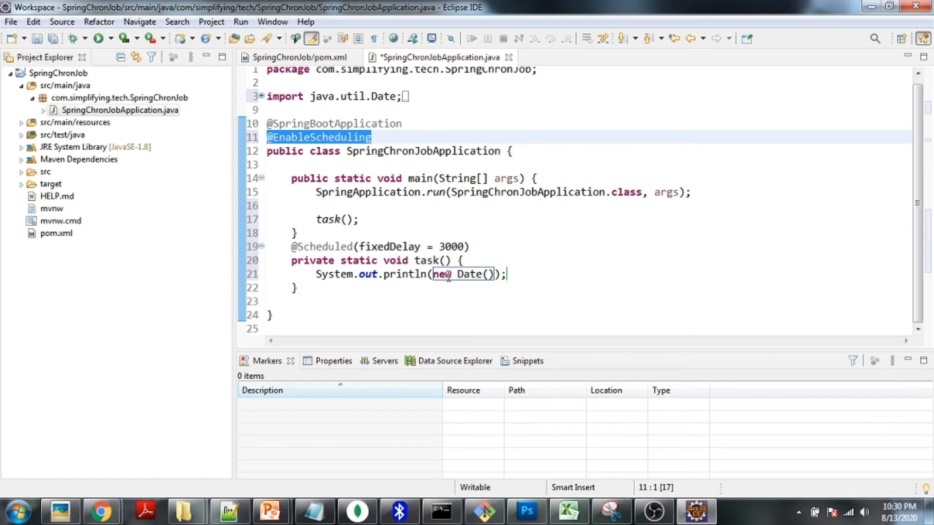
{"action": "triple_click", "coordinate": [410, 274]}
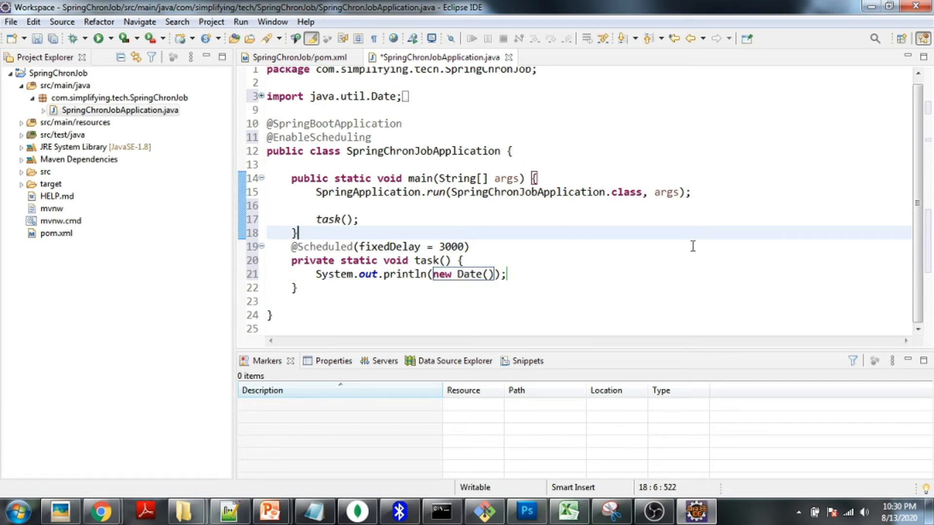
- Run SpringChronJobApplication as a Java application, watch it print the date every 3 s, then terminate it
{"action": "right_click", "coordinate": [417, 233]}
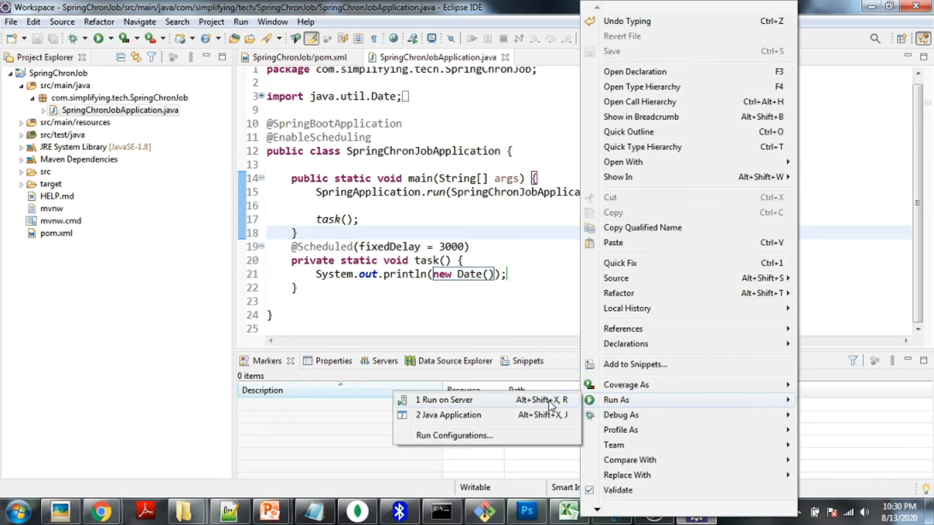
{"action": "left_click", "coordinate": [447, 415]}
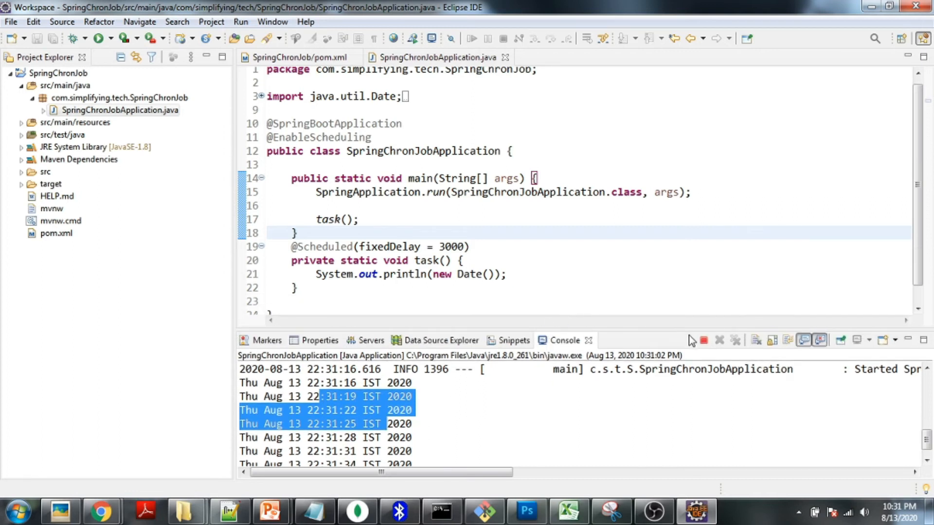
{"action": "left_click", "coordinate": [703, 340]}
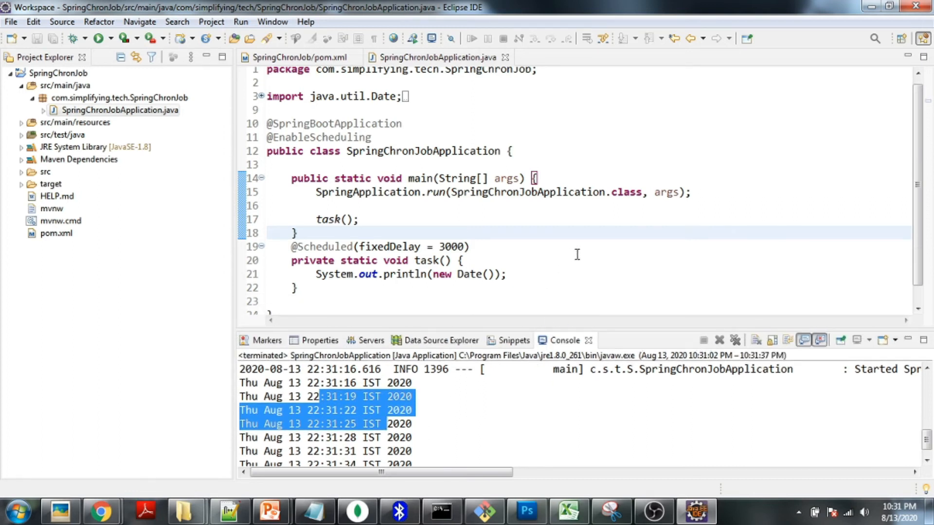
{"action": "double_click", "coordinate": [390, 246]}
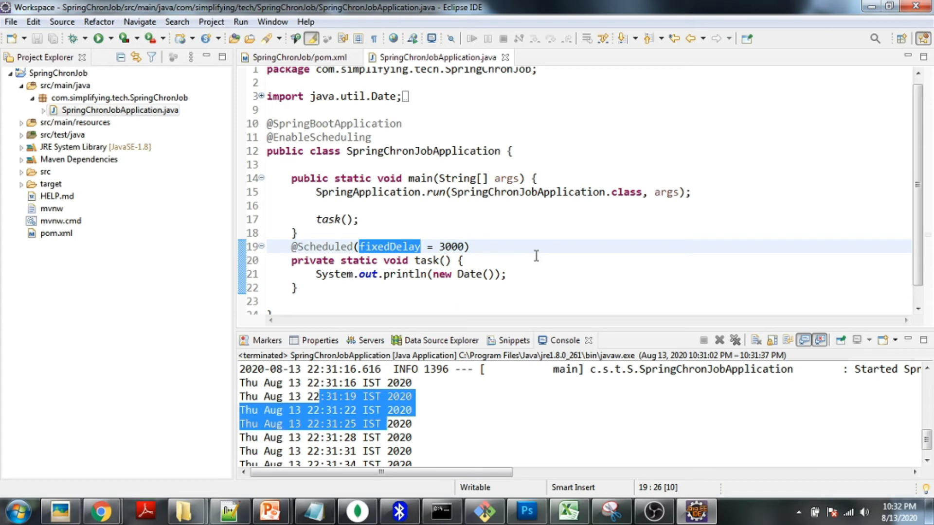
{"action": "mouse_move", "coordinate": [415, 227]}
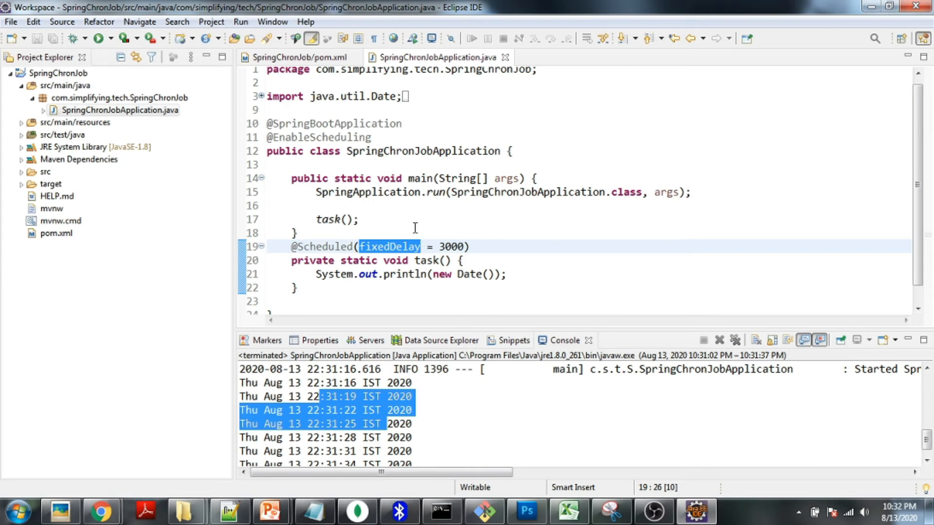
{"action": "type", "text": "cron"}
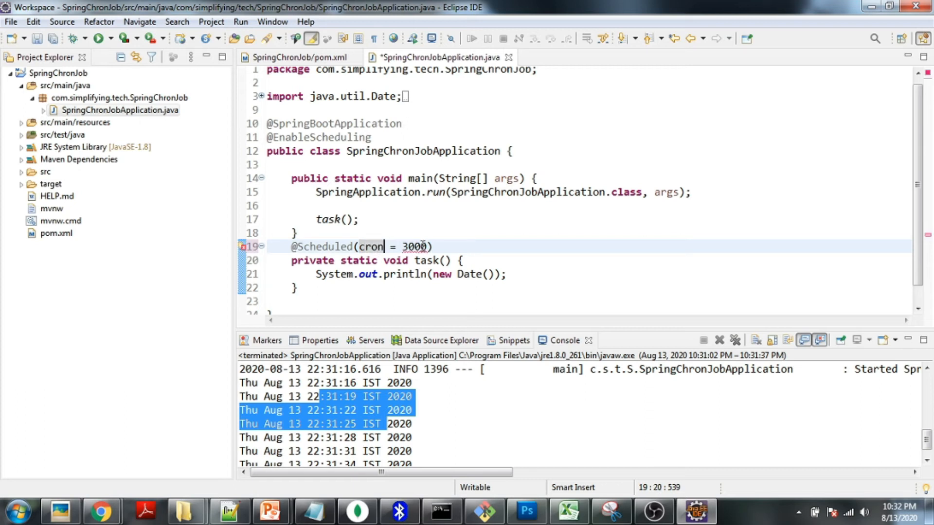
{"action": "double_click", "coordinate": [414, 246]}
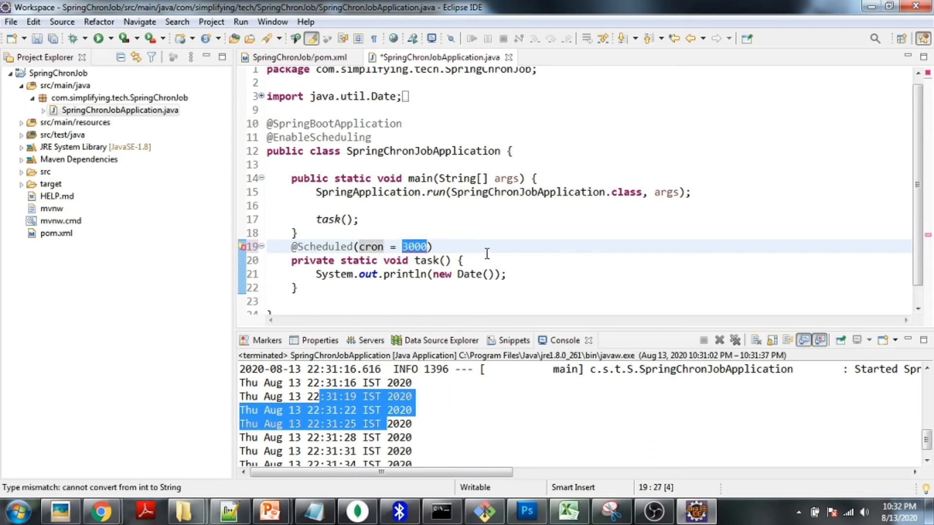
{"action": "type", "text": "\"* * * * * *"}
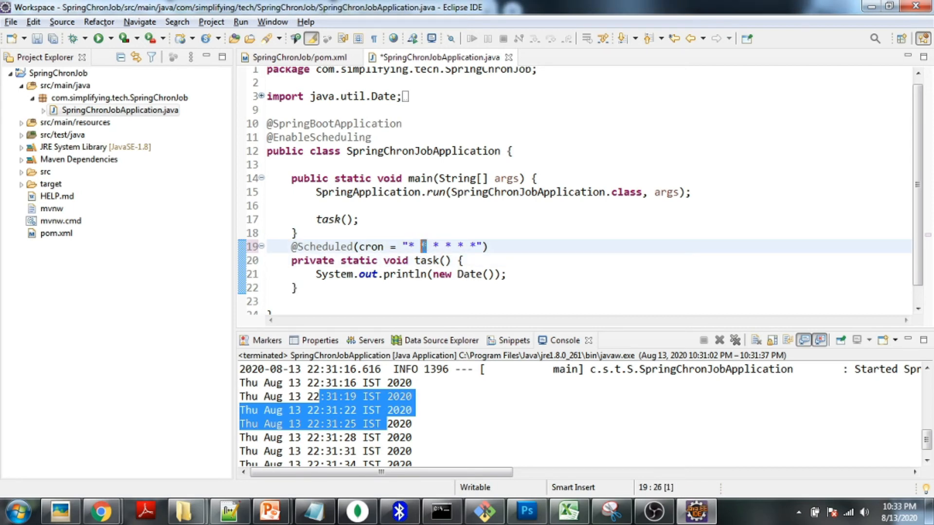
{"action": "left_click", "coordinate": [447, 246]}
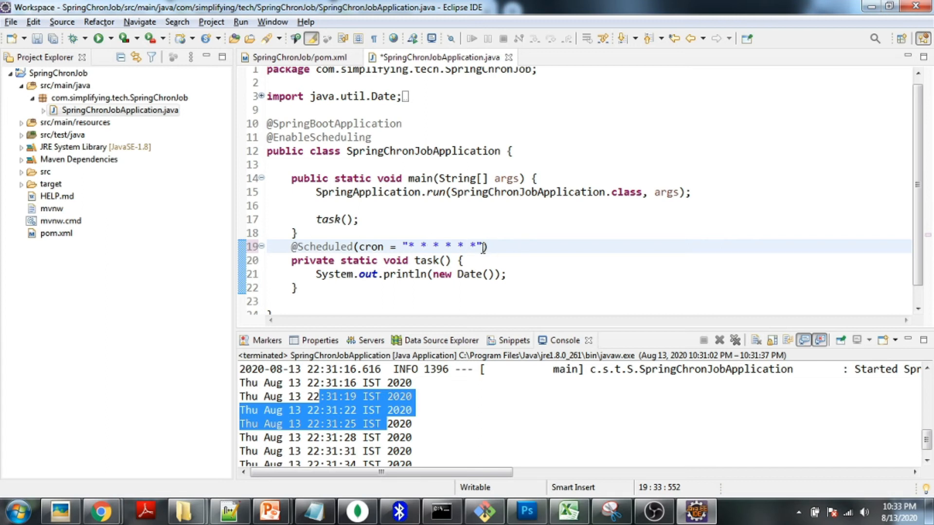
{"action": "mouse_move", "coordinate": [560, 253]}
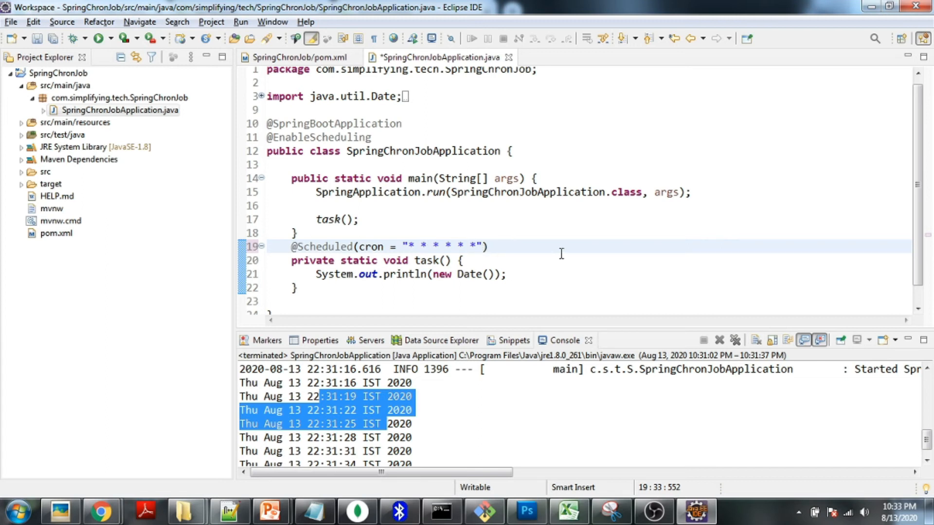
{"action": "mouse_move", "coordinate": [595, 253]}
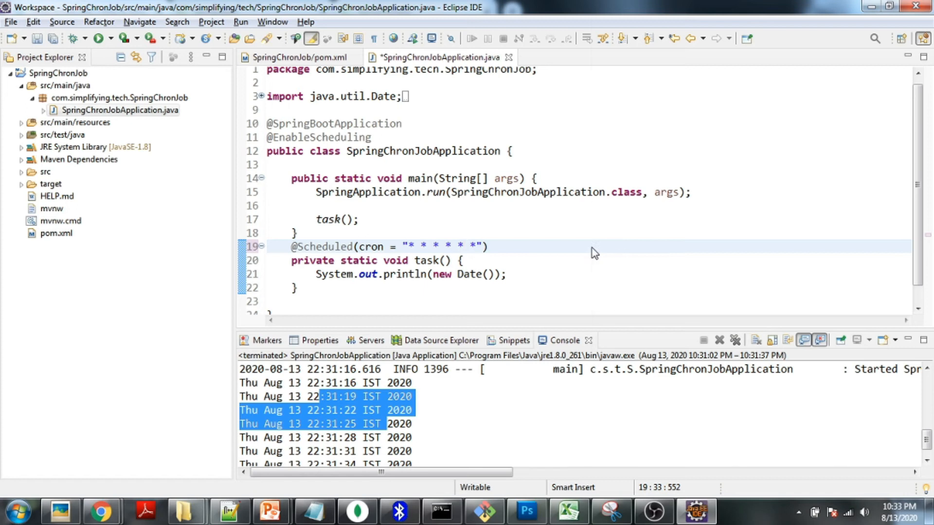
- Save and relaunch the app, confirm the date prints every second, then terminate it
{"action": "right_click", "coordinate": [417, 250]}
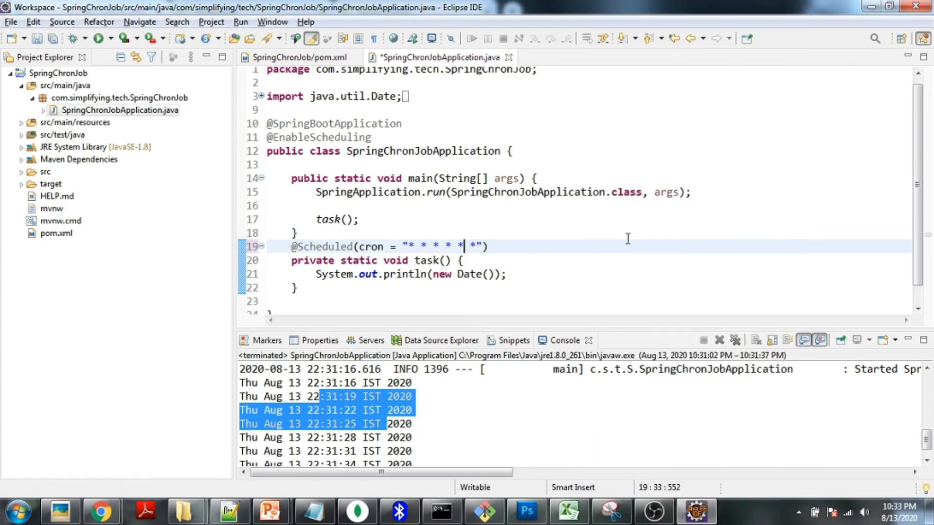
{"action": "left_click", "coordinate": [97, 38]}
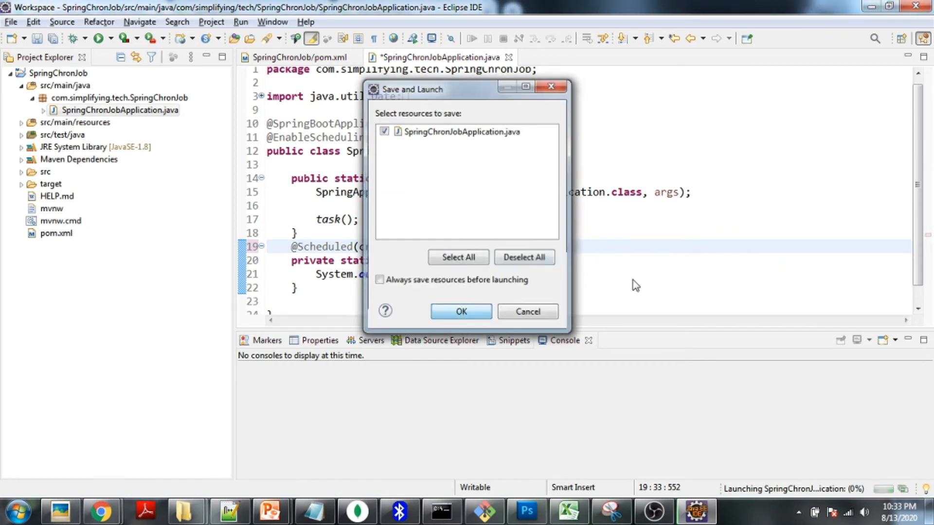
{"action": "left_click", "coordinate": [460, 311]}
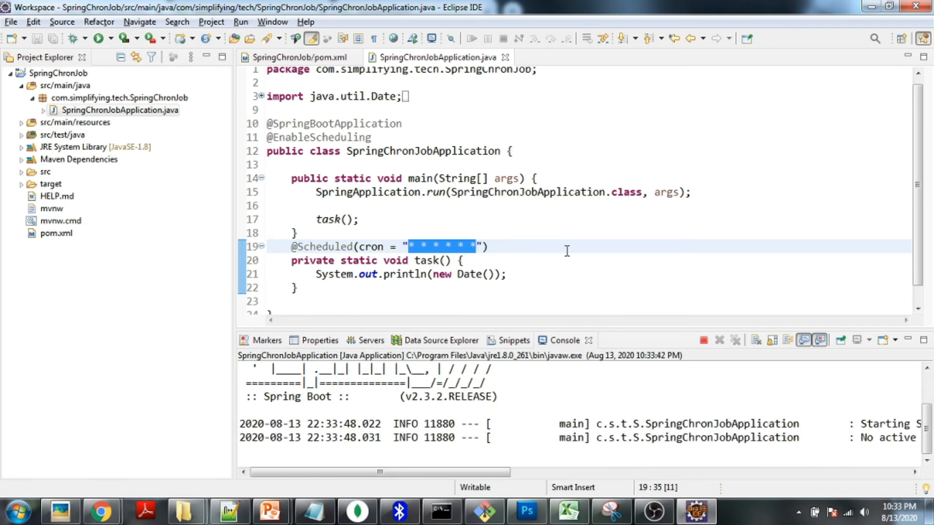
{"action": "mouse_move", "coordinate": [458, 274]}
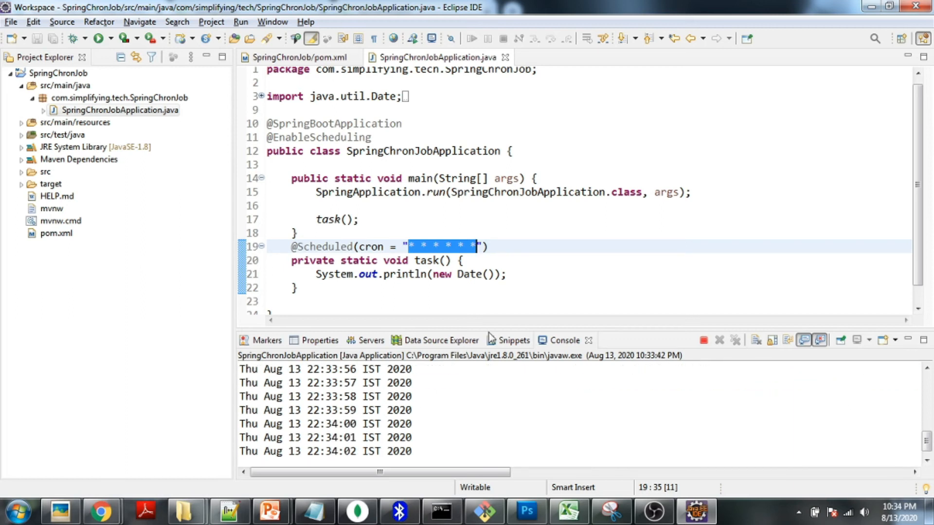
{"action": "left_click", "coordinate": [703, 341]}
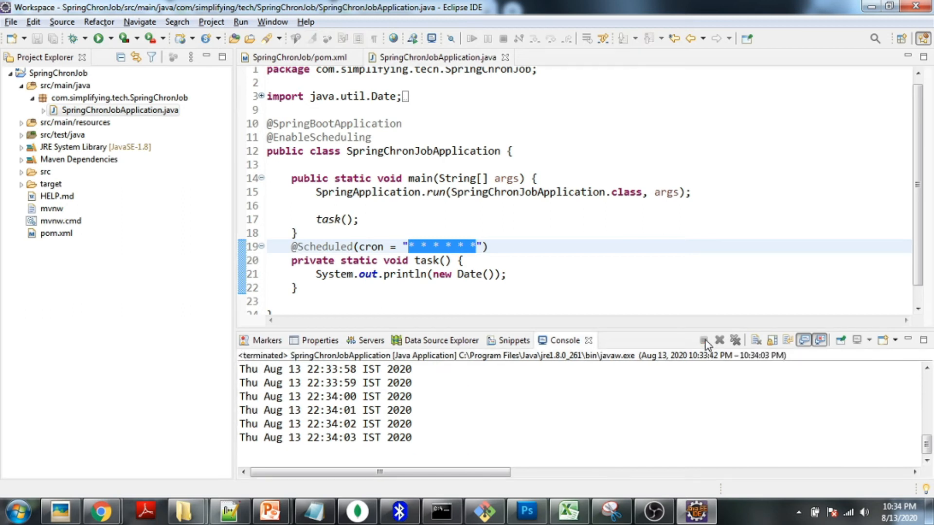
{"action": "left_click", "coordinate": [455, 246]}
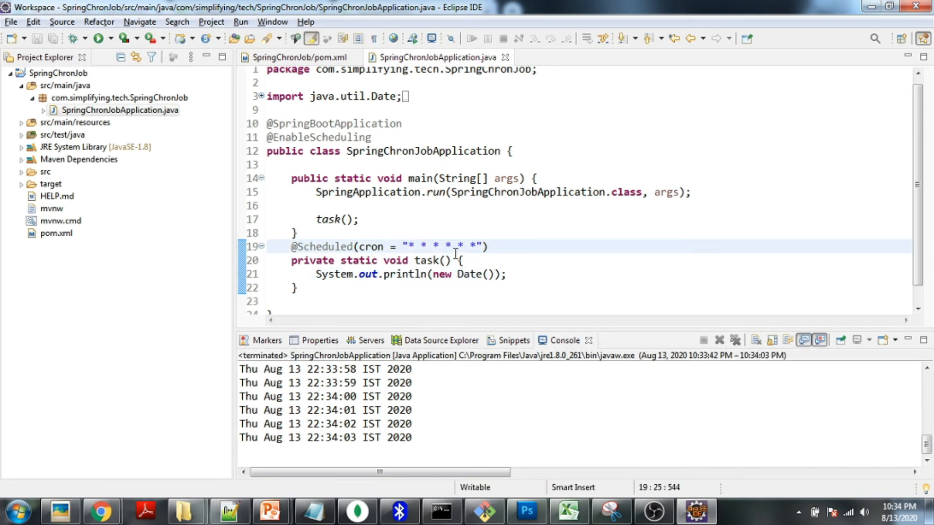
- Change the cron to "0/2 * * * * *", run it printing every two seconds, then stop and clear the console
{"action": "type", "text": "0"}
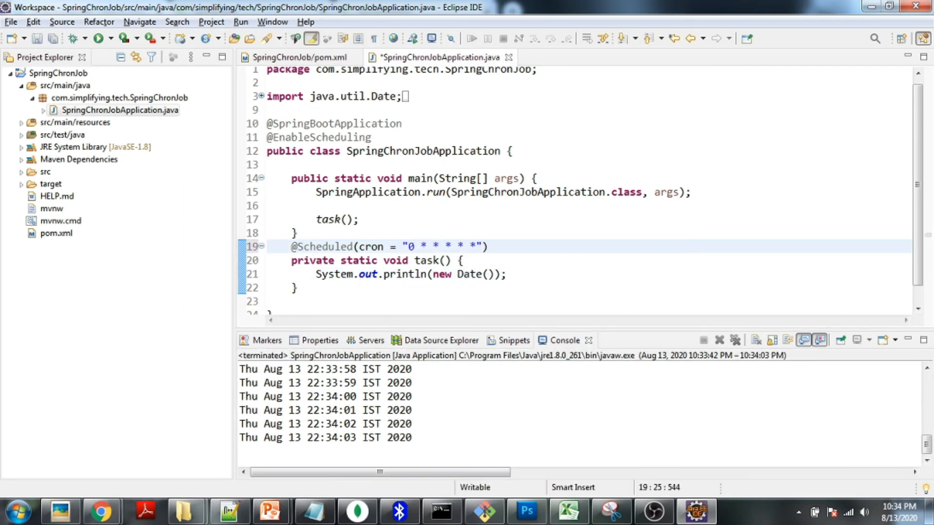
{"action": "type", "text": "/2"}
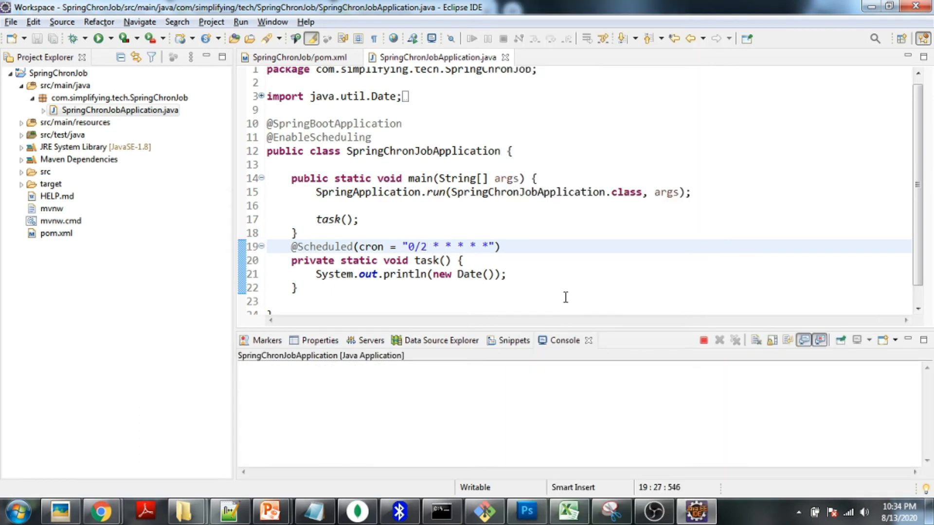
{"action": "left_click", "coordinate": [100, 38]}
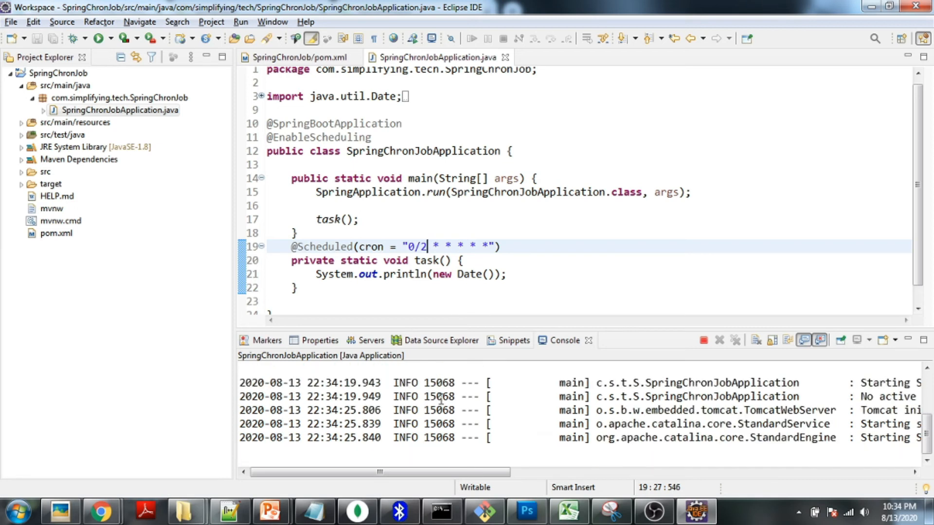
{"action": "scroll", "scroll_direction": "down", "scroll_amount": 3}
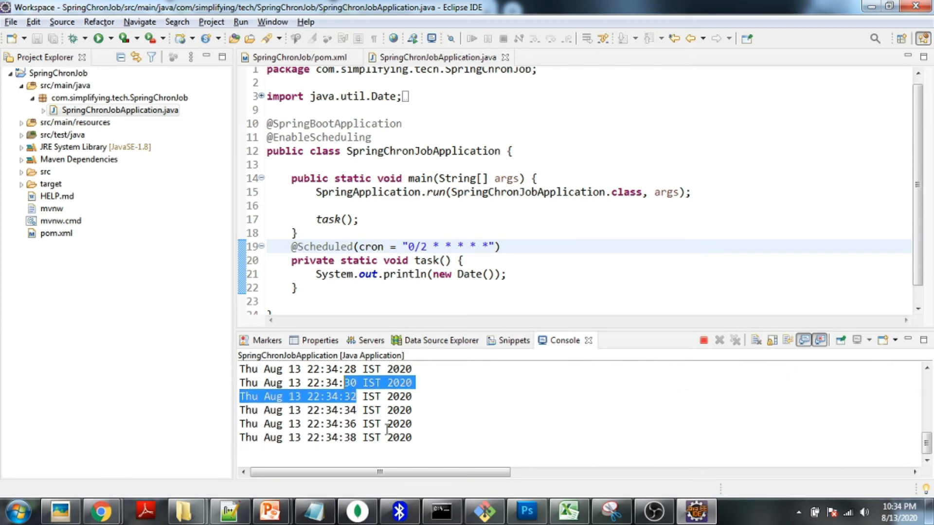
{"action": "left_click", "coordinate": [718, 341]}
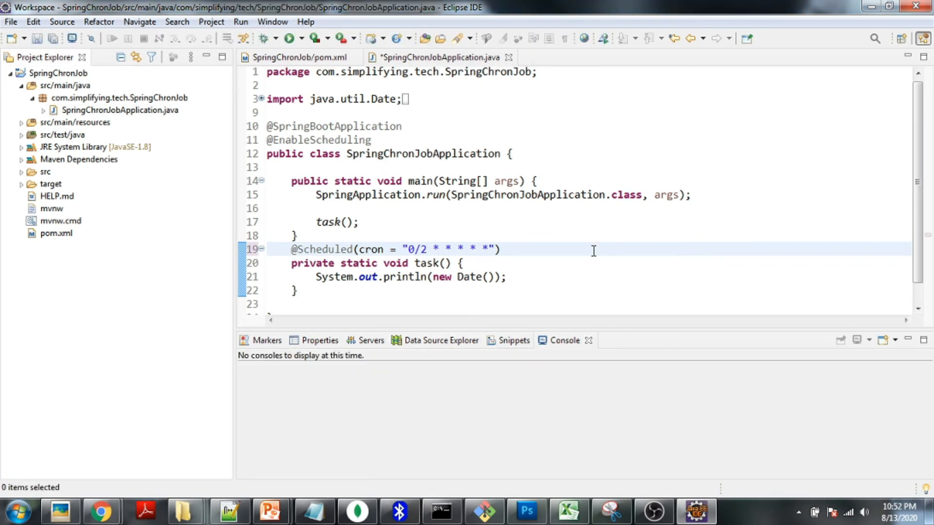
{"action": "mouse_move", "coordinate": [887, 509]}
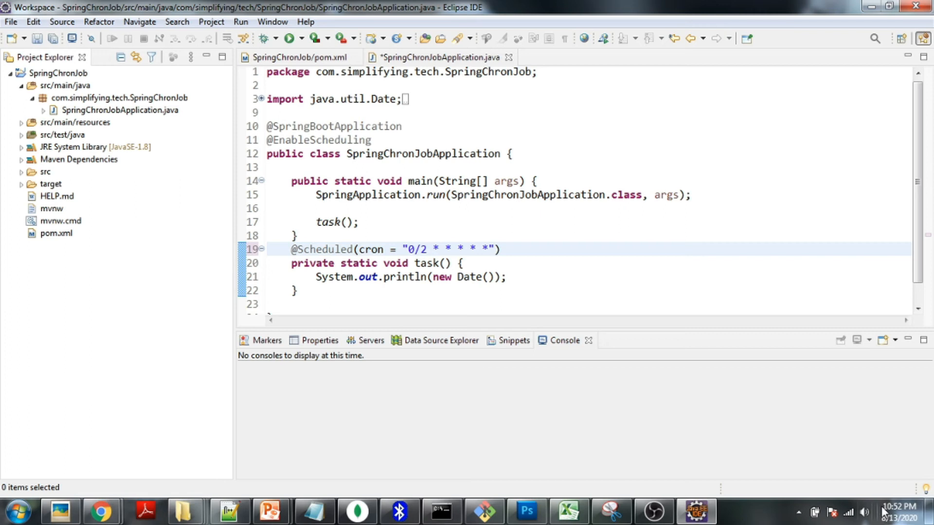
{"action": "mouse_move", "coordinate": [899, 507]}
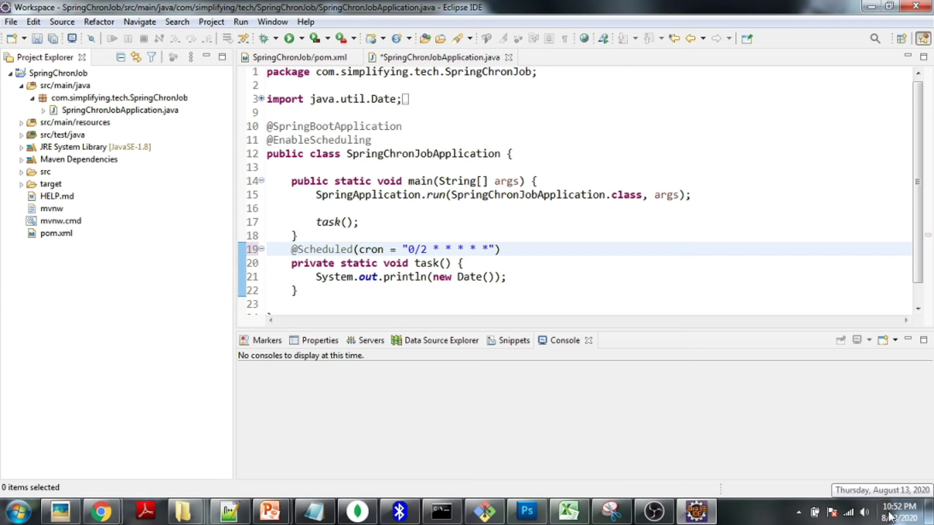
{"action": "mouse_move", "coordinate": [535, 290]}
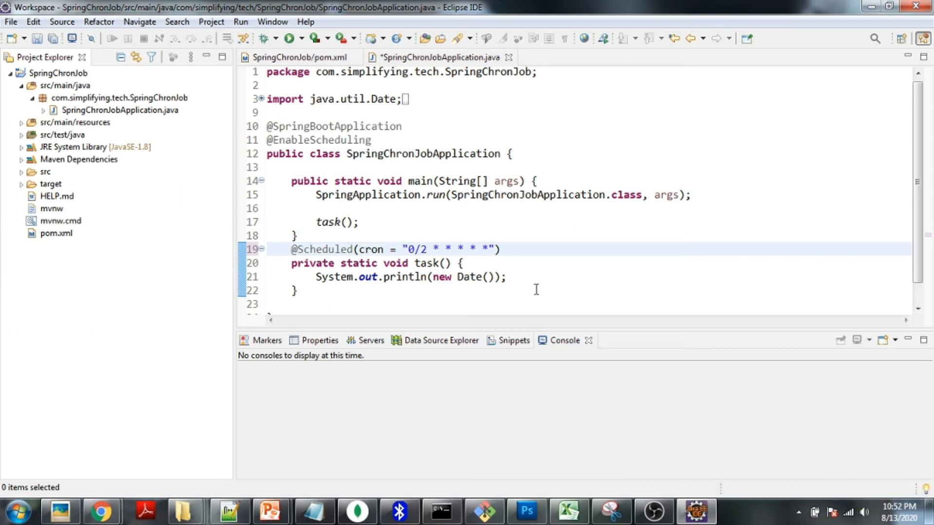
- Check the system clock (10:52 PM) on the taskbar, then select the cron string for editing
{"action": "left_click", "coordinate": [896, 510]}
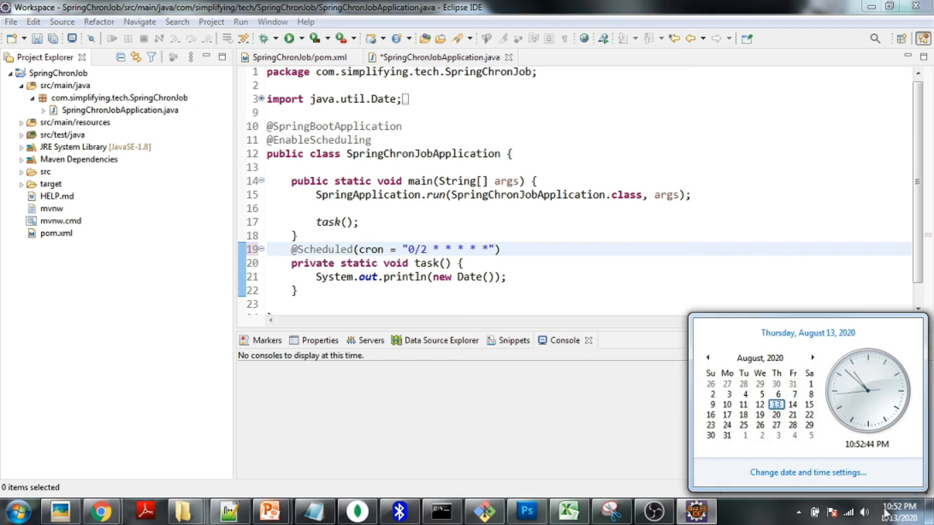
{"action": "mouse_move", "coordinate": [853, 453]}
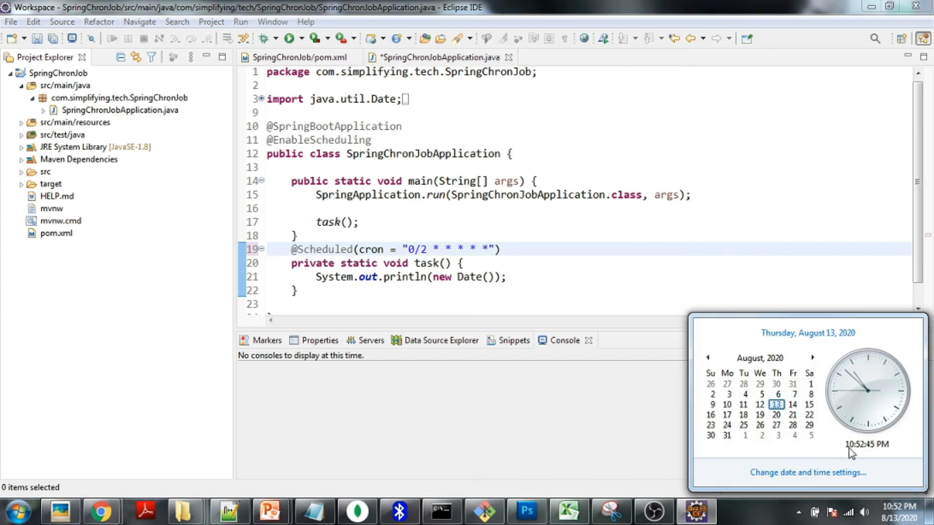
{"action": "mouse_move", "coordinate": [875, 452]}
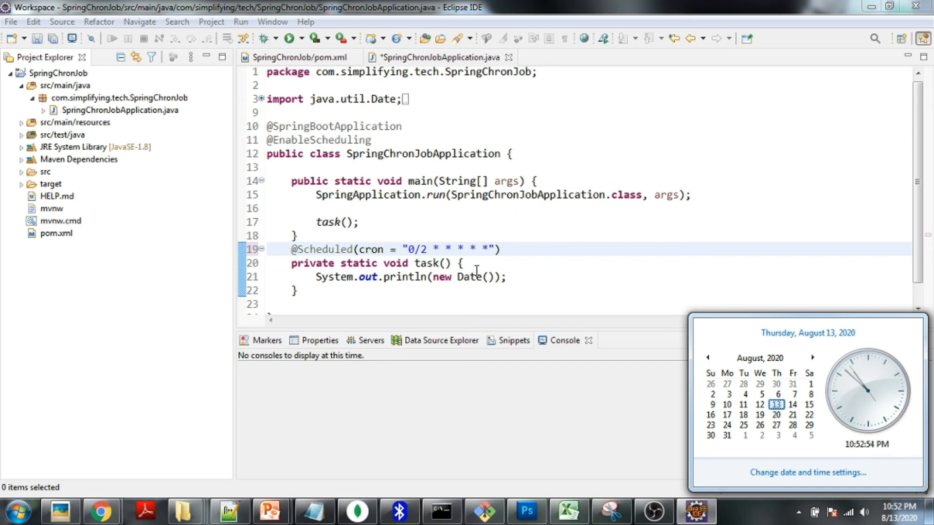
{"action": "double_click", "coordinate": [415, 249]}
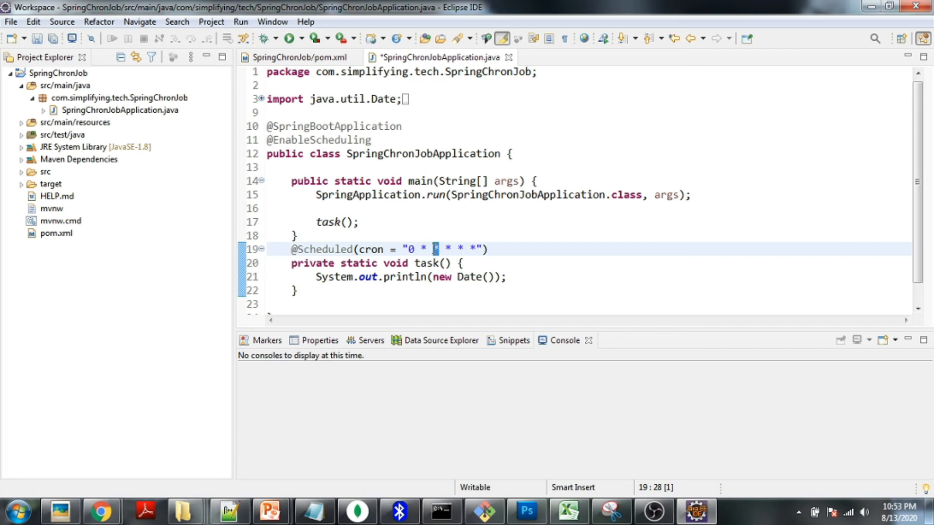
- Set the cron to "0 54 22 * * ?", save, run as Spring Boot App and watch it fire at 22:54:00
{"action": "type", "text": "22"}
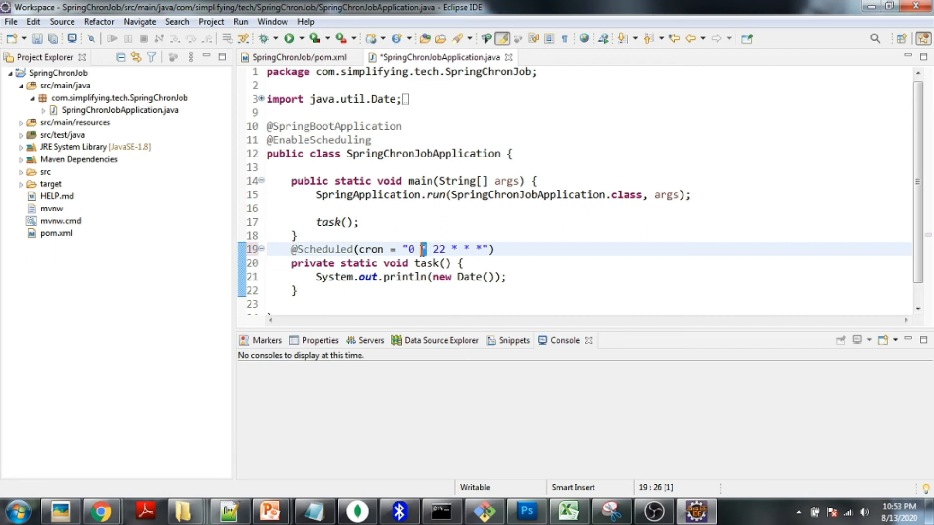
{"action": "type", "text": "54"}
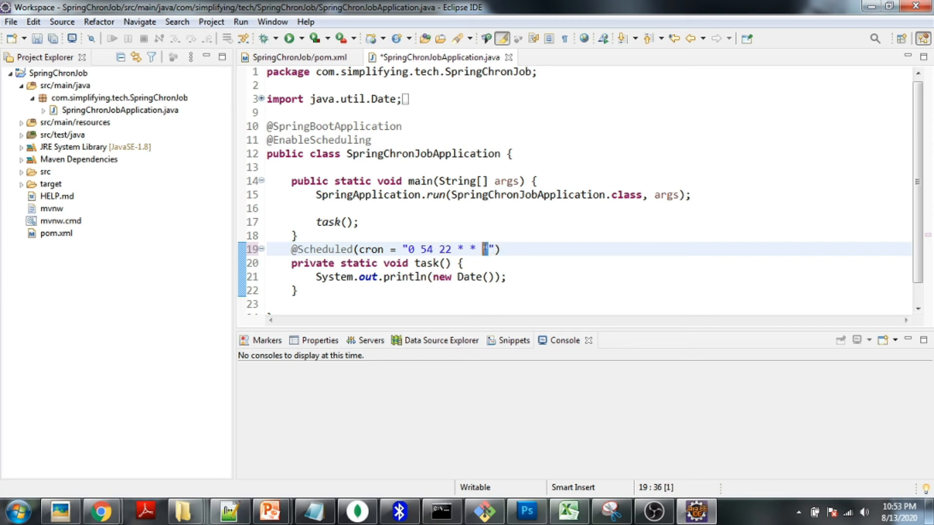
{"action": "type", "text": "?"}
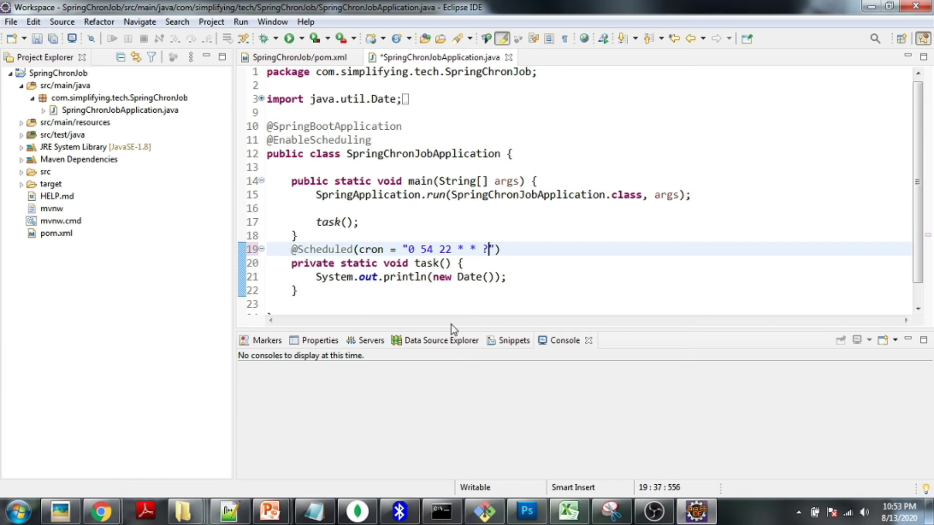
{"action": "key", "text": "ctrl+s"}
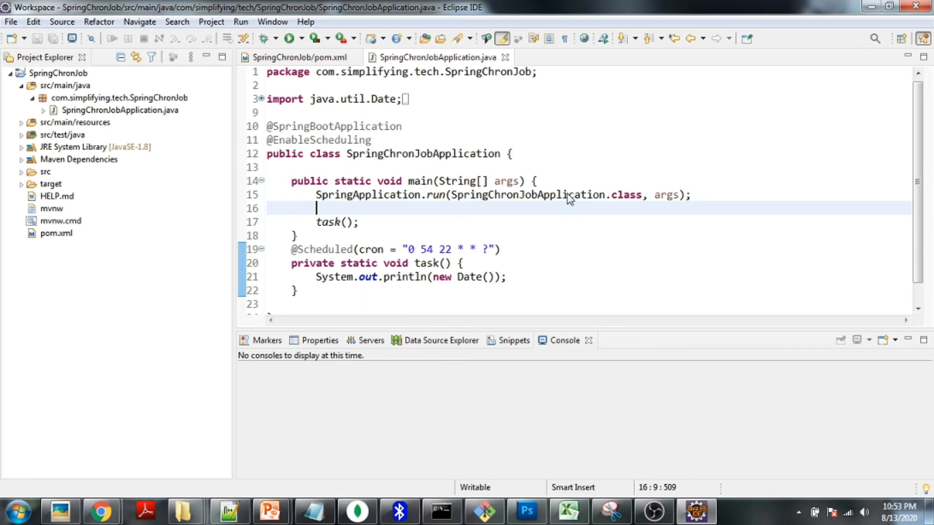
{"action": "right_click", "coordinate": [569, 200]}
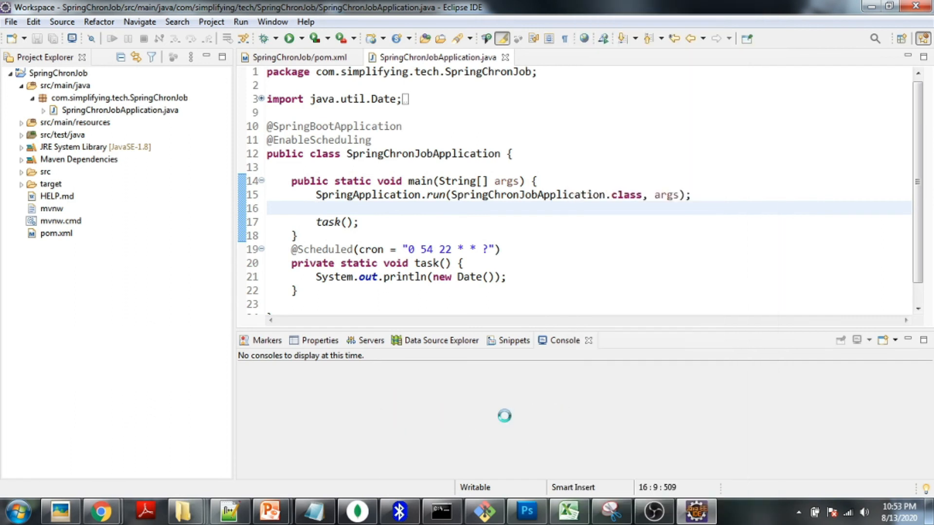
{"action": "left_click", "coordinate": [290, 38]}
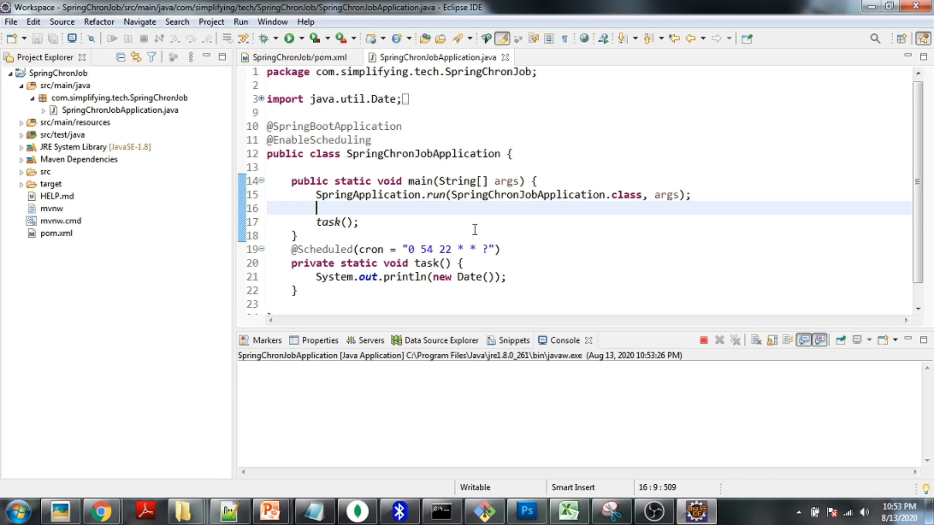
{"action": "left_click", "coordinate": [290, 38]}
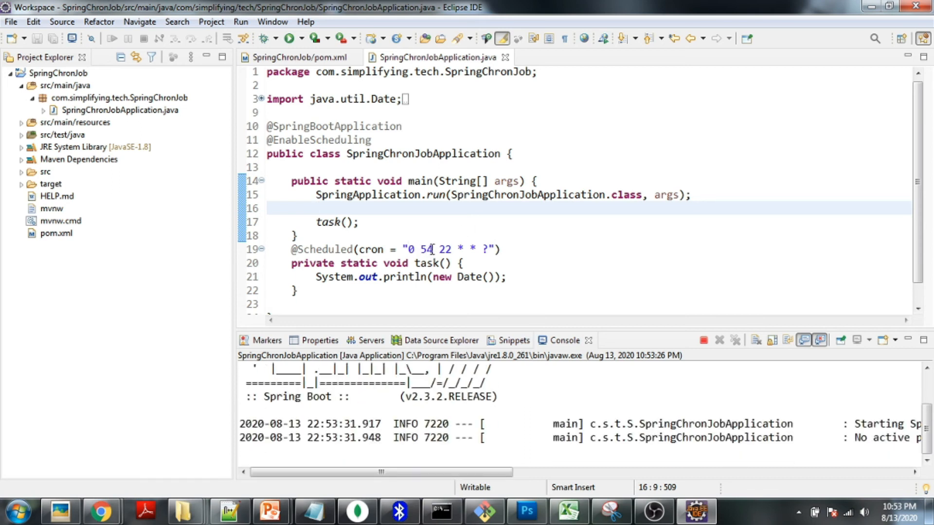
{"action": "left_click", "coordinate": [446, 250]}
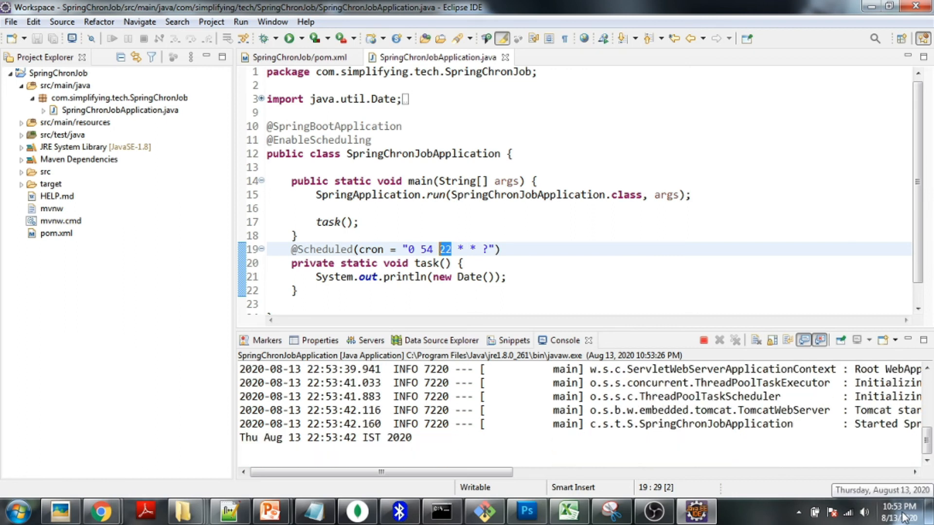
{"action": "left_click", "coordinate": [883, 511]}
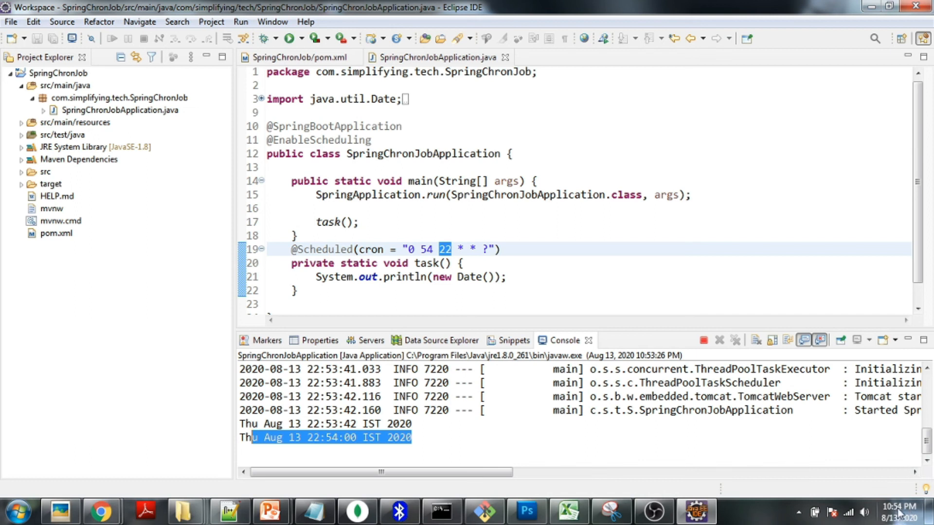
{"action": "mouse_move", "coordinate": [587, 236]}
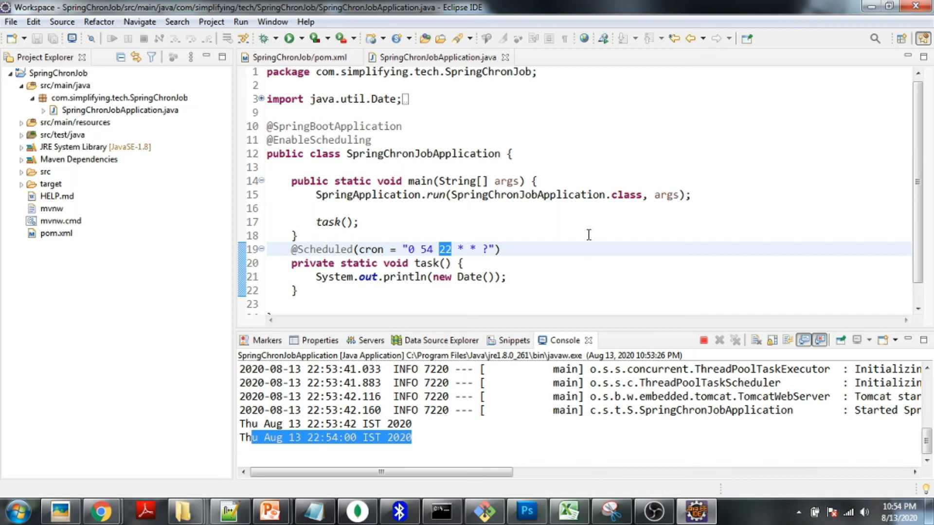
{"action": "mouse_move", "coordinate": [569, 231]}
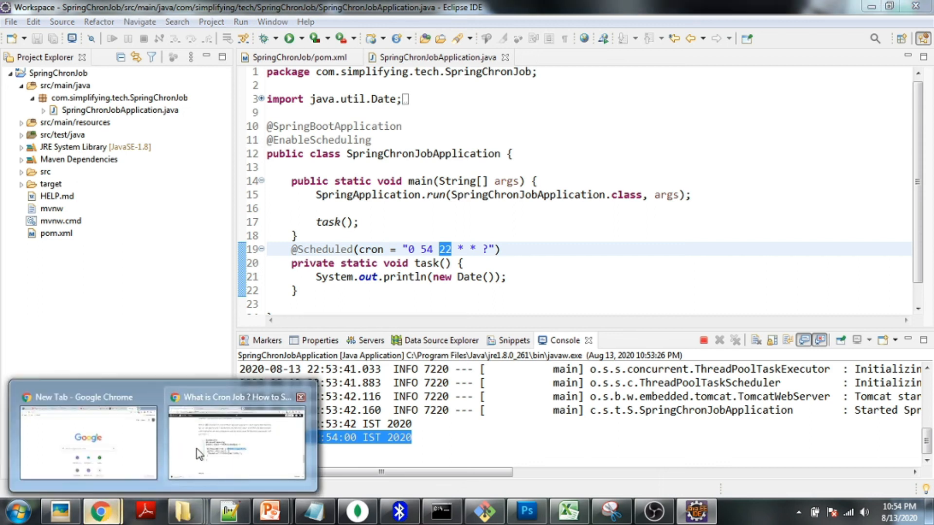
- Return to the cron blog post and follow its FreeFormatter cron generator link
{"action": "left_click", "coordinate": [236, 440]}
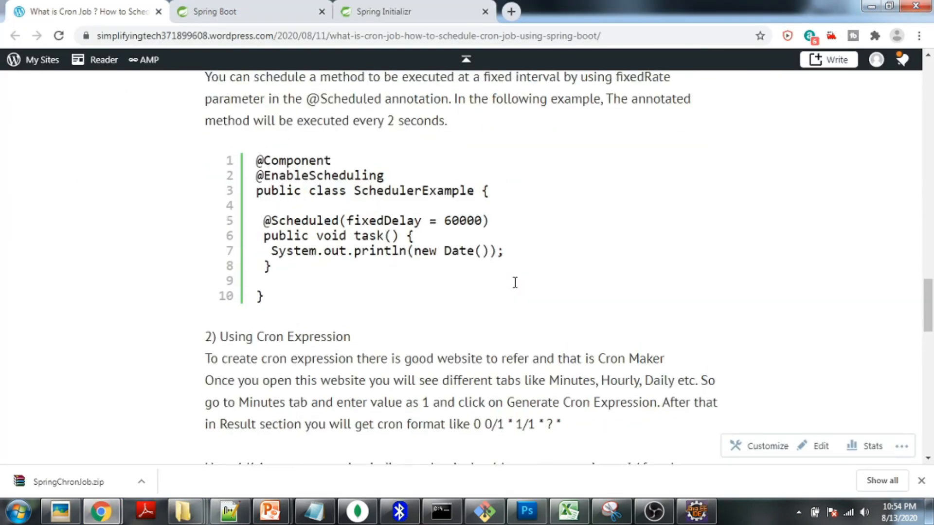
{"action": "scroll", "scroll_direction": "up", "scroll_amount": 3}
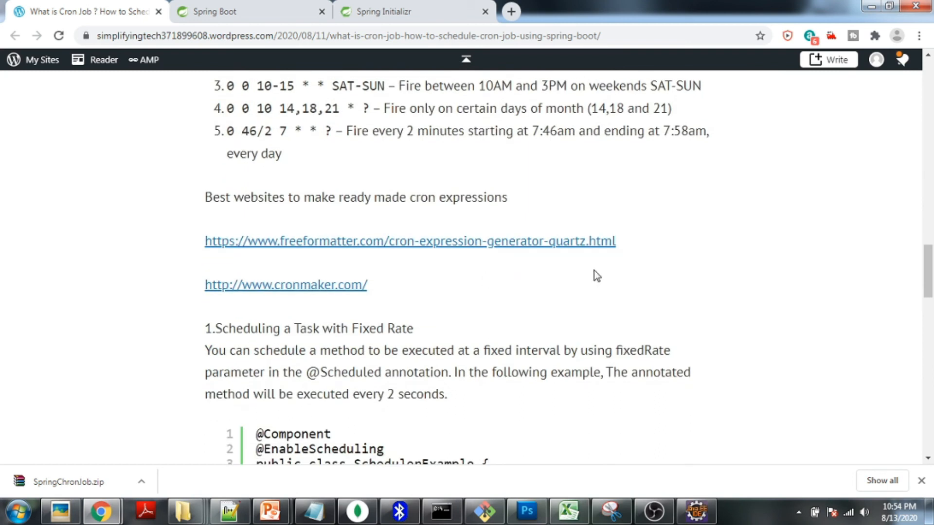
{"action": "left_click", "coordinate": [285, 284]}
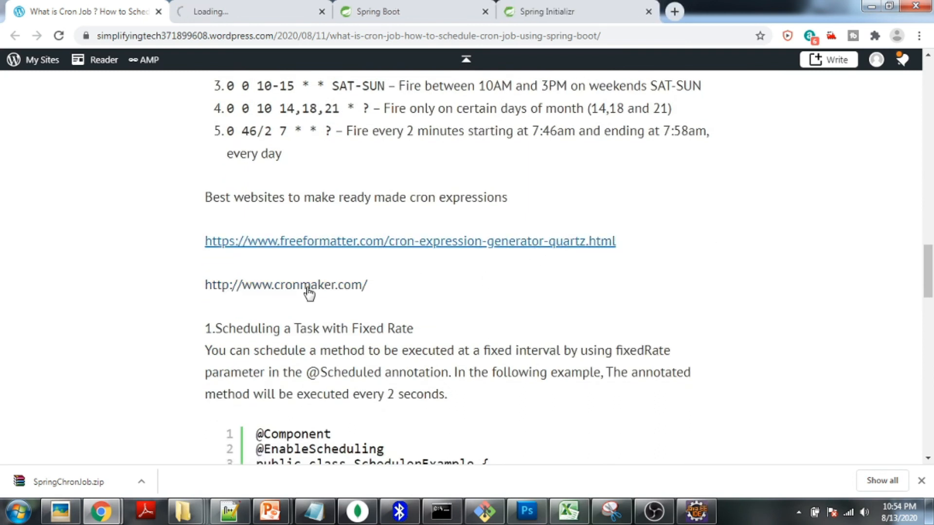
- Open CronMaker in another tab, then on FreeFormatter replace second 00 with second 04
{"action": "left_click", "coordinate": [285, 285]}
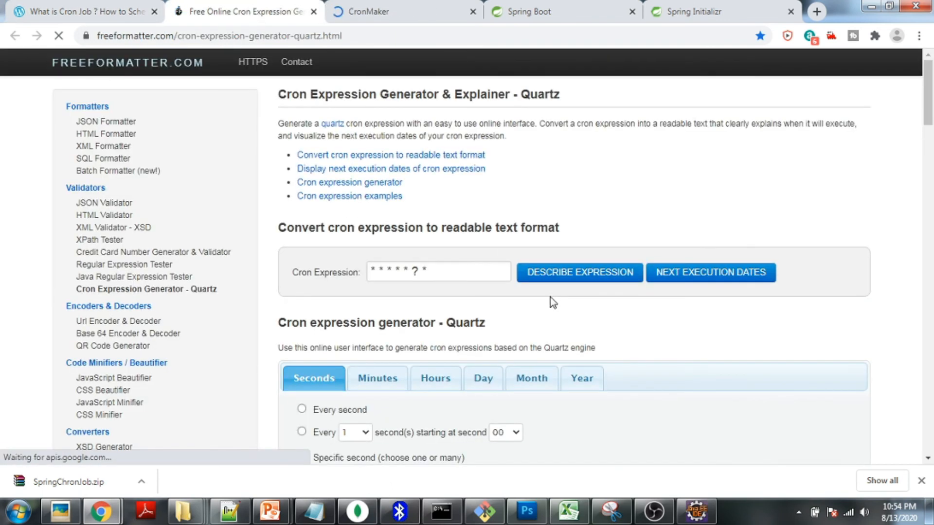
{"action": "scroll", "scroll_direction": "down", "scroll_amount": 3}
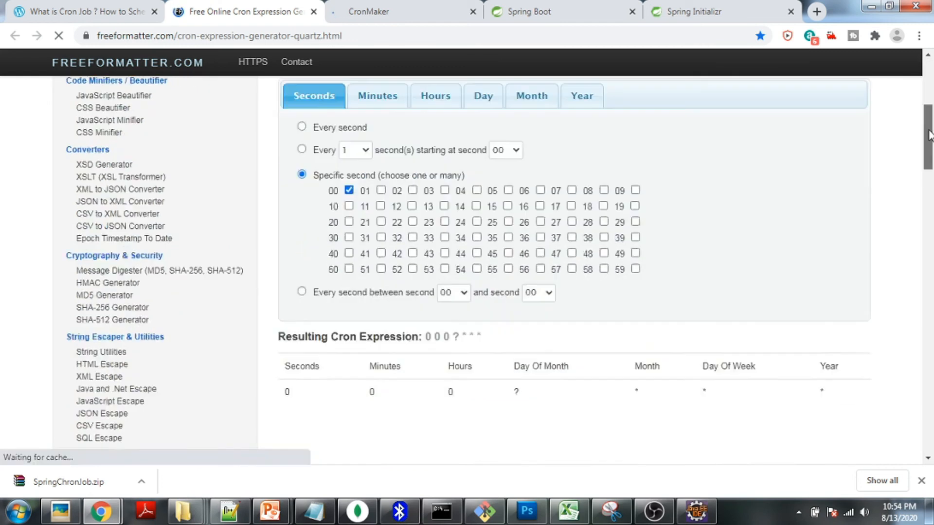
{"action": "scroll", "scroll_direction": "down", "scroll_amount": 3}
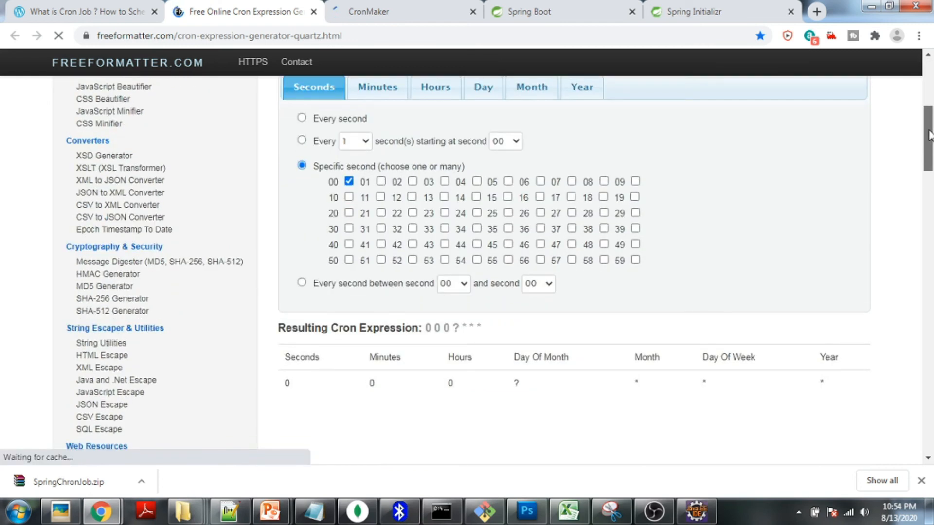
{"action": "scroll", "scroll_direction": "up", "scroll_amount": 3}
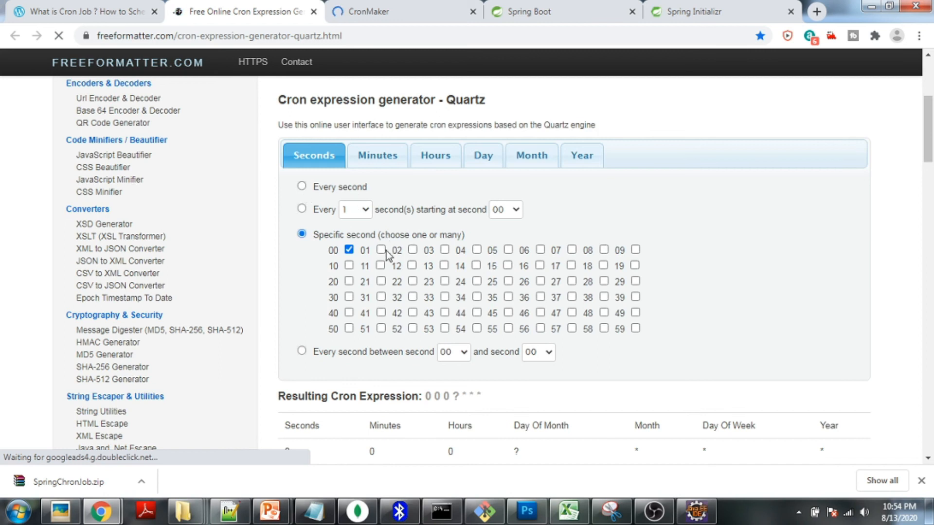
{"action": "left_click", "coordinate": [348, 249]}
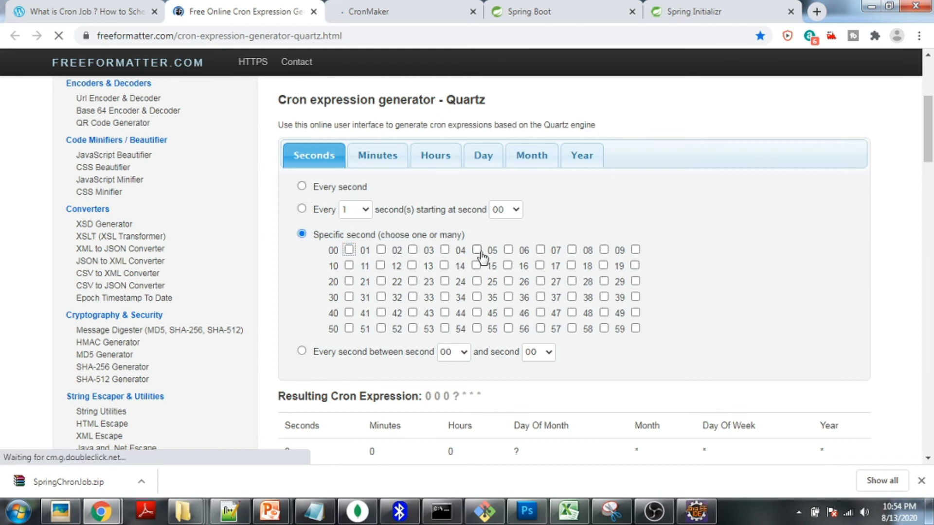
{"action": "left_click", "coordinate": [476, 250]}
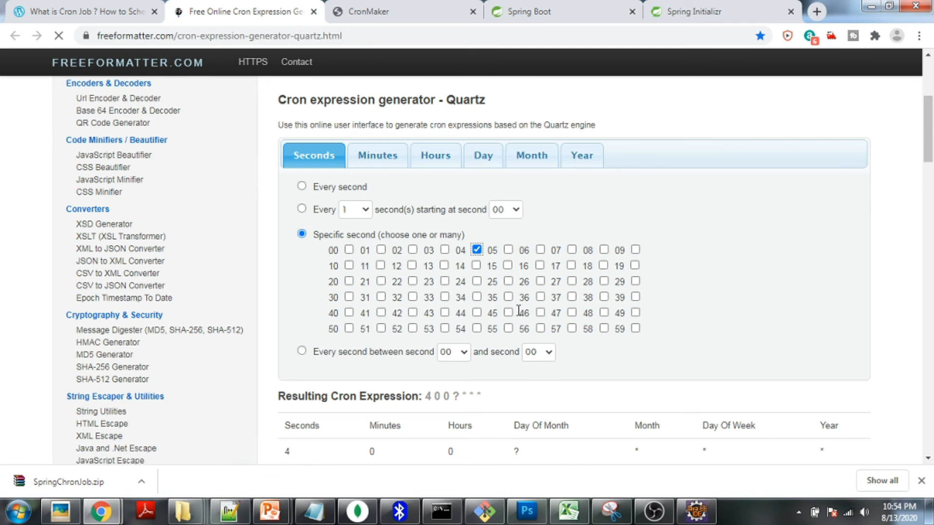
{"action": "mouse_move", "coordinate": [500, 263]}
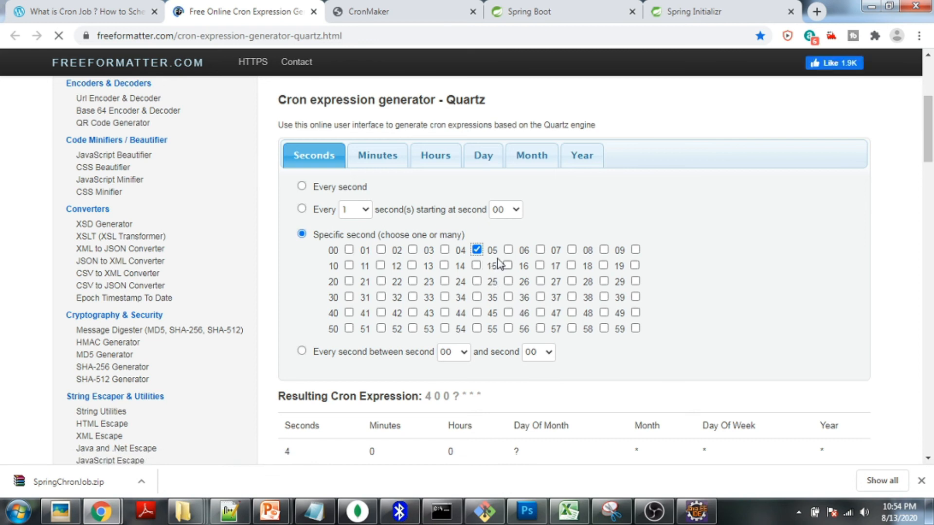
{"action": "mouse_move", "coordinate": [505, 317]}
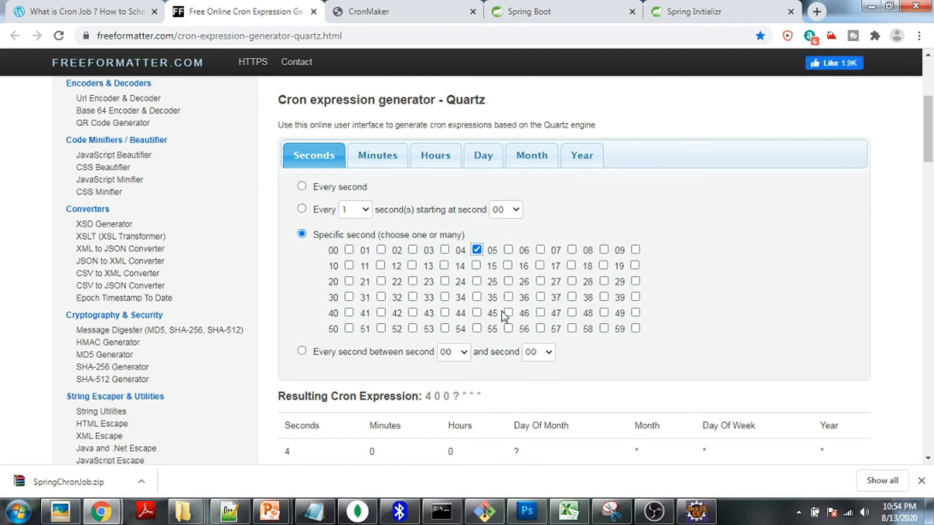
{"action": "mouse_move", "coordinate": [825, 452]}
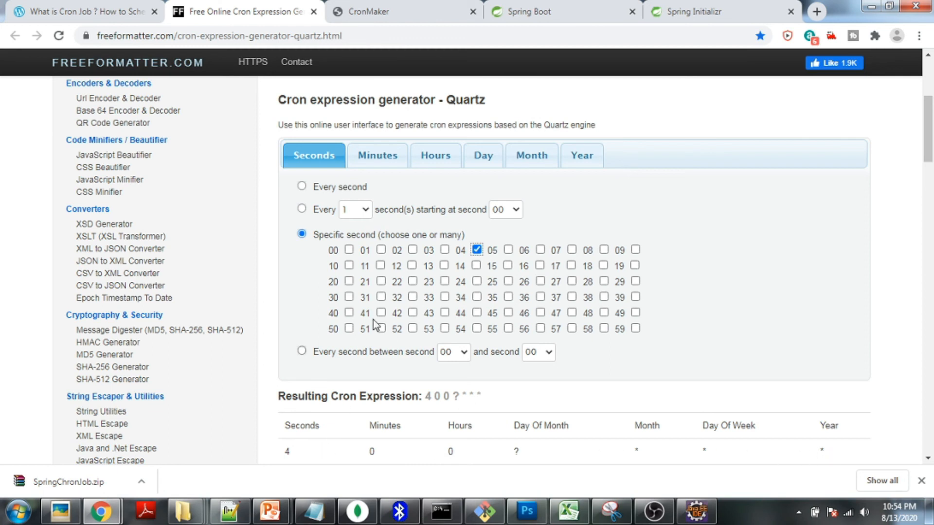
- Choose minute 00 and hour 01, producing the expression 4 0 1 ? * *
{"action": "left_click", "coordinate": [378, 156]}
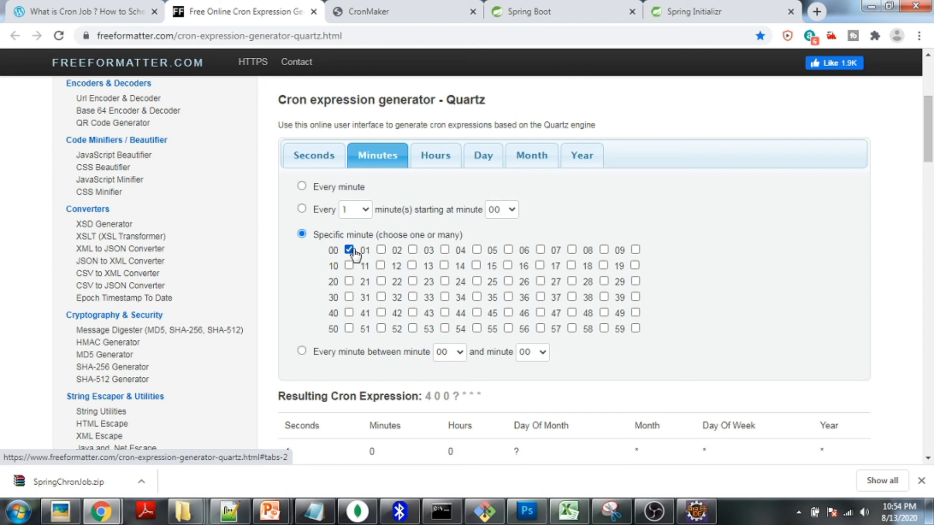
{"action": "left_click", "coordinate": [349, 250]}
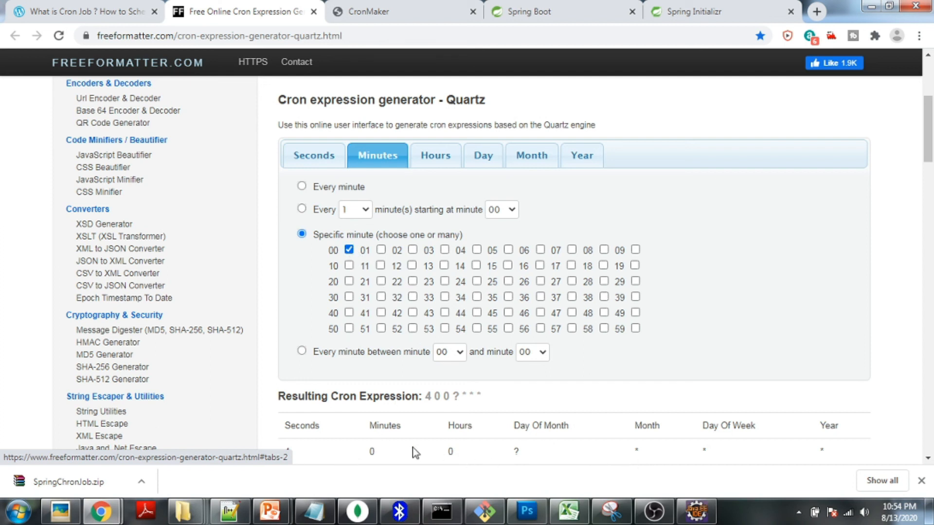
{"action": "left_click", "coordinate": [435, 155]}
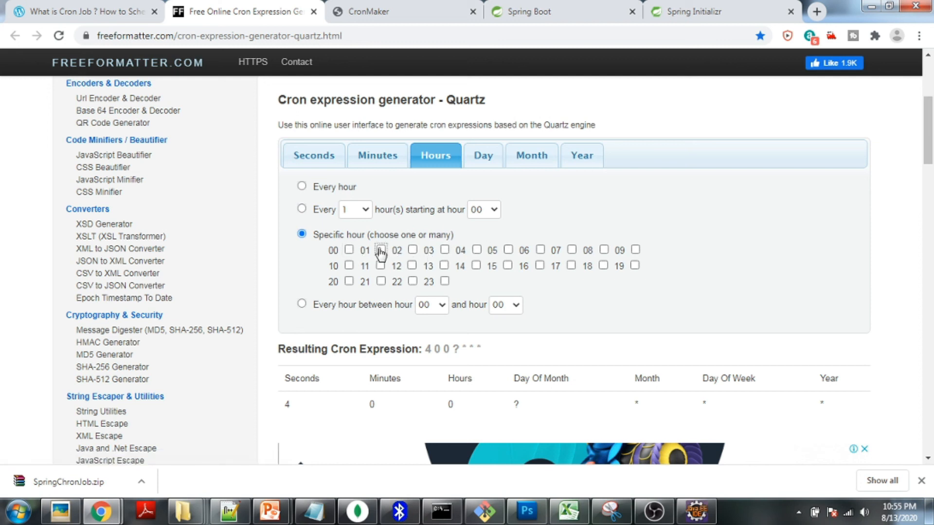
{"action": "left_click", "coordinate": [381, 250]}
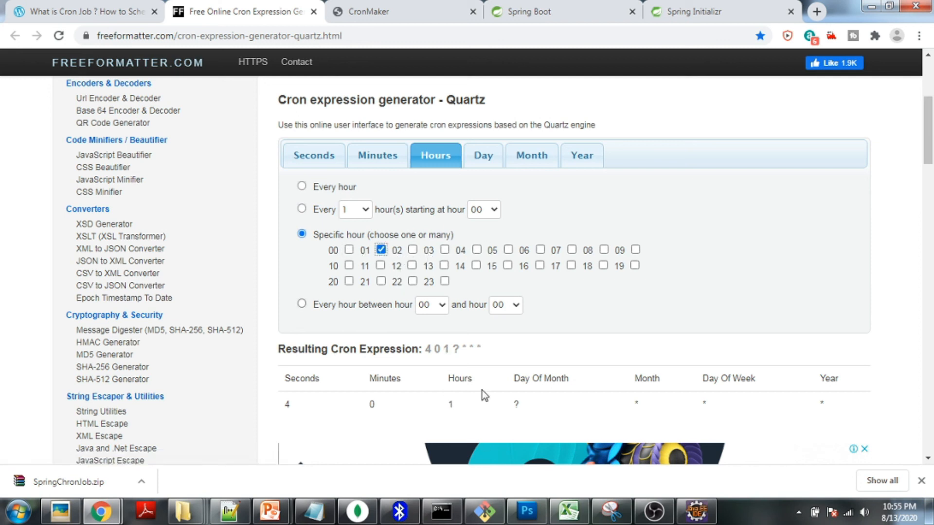
{"action": "mouse_move", "coordinate": [456, 300]}
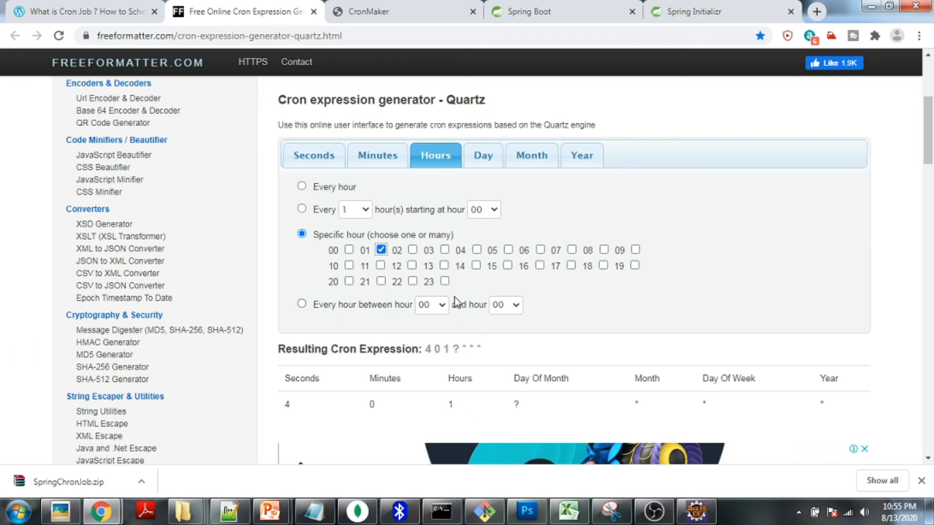
{"action": "mouse_move", "coordinate": [425, 349]}
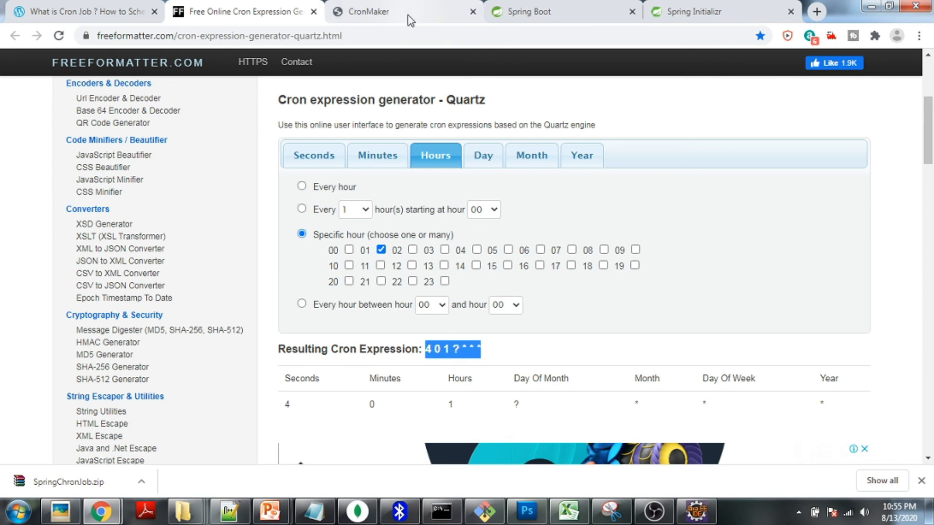
- In CronMaker generate an every-5-minutes expression, 0 0/5 * 1/1 * ? *, with its next run times
{"action": "left_click", "coordinate": [375, 11]}
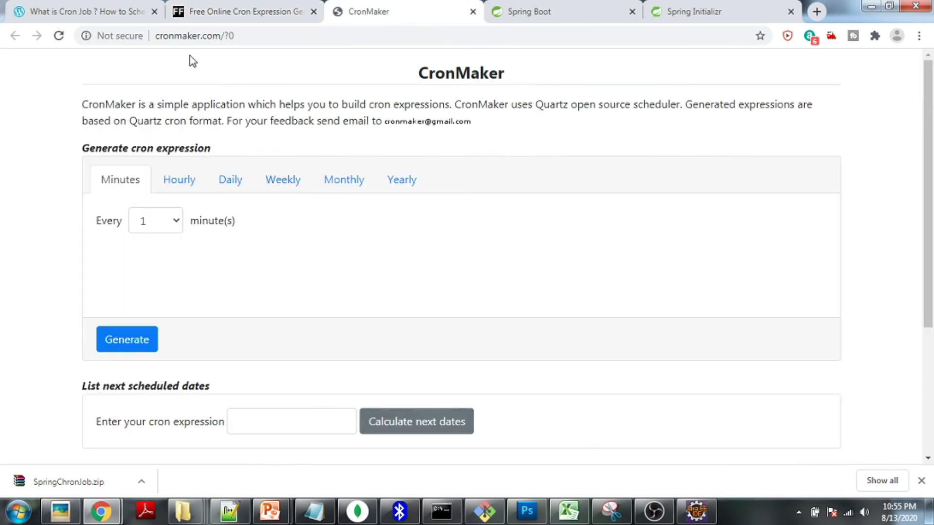
{"action": "scroll", "scroll_direction": "down", "scroll_amount": 3}
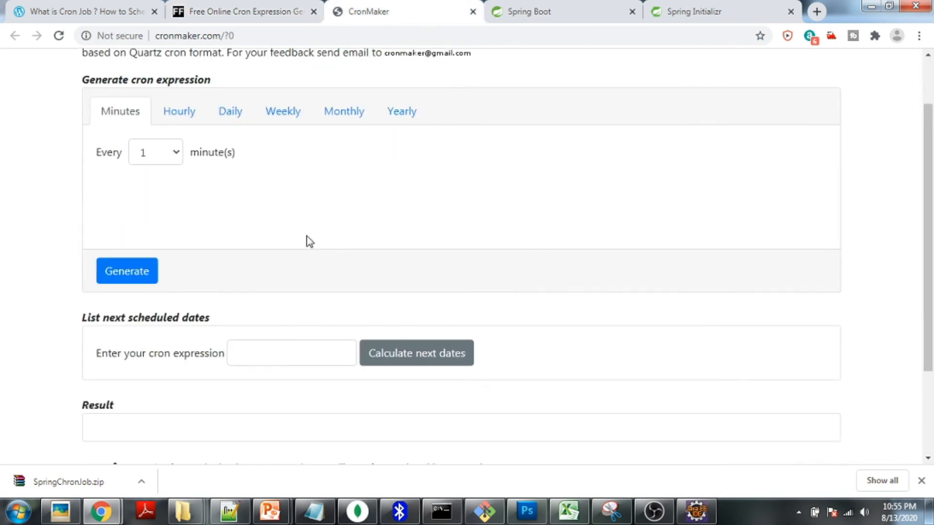
{"action": "scroll", "scroll_direction": "up", "scroll_amount": 3}
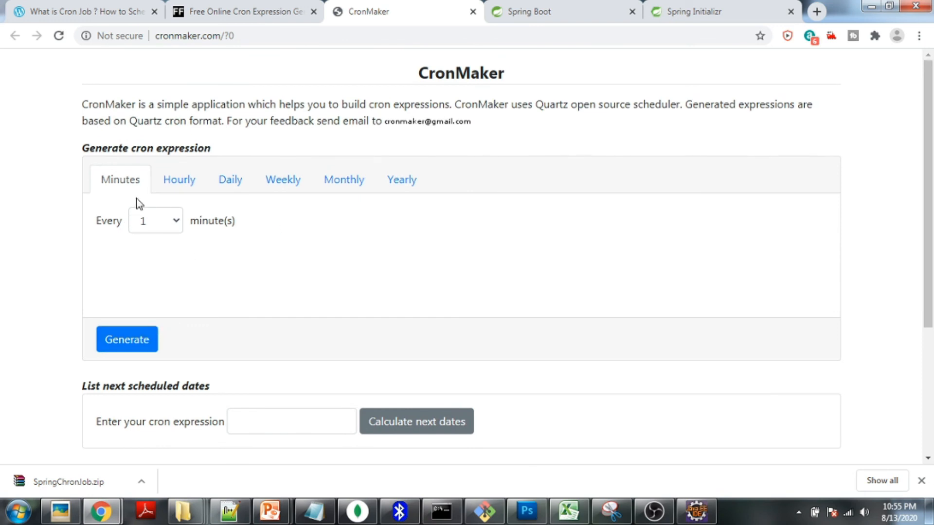
{"action": "left_click", "coordinate": [155, 221]}
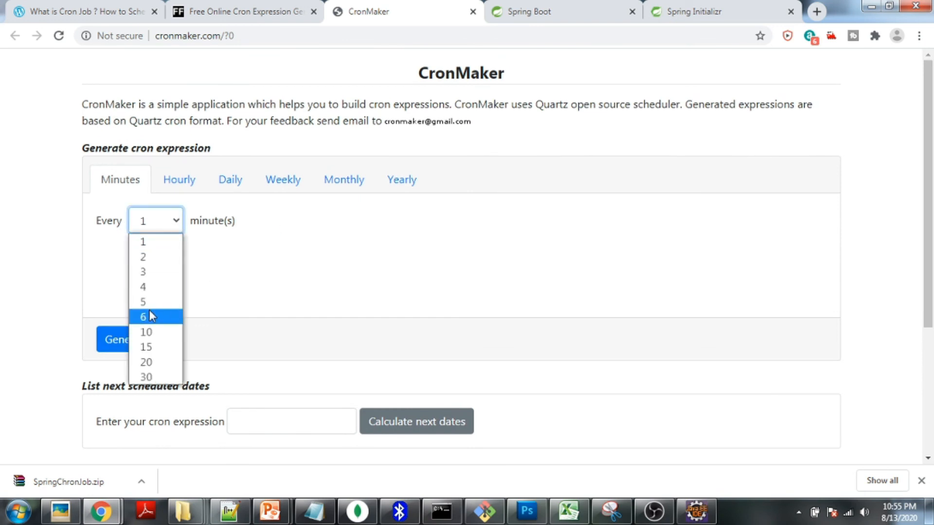
{"action": "mouse_move", "coordinate": [153, 302]}
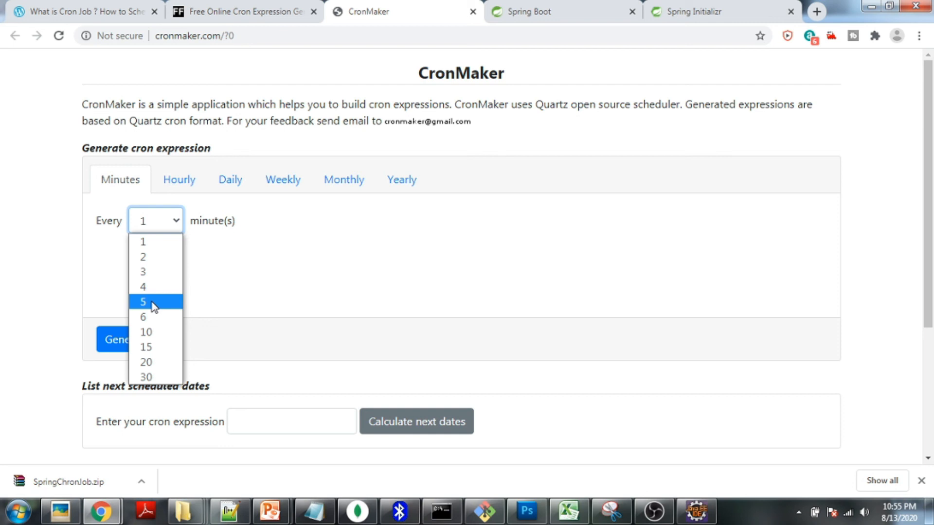
{"action": "left_click", "coordinate": [143, 302]}
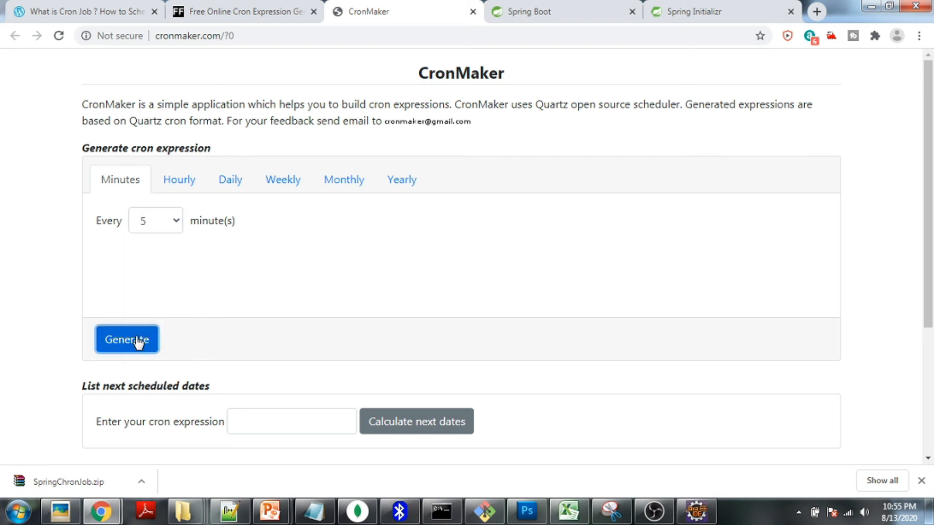
{"action": "left_click", "coordinate": [127, 339]}
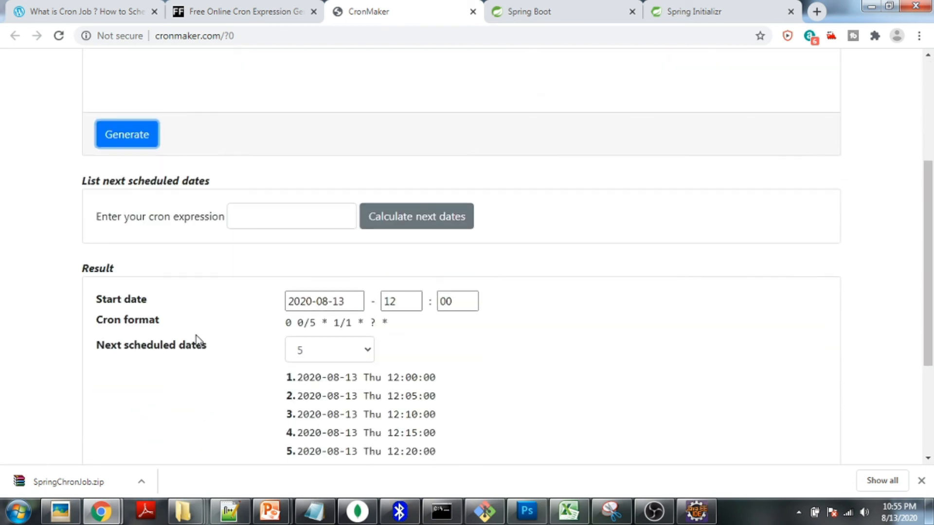
{"action": "scroll", "scroll_direction": "down", "scroll_amount": 3}
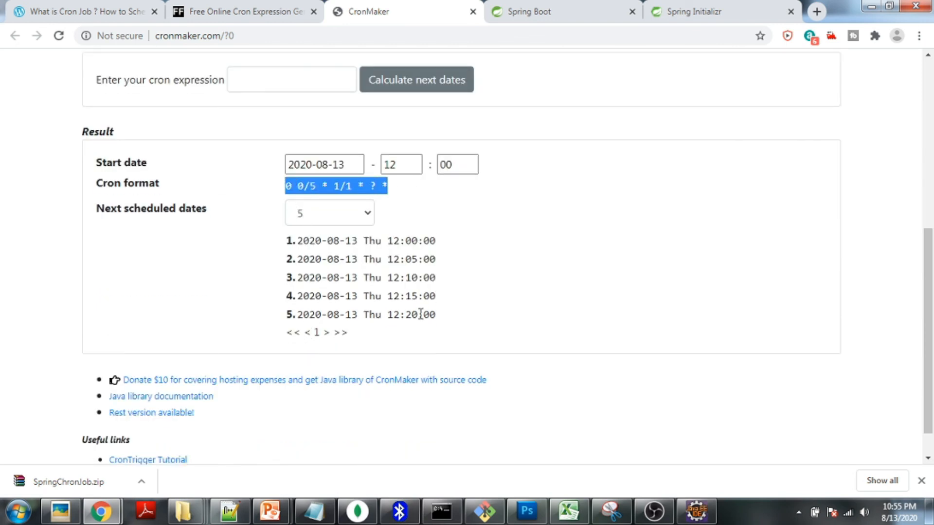
{"action": "mouse_move", "coordinate": [440, 215]}
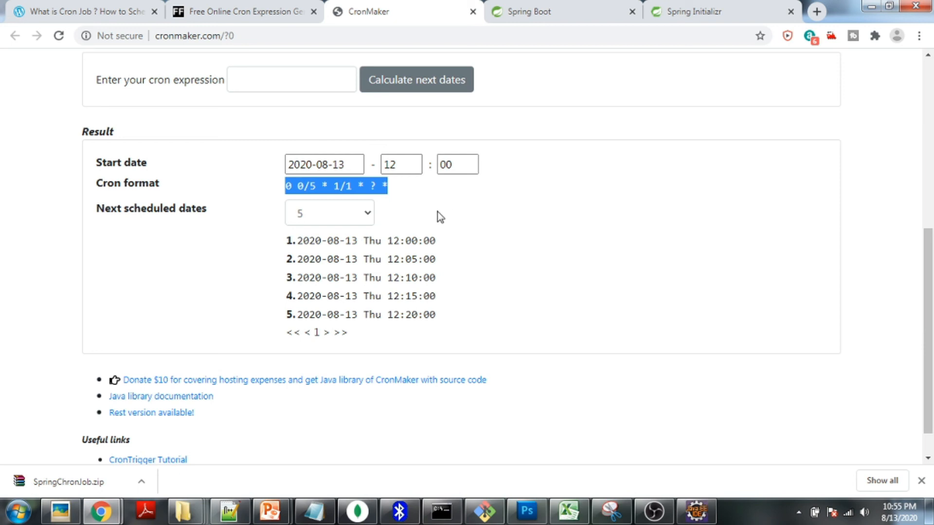
{"action": "mouse_move", "coordinate": [553, 249]}
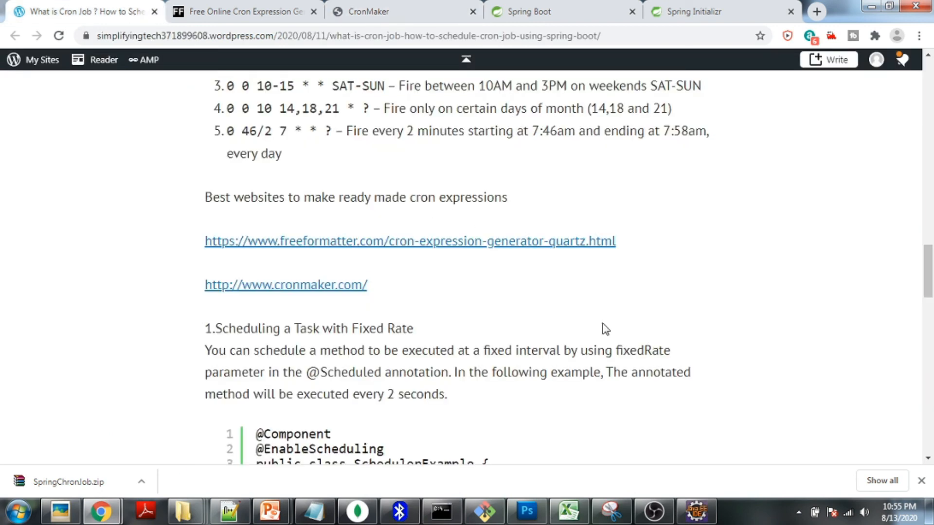
{"action": "scroll", "scroll_direction": "down", "scroll_amount": 3}
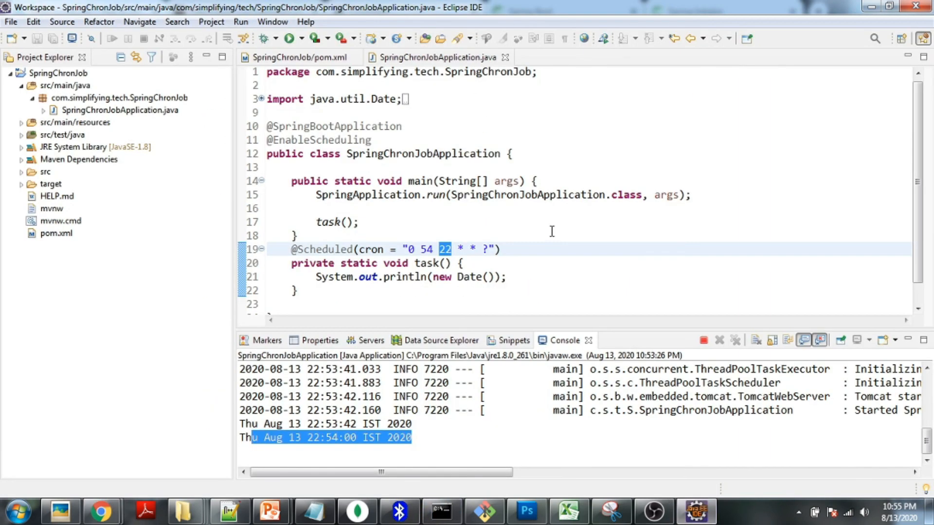
{"action": "scroll", "scroll_direction": "up", "scroll_amount": 3}
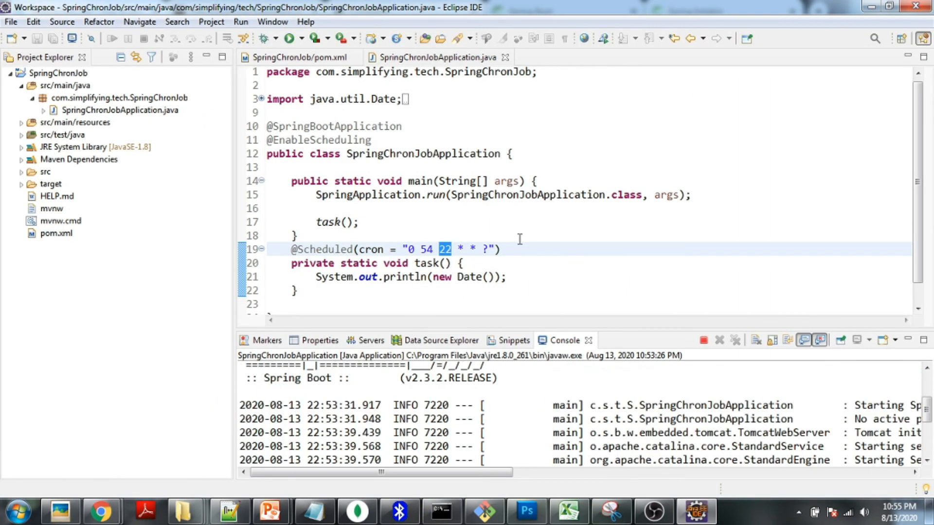
{"action": "double_click", "coordinate": [319, 140]}
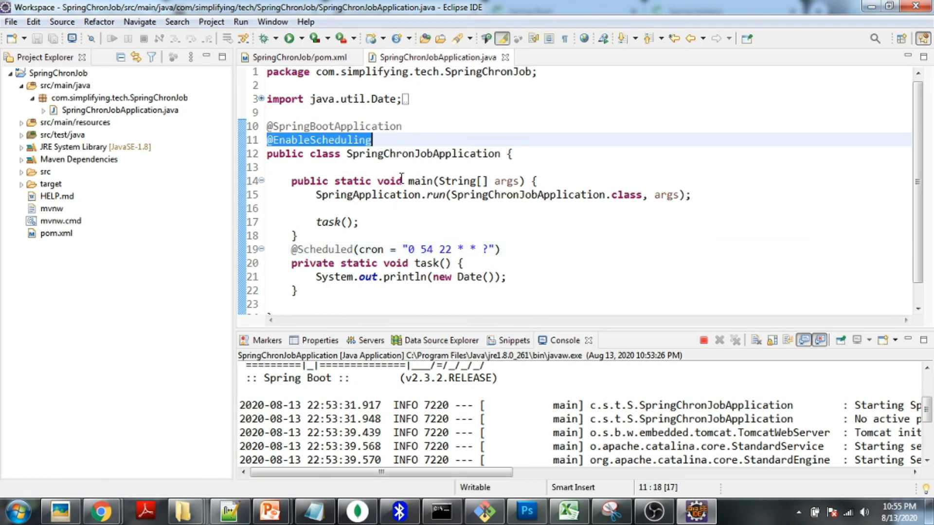
{"action": "double_click", "coordinate": [370, 250]}
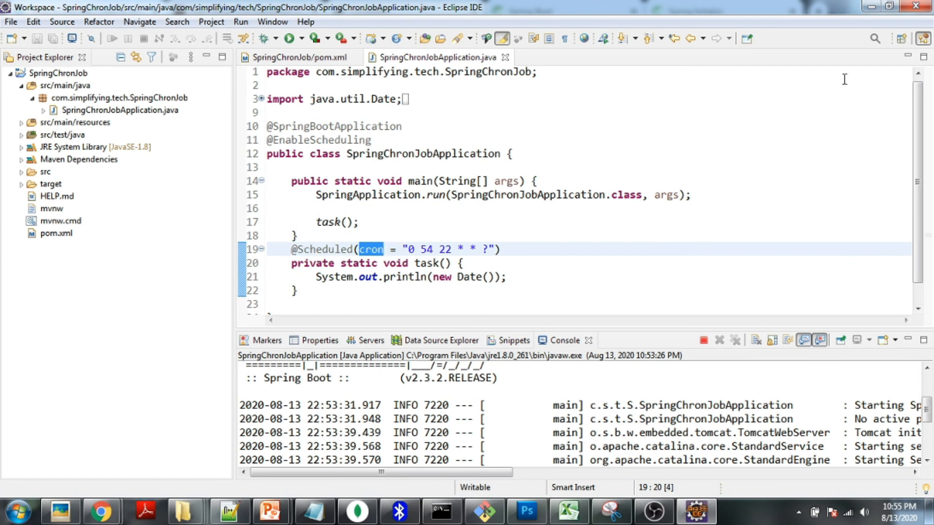
{"action": "left_click", "coordinate": [101, 510]}
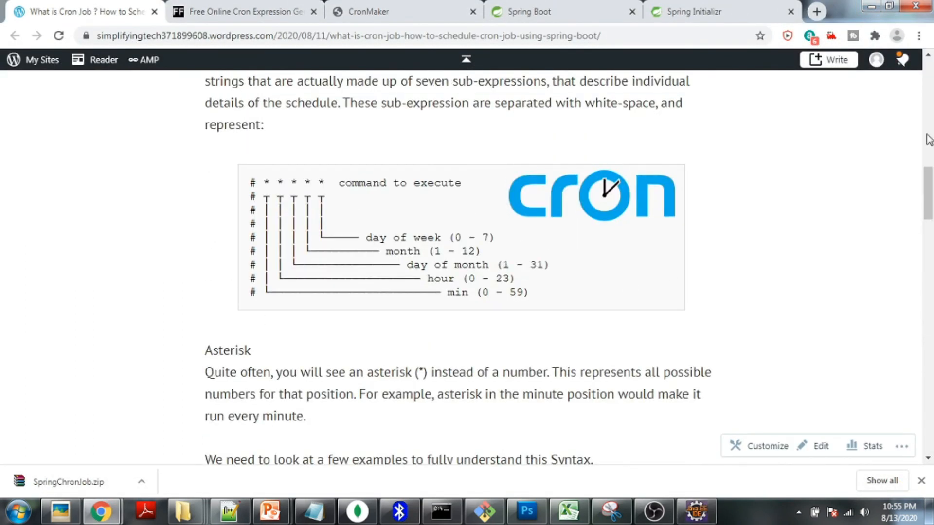
{"action": "scroll", "scroll_direction": "down", "scroll_amount": 3}
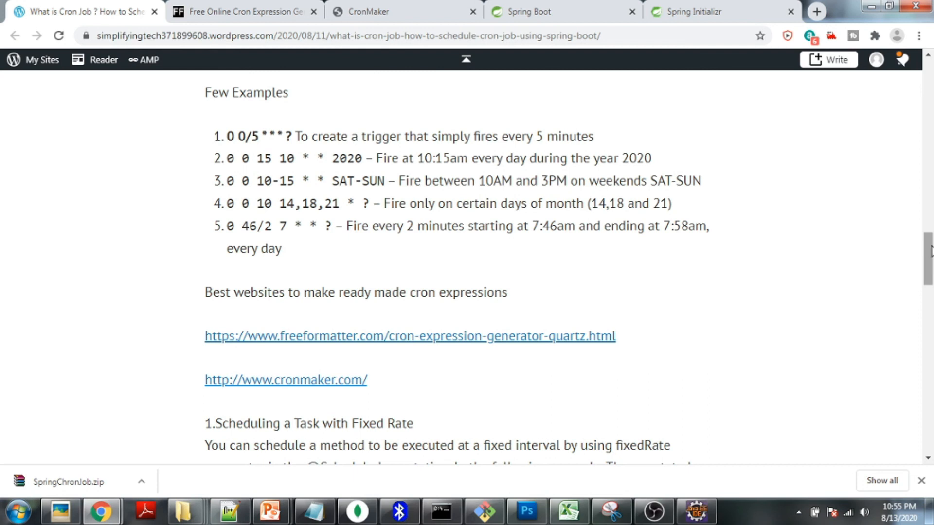
{"action": "scroll", "scroll_direction": "down", "scroll_amount": 3}
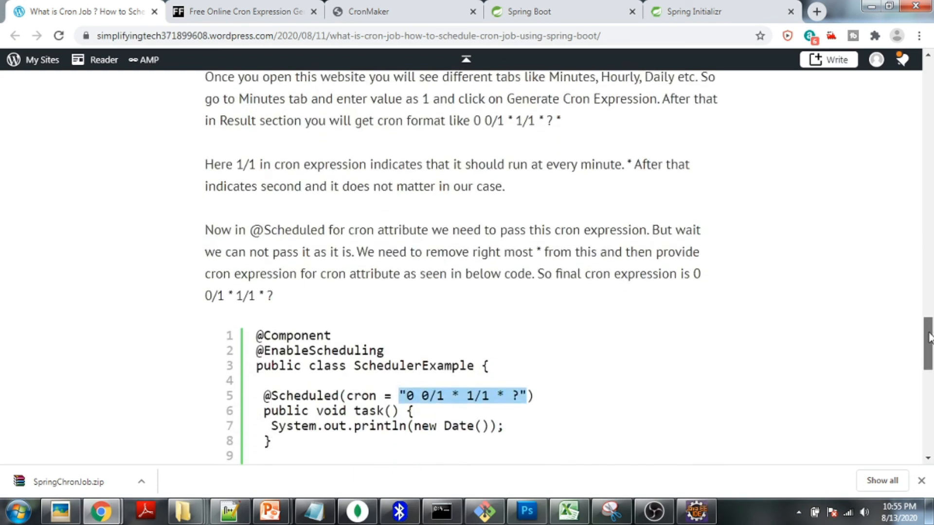
{"action": "scroll", "scroll_direction": "down", "scroll_amount": 3}
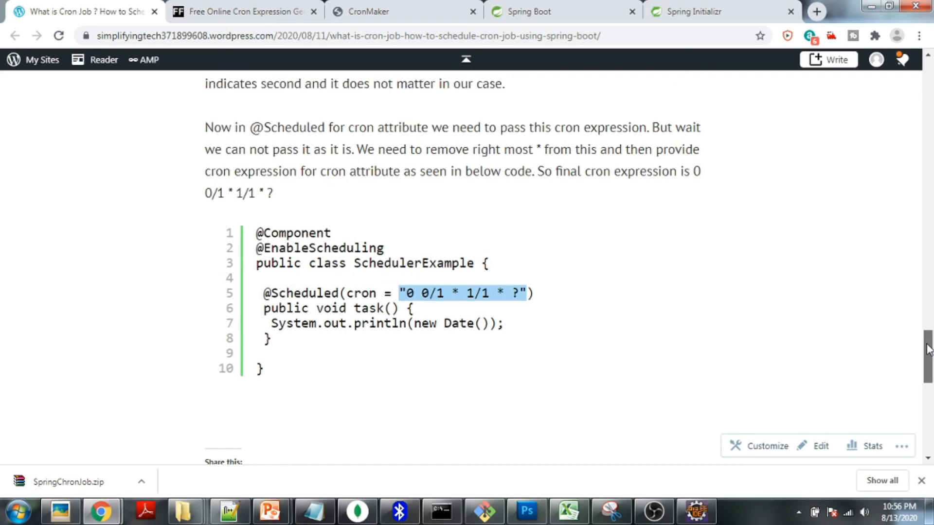
{"action": "scroll", "scroll_direction": "down", "scroll_amount": 3}
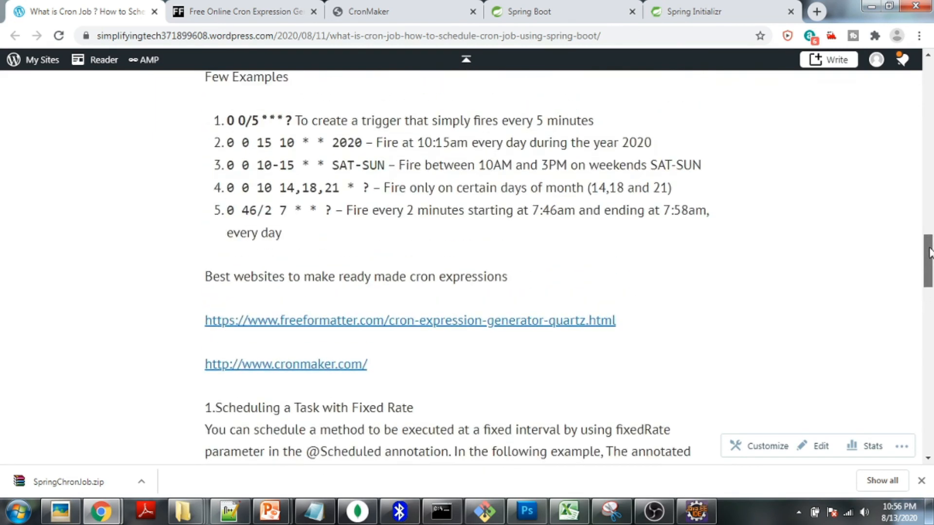
{"action": "scroll", "scroll_direction": "up", "scroll_amount": 3}
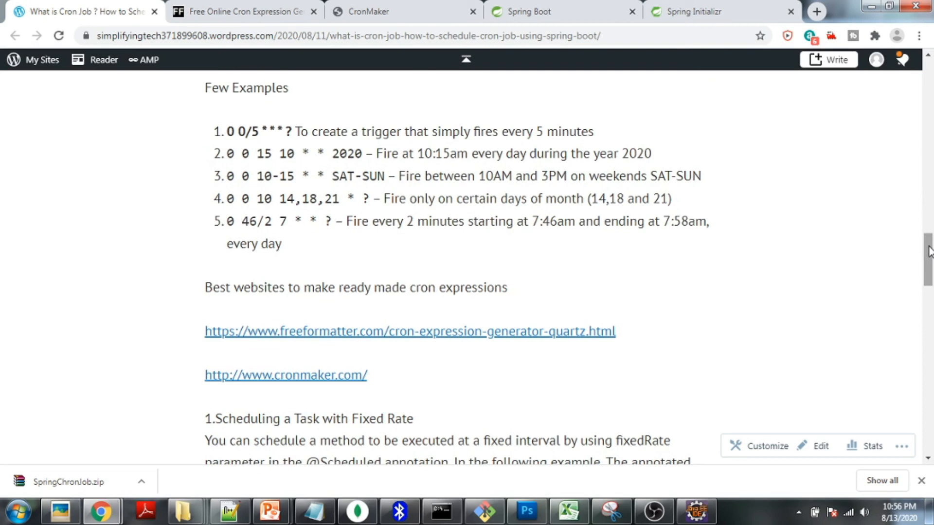